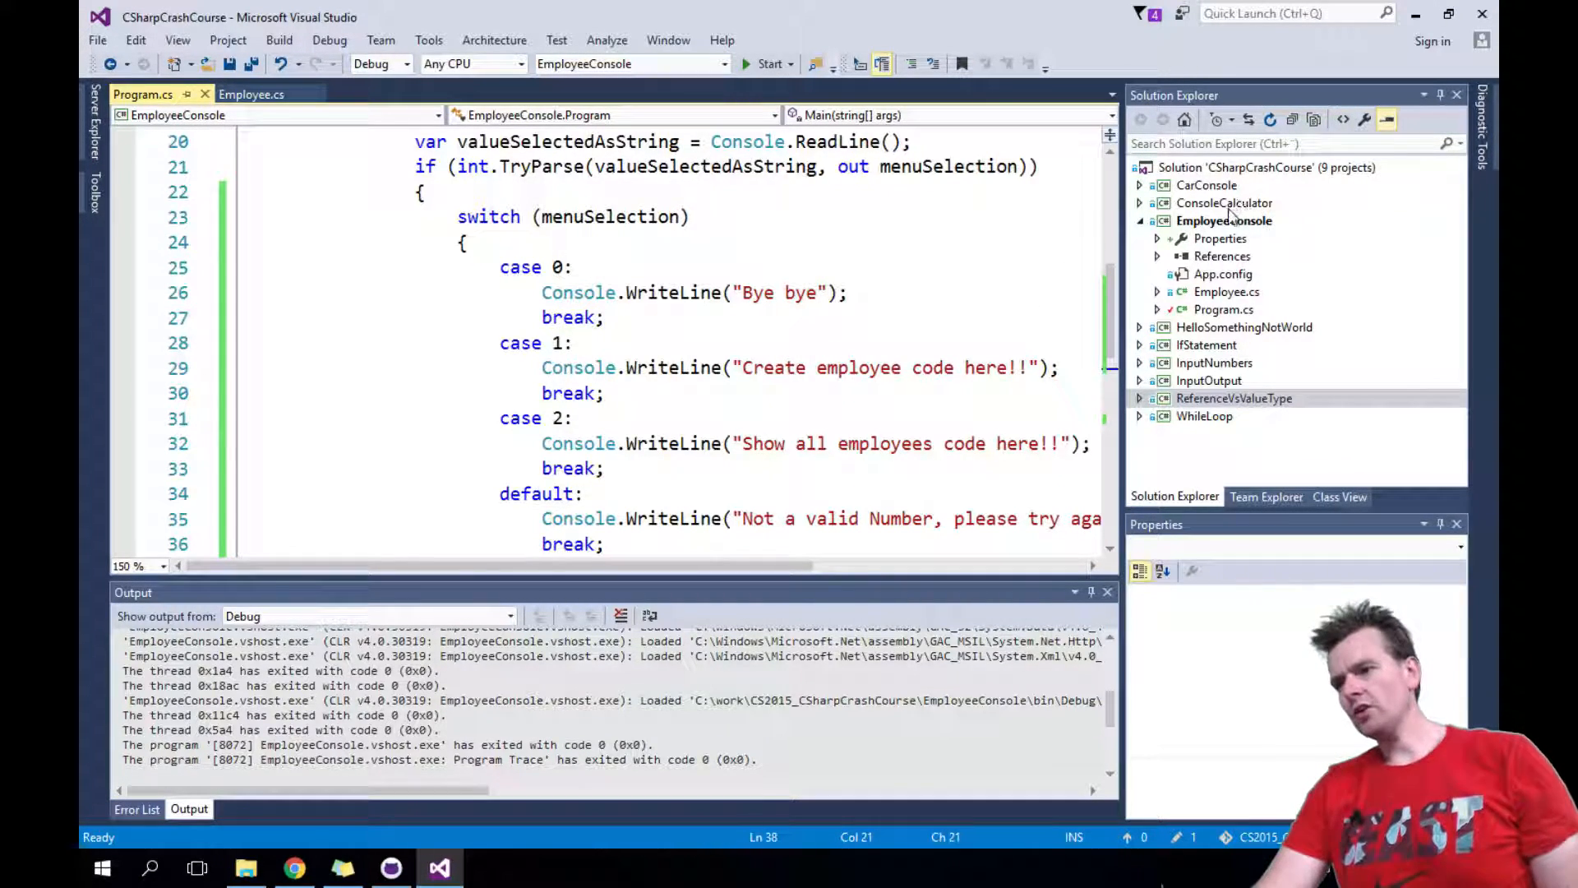
# - Begin adding a class to EmployeeConsole with the name EmployeeManager entered
pyautogui.rightClick(1223, 221)
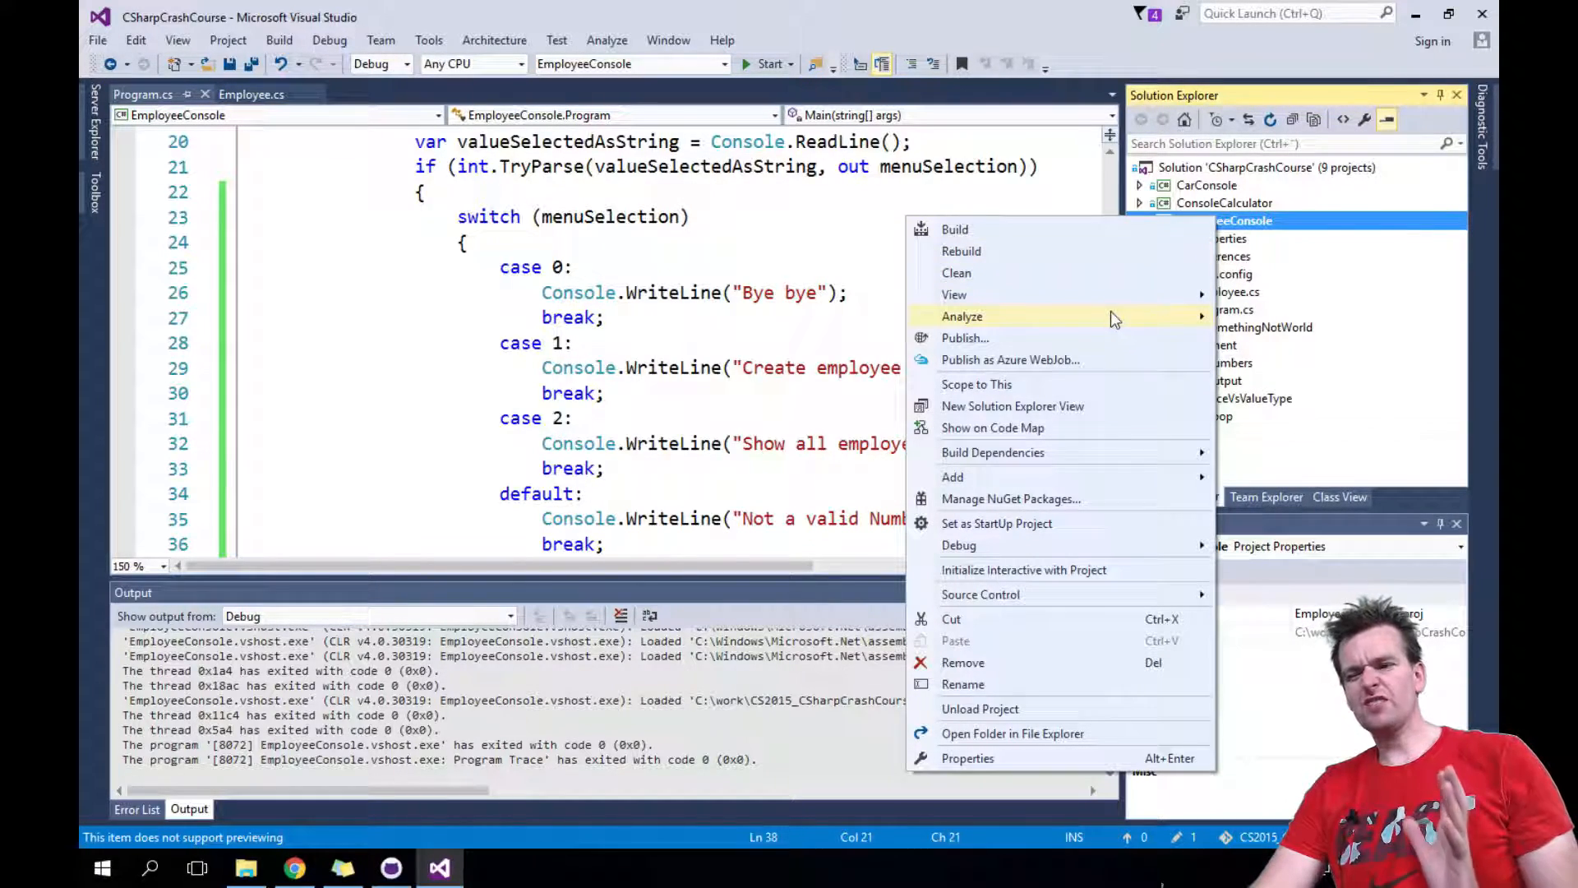
pyautogui.moveTo(1072, 452)
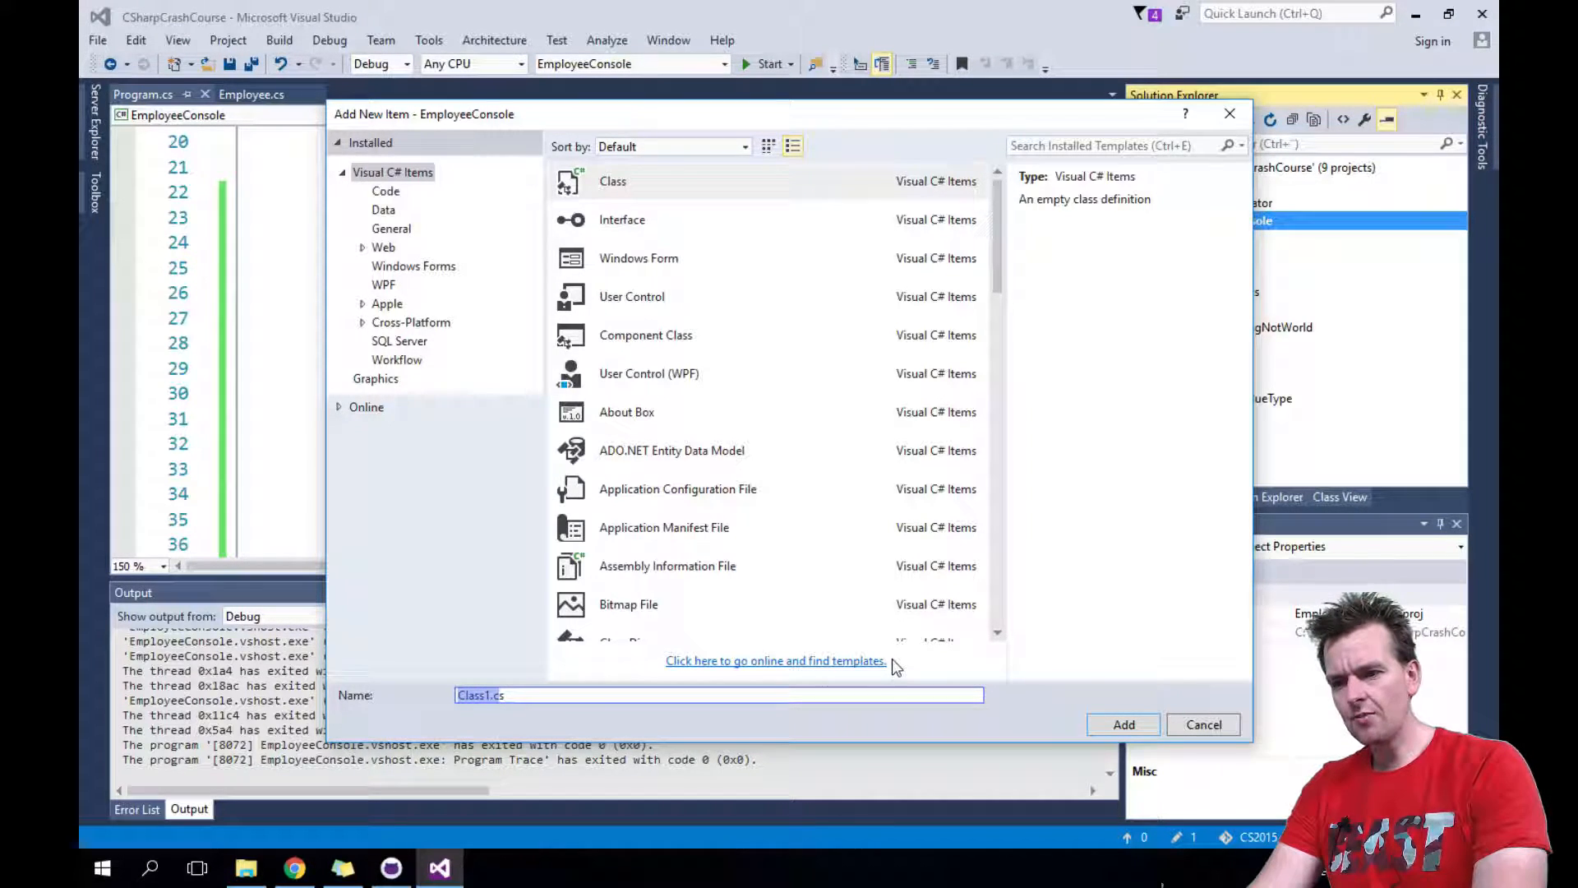
pyautogui.write('Employee')
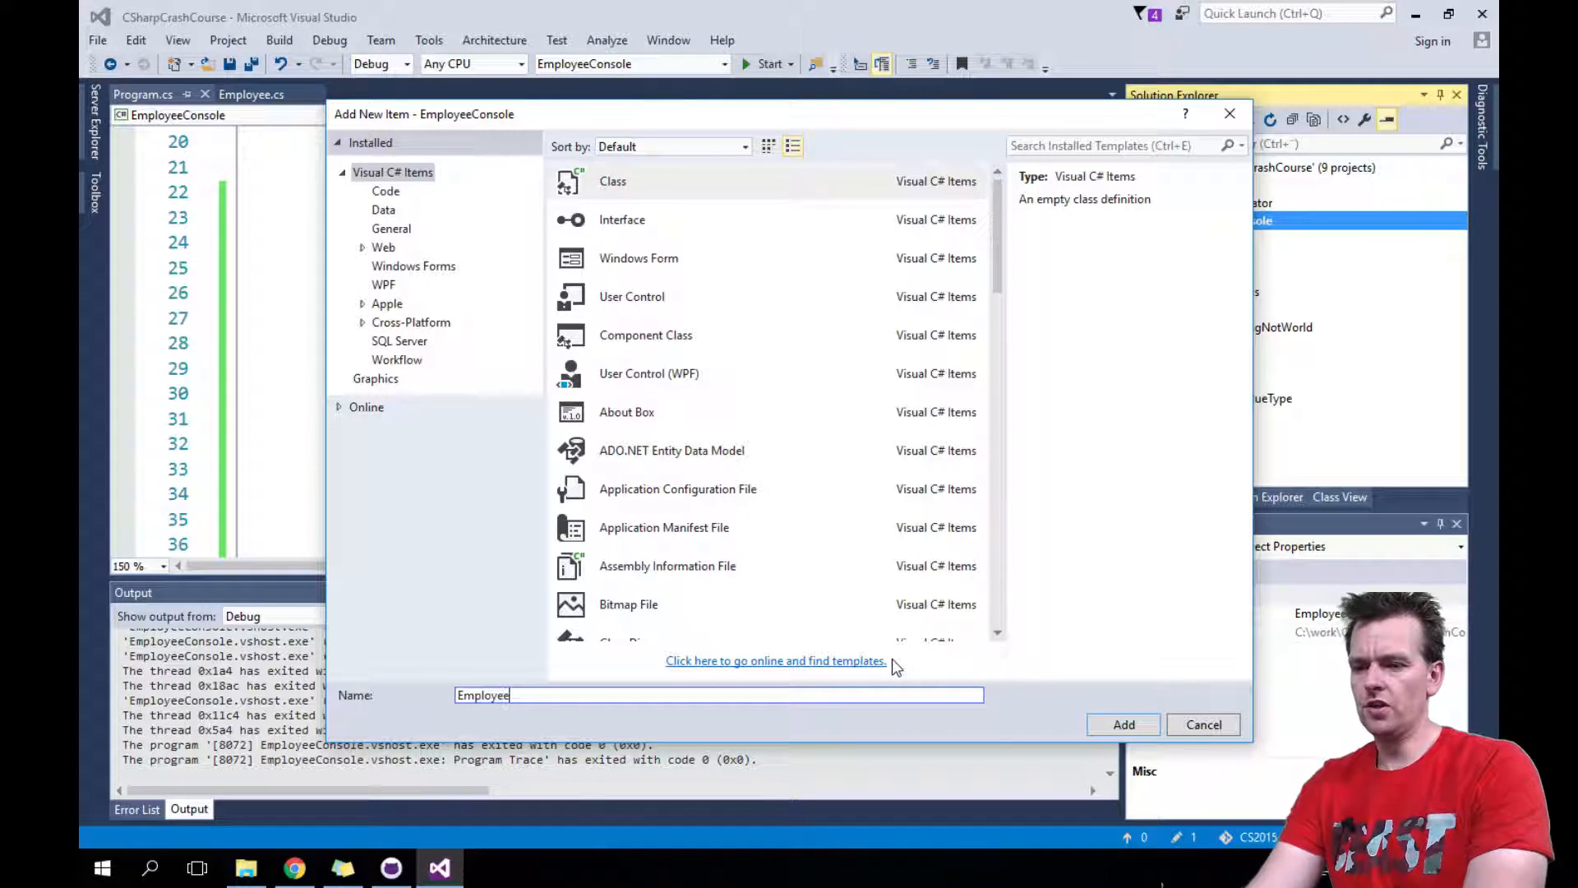
pyautogui.write('Manager')
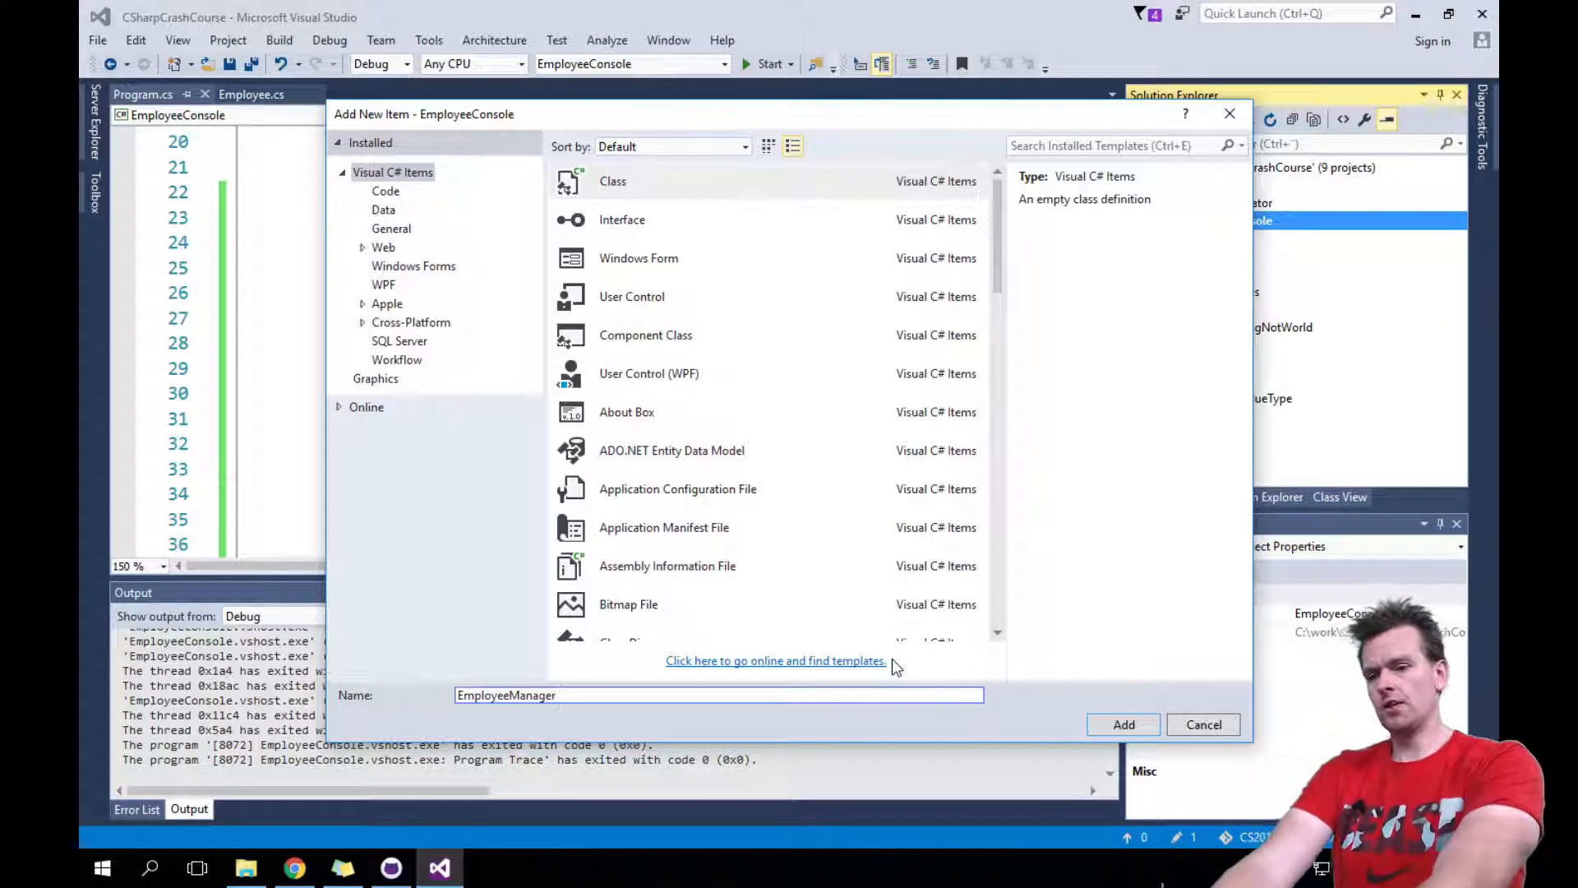
# - Create EmployeeManager.cs, declare the class public, and return to Program.cs's menu switch
pyautogui.click(1122, 724)
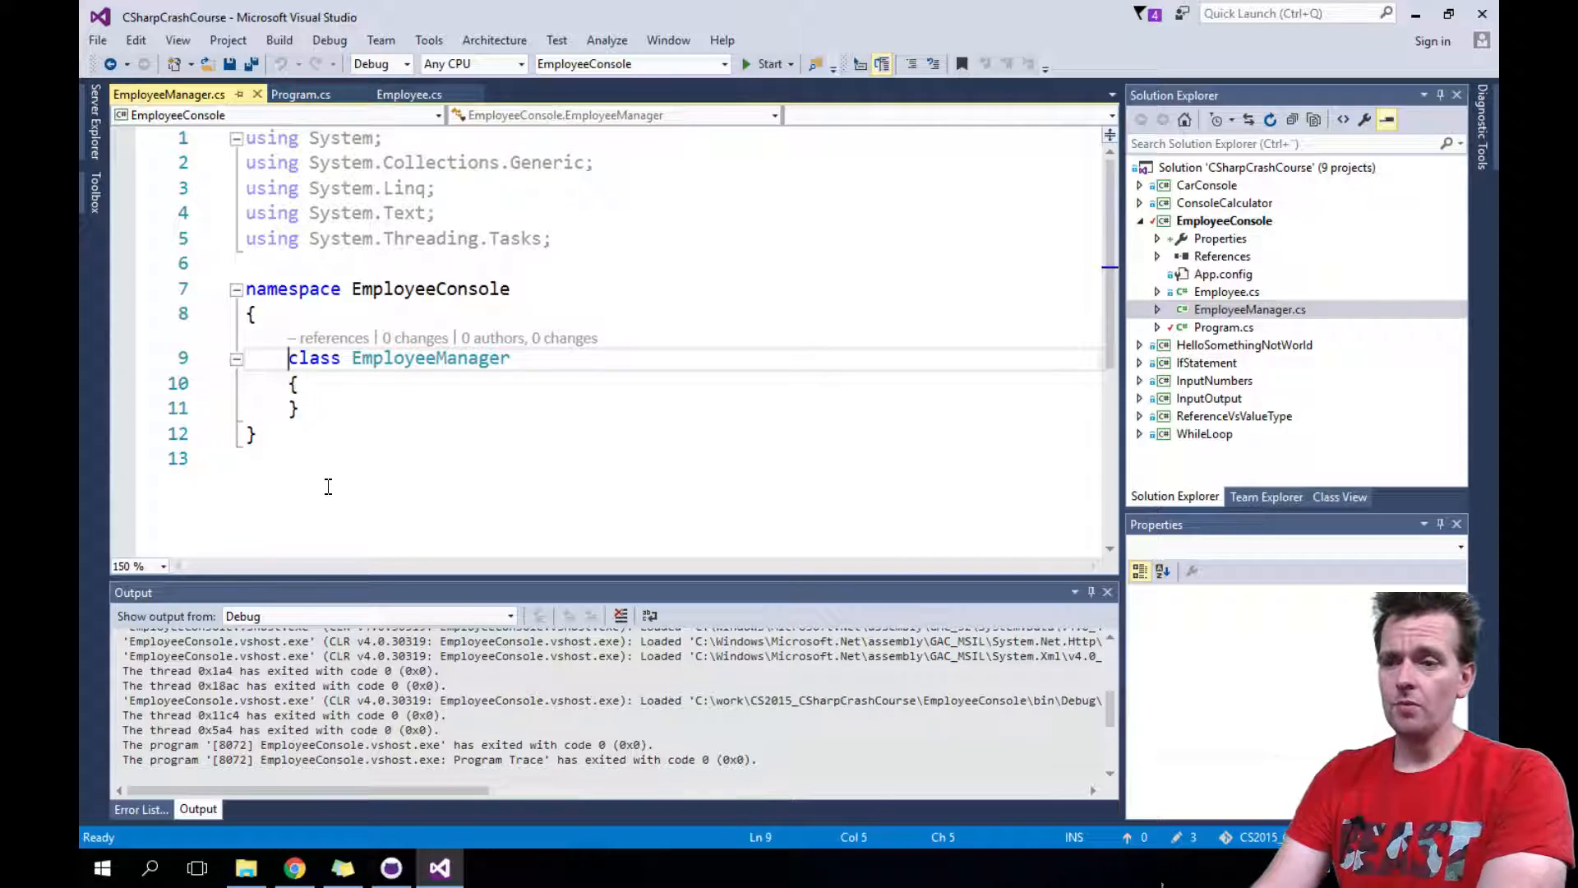
pyautogui.write('public')
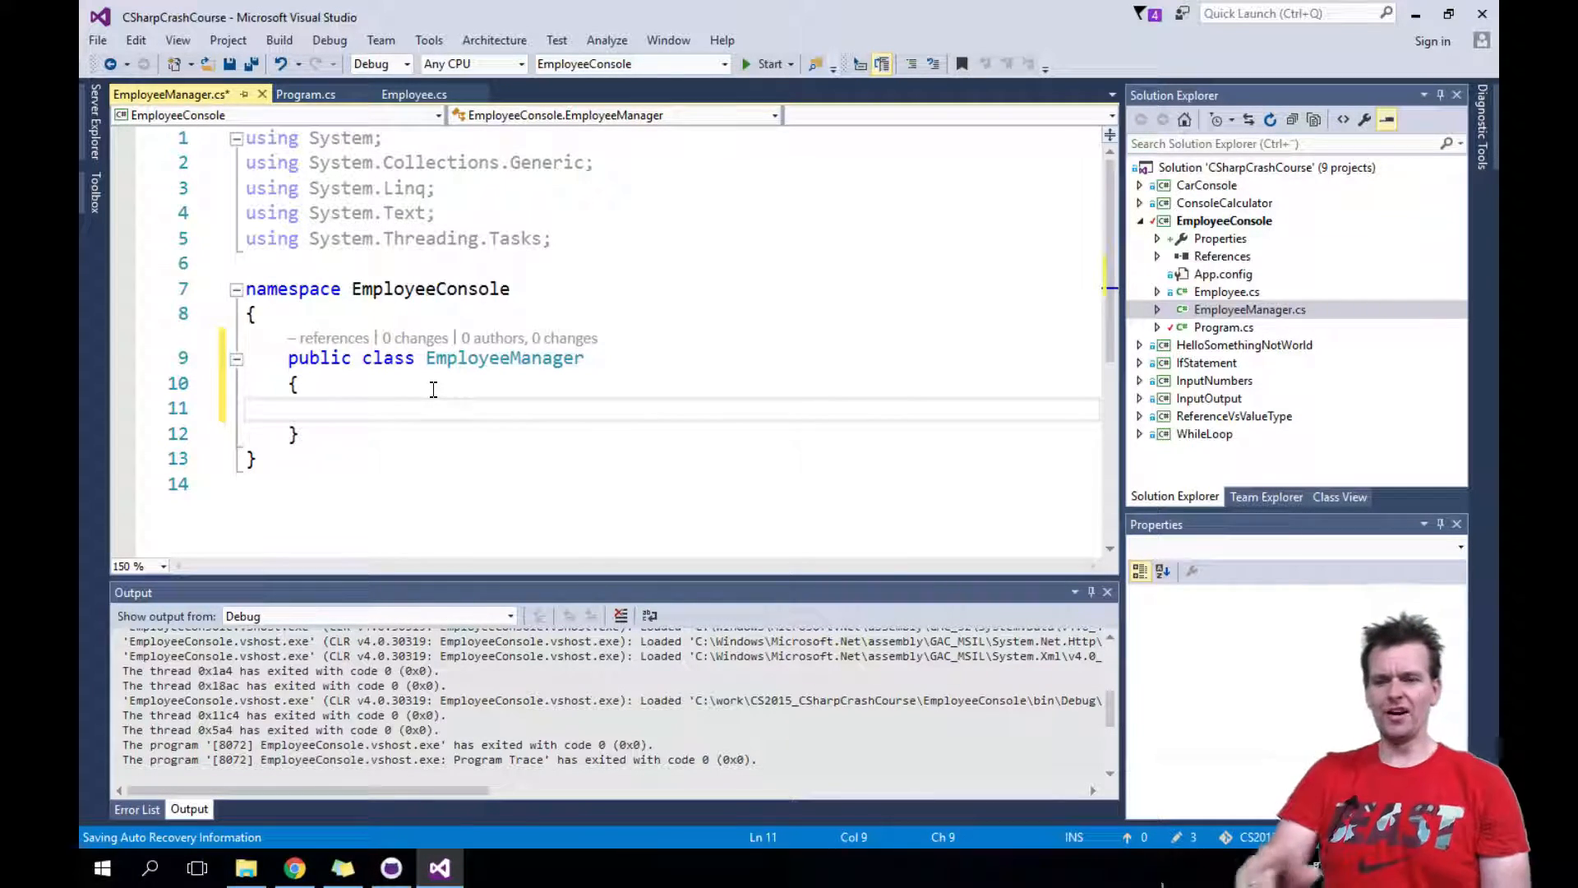
pyautogui.click(306, 94)
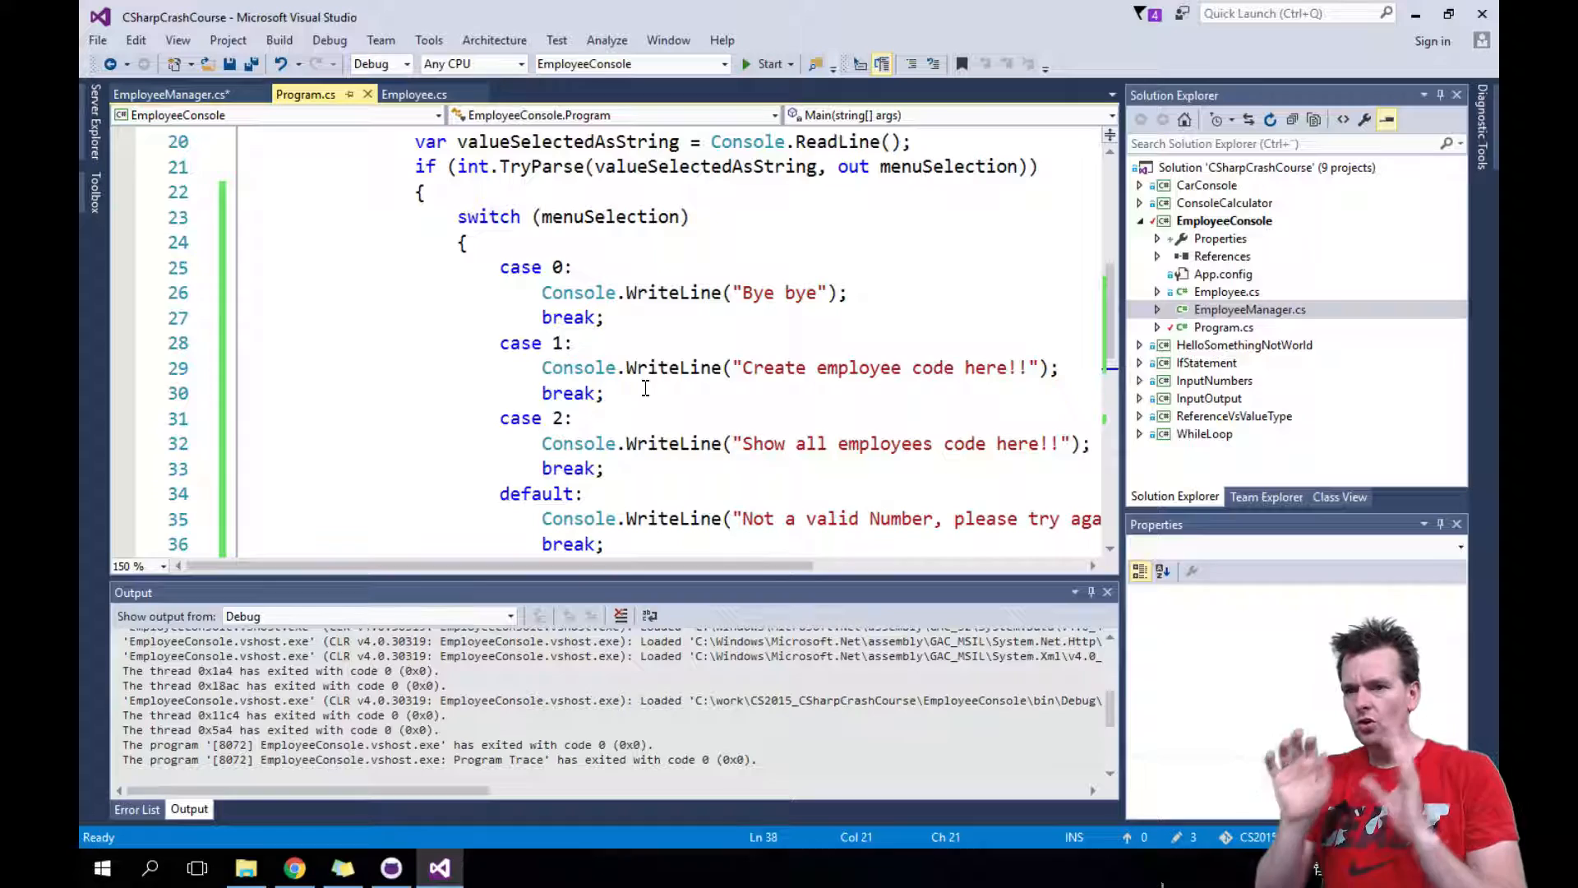
pyautogui.moveTo(579, 367)
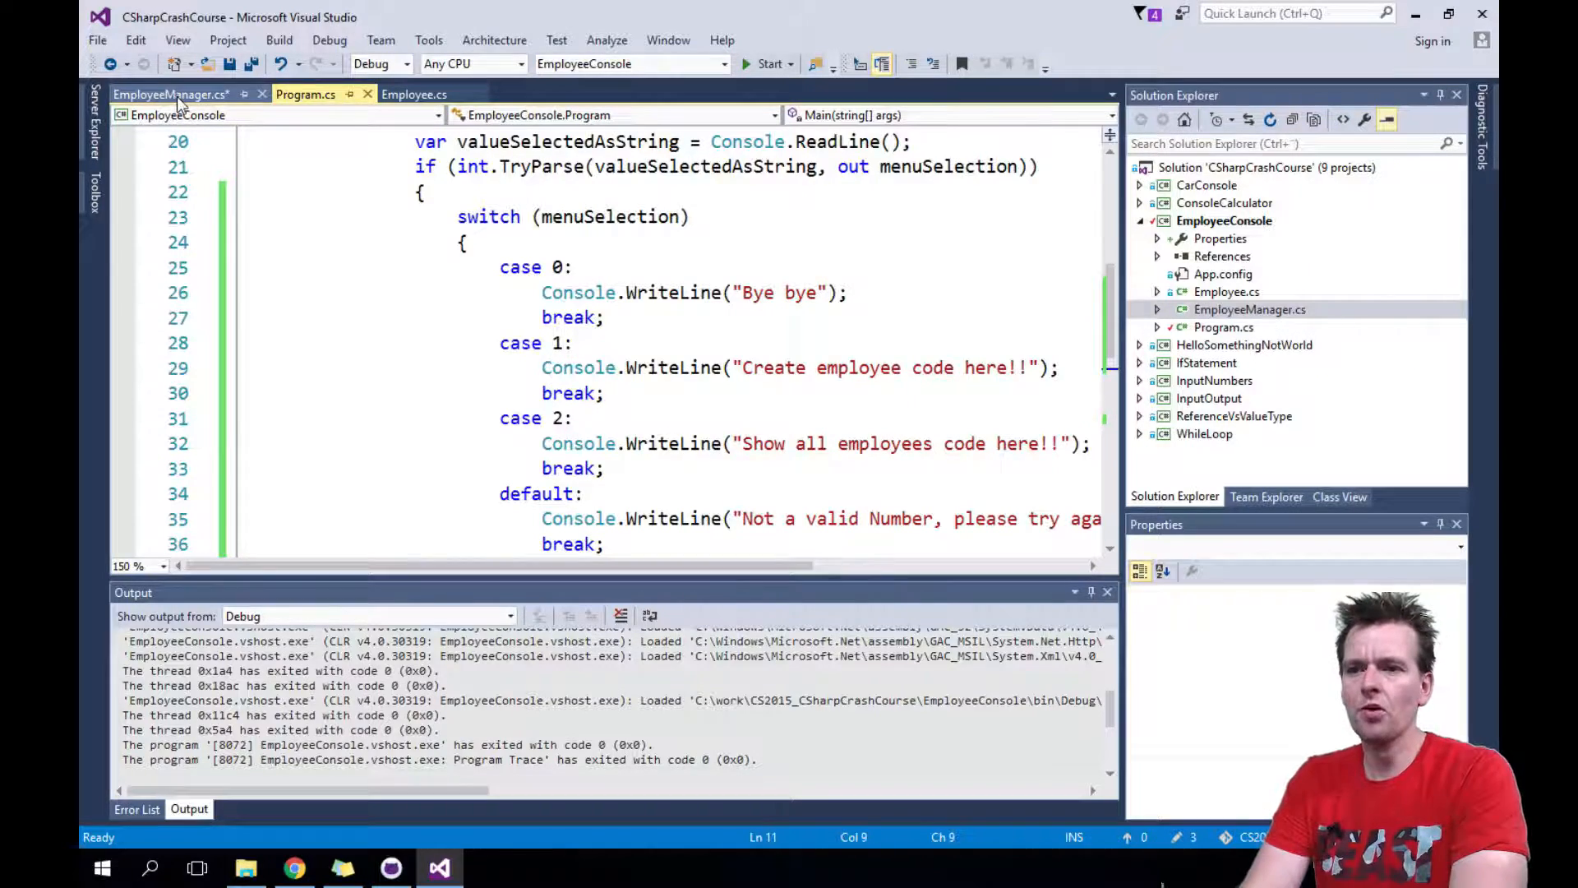
# - Declare a public void CreateEmployee() method in EmployeeManager
pyautogui.click(171, 94)
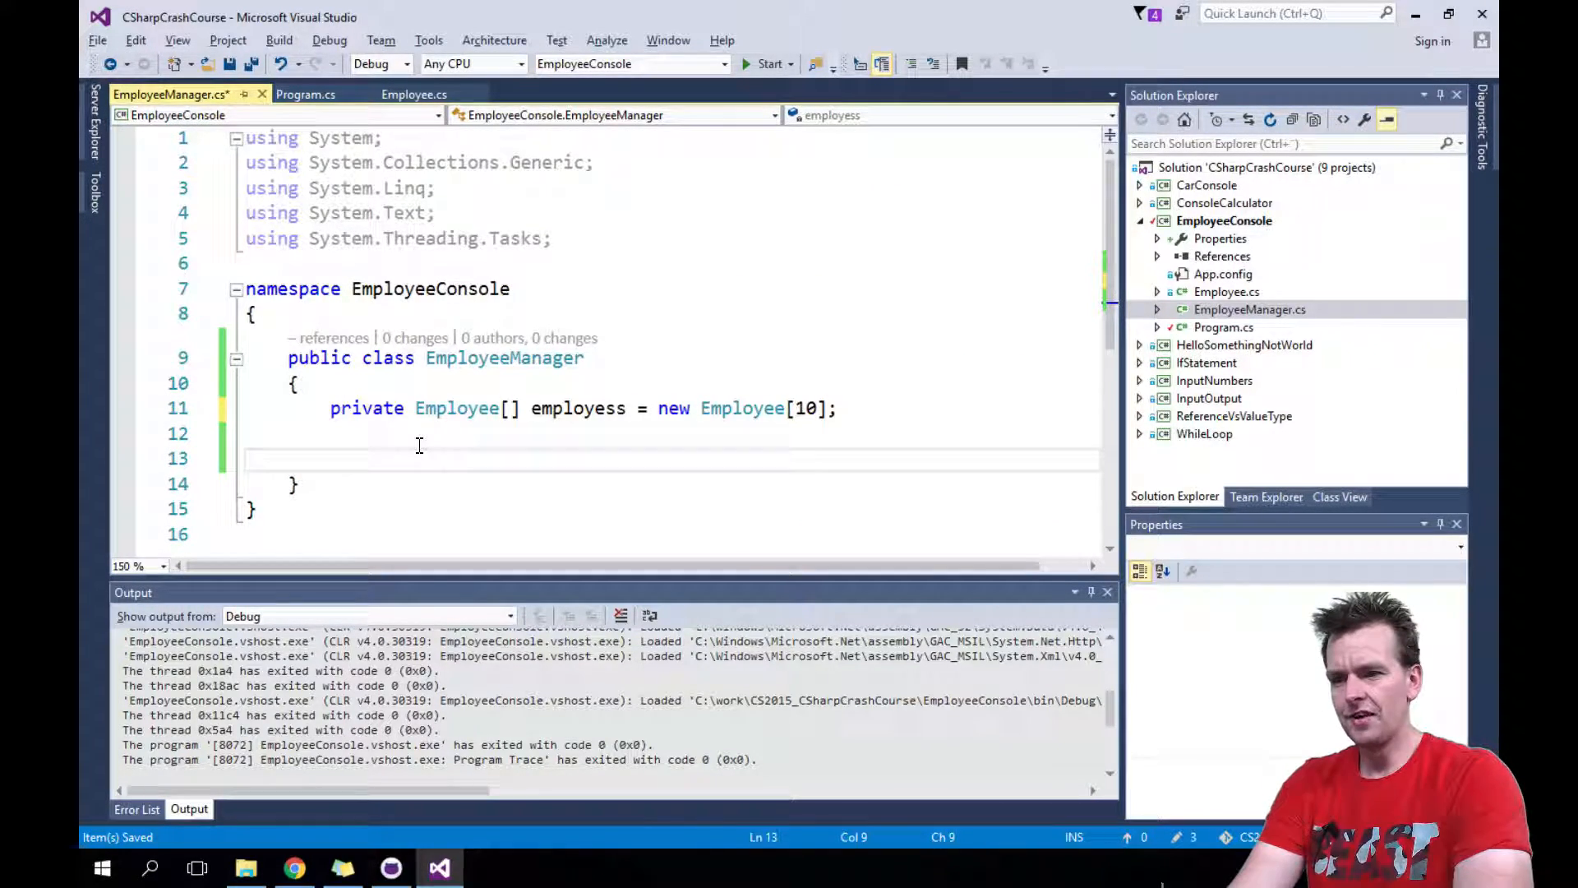
pyautogui.write('public')
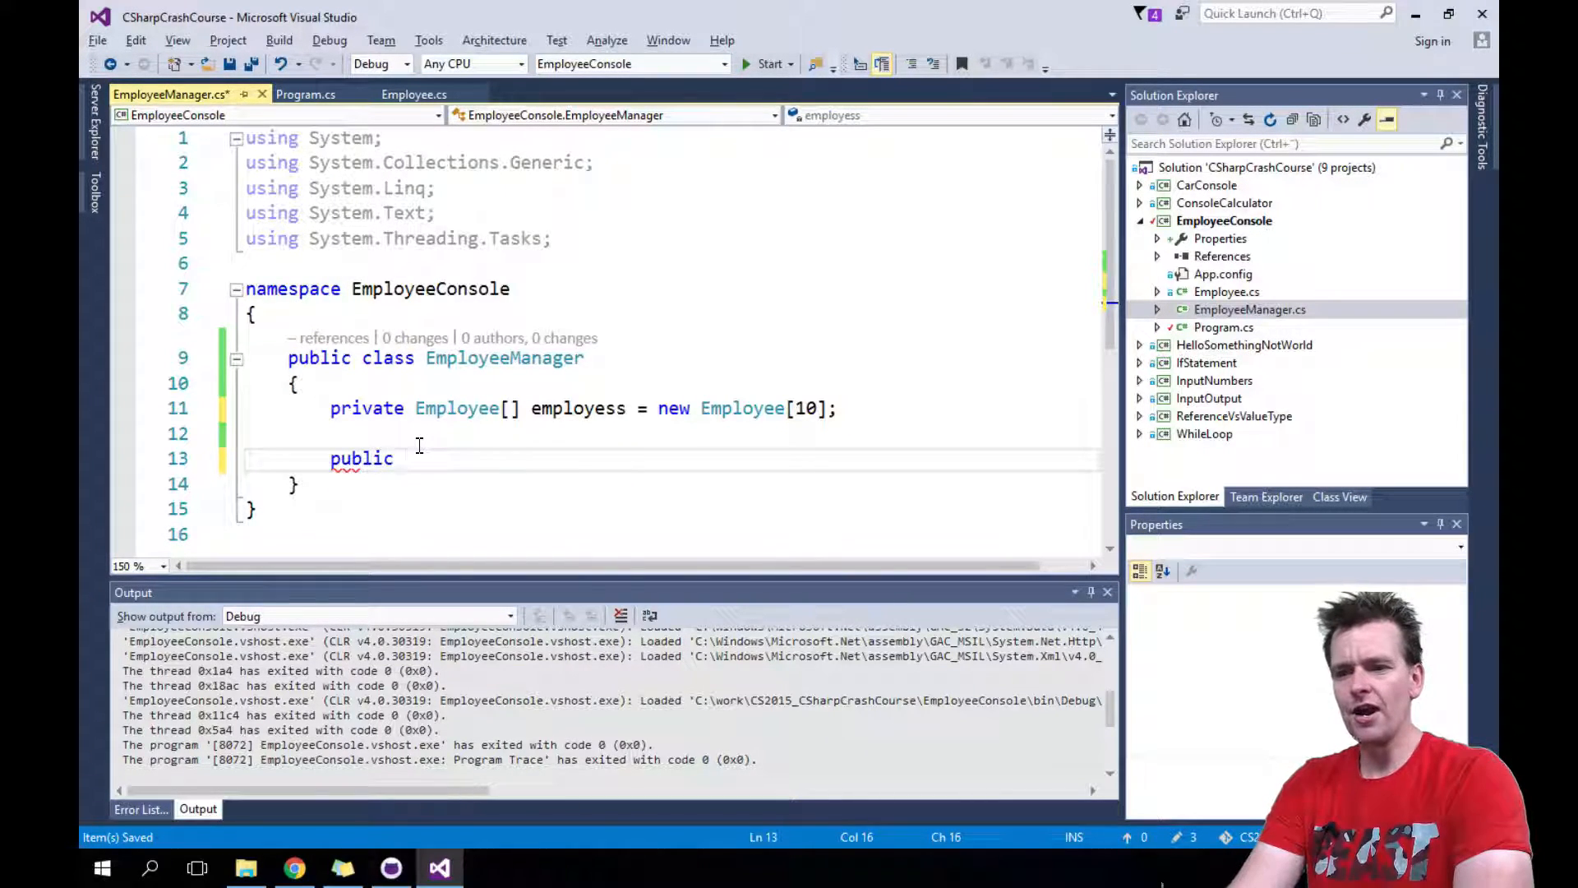
pyautogui.write('boi')
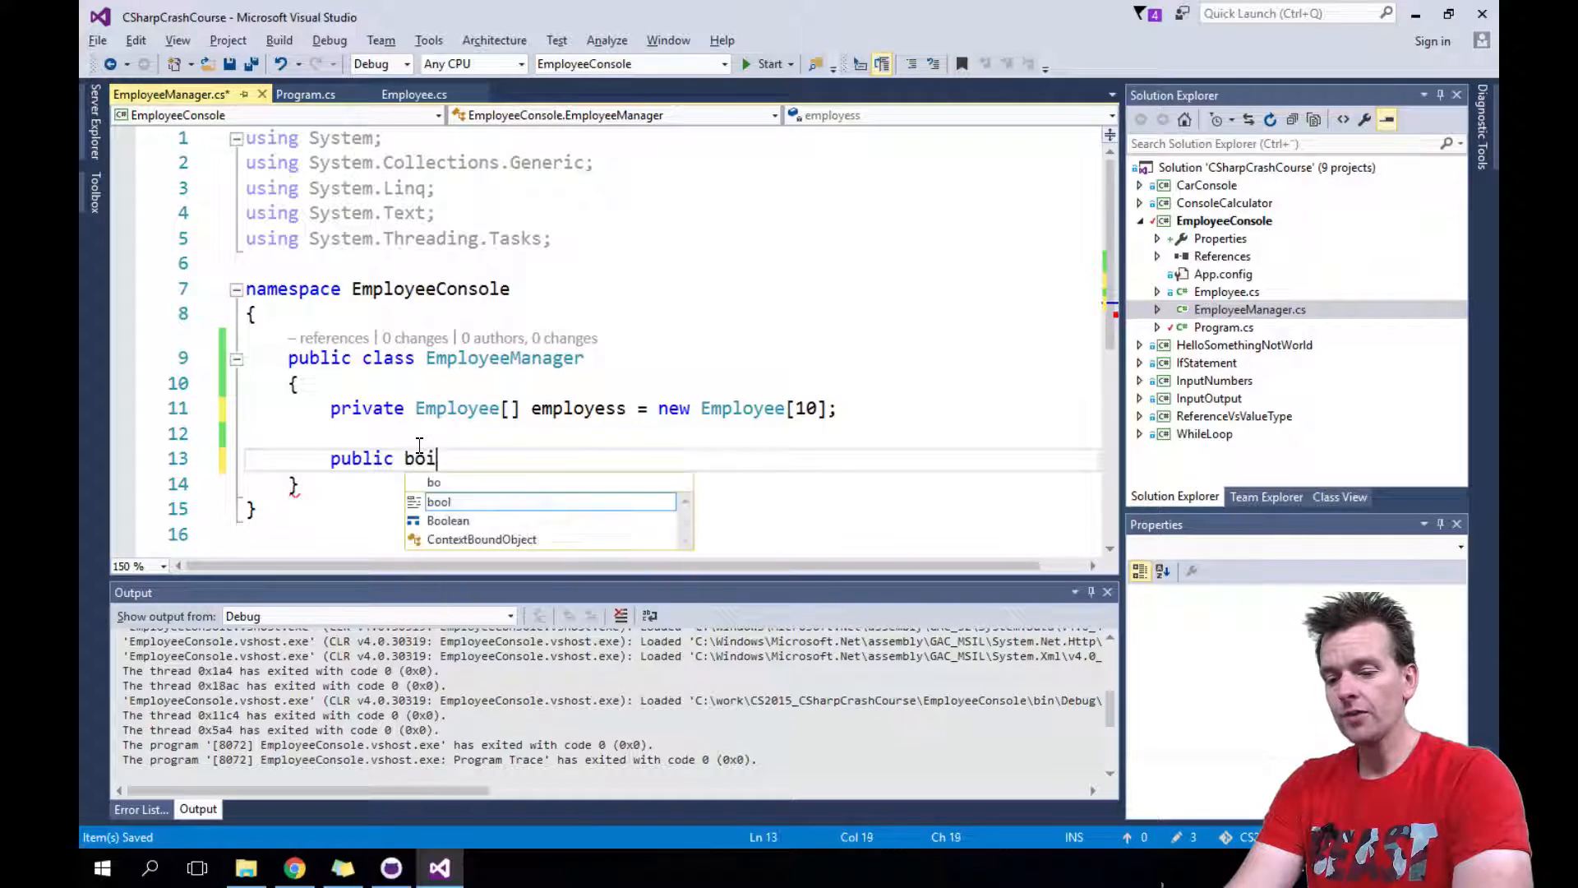
pyautogui.write('void')
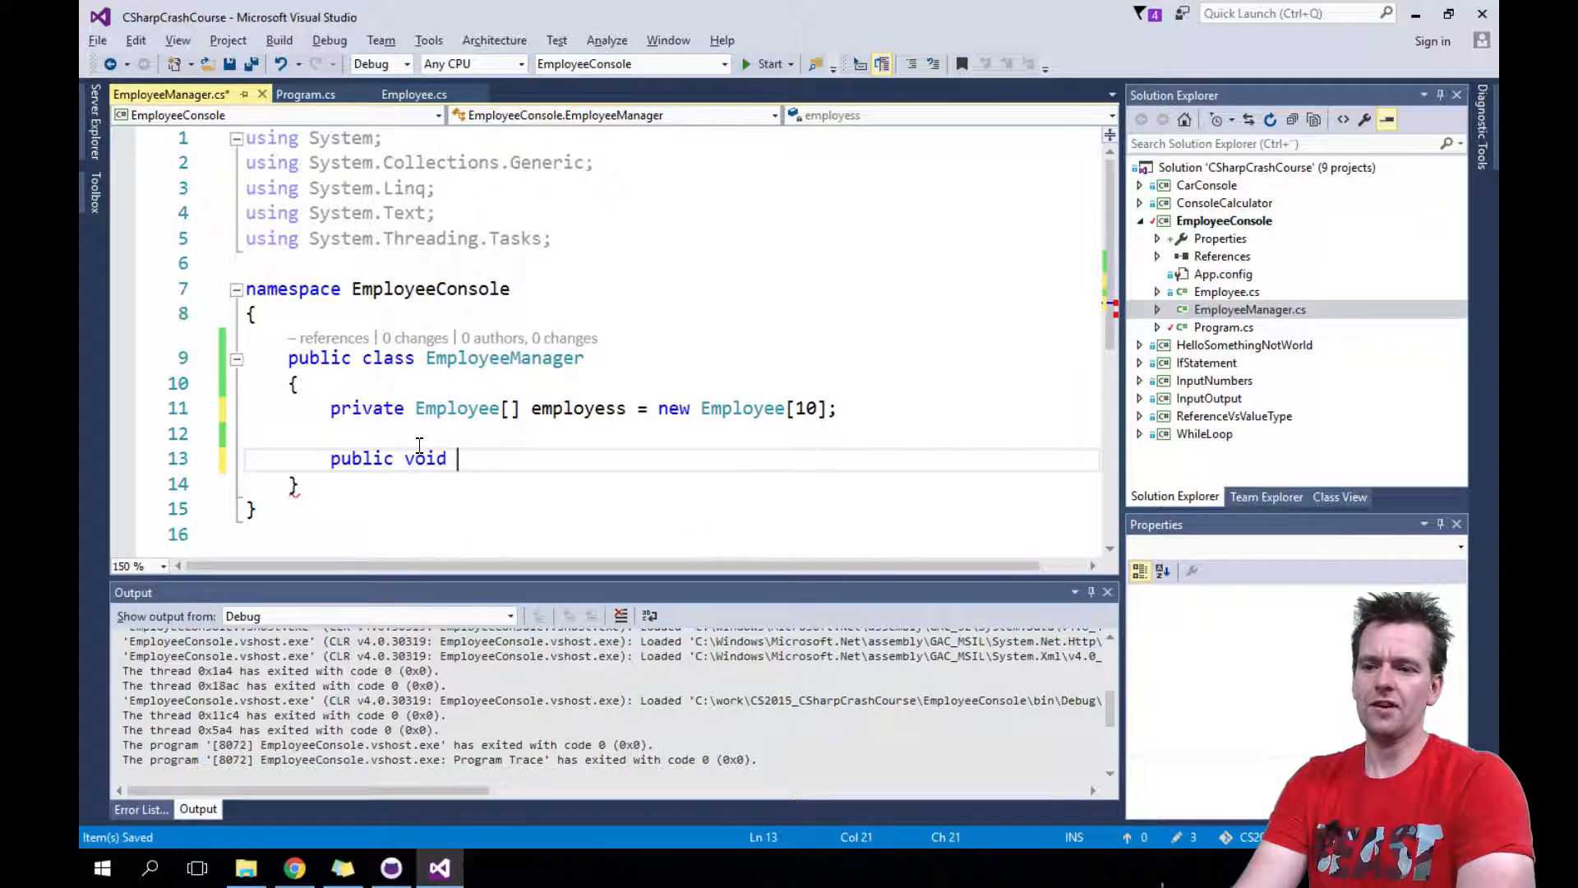
pyautogui.write('Create')
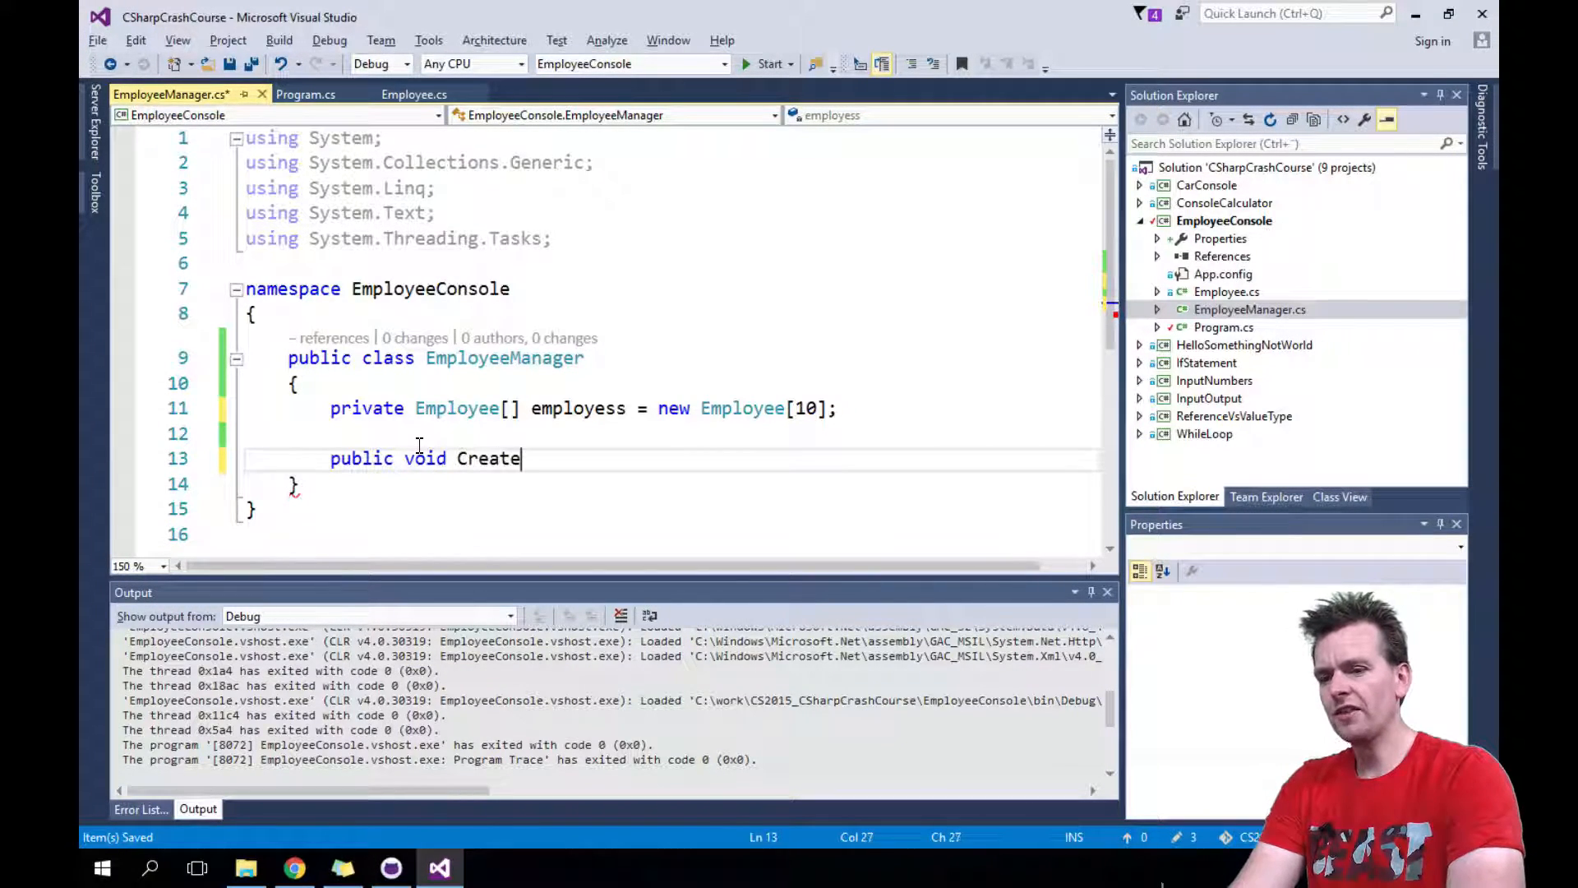
pyautogui.write('Employee')
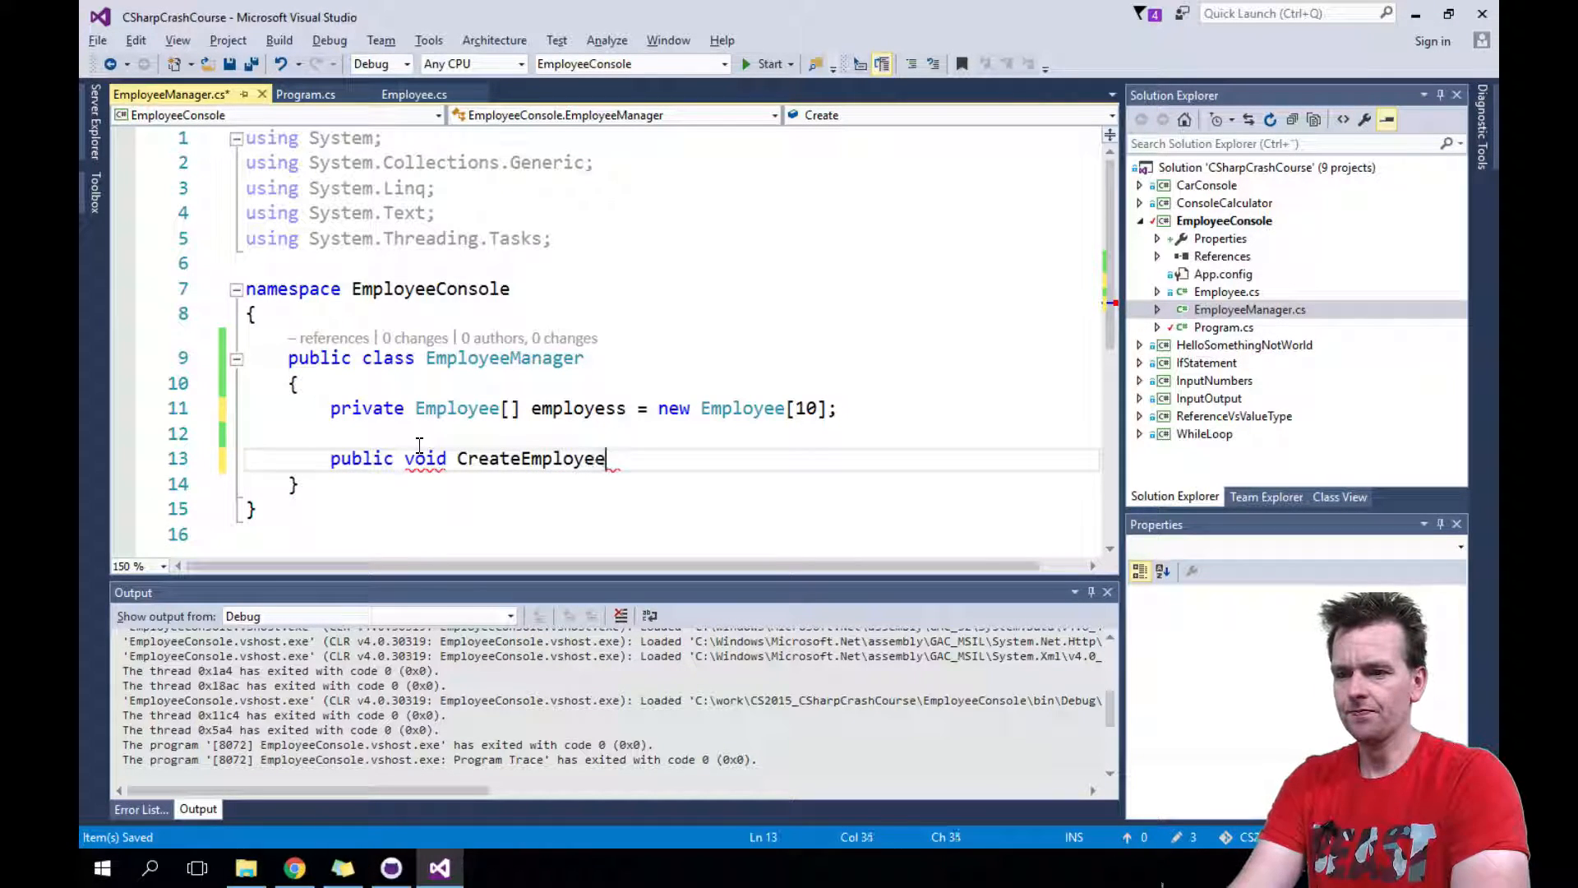
pyautogui.write('() {')
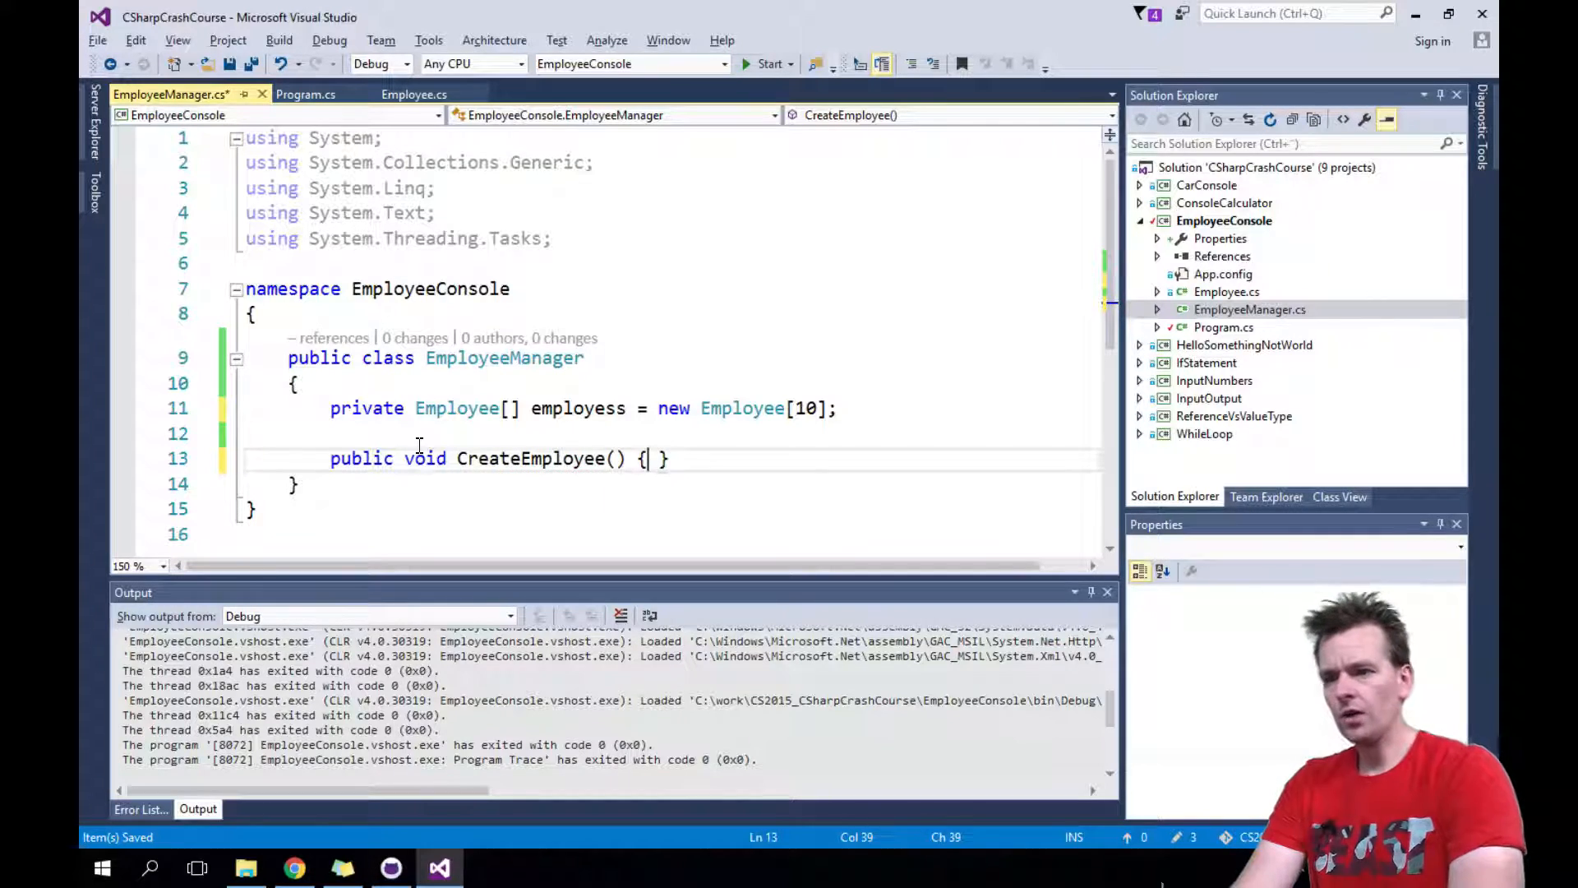
pyautogui.press('Return')
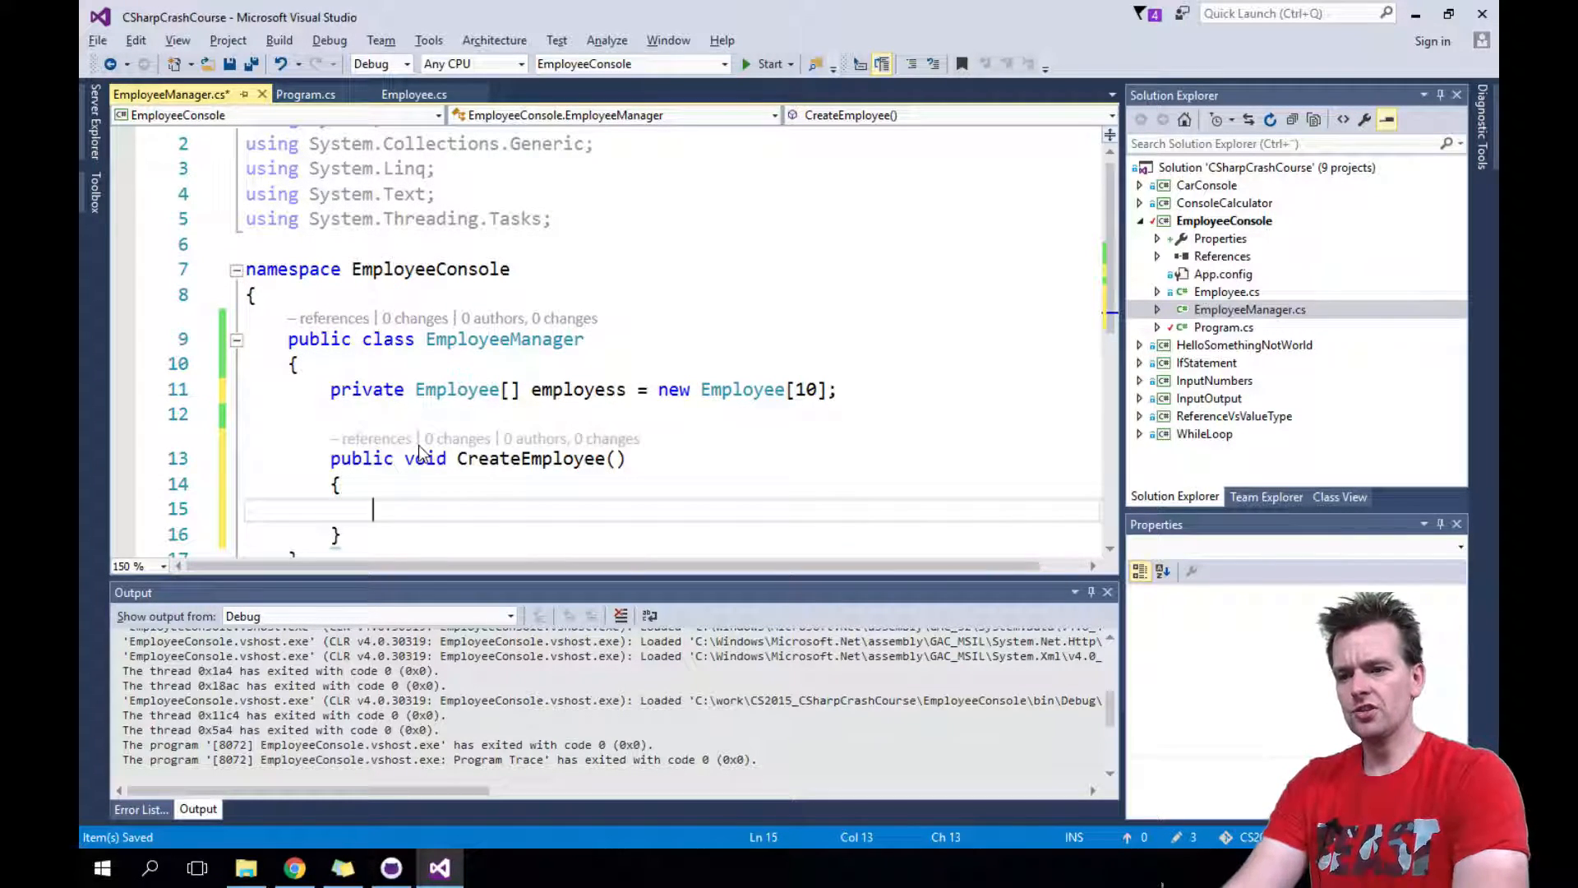
# - Start an 'Employee empl = new Employee() { ... }' initializer inside CreateEmployee
pyautogui.write('Employee empl')
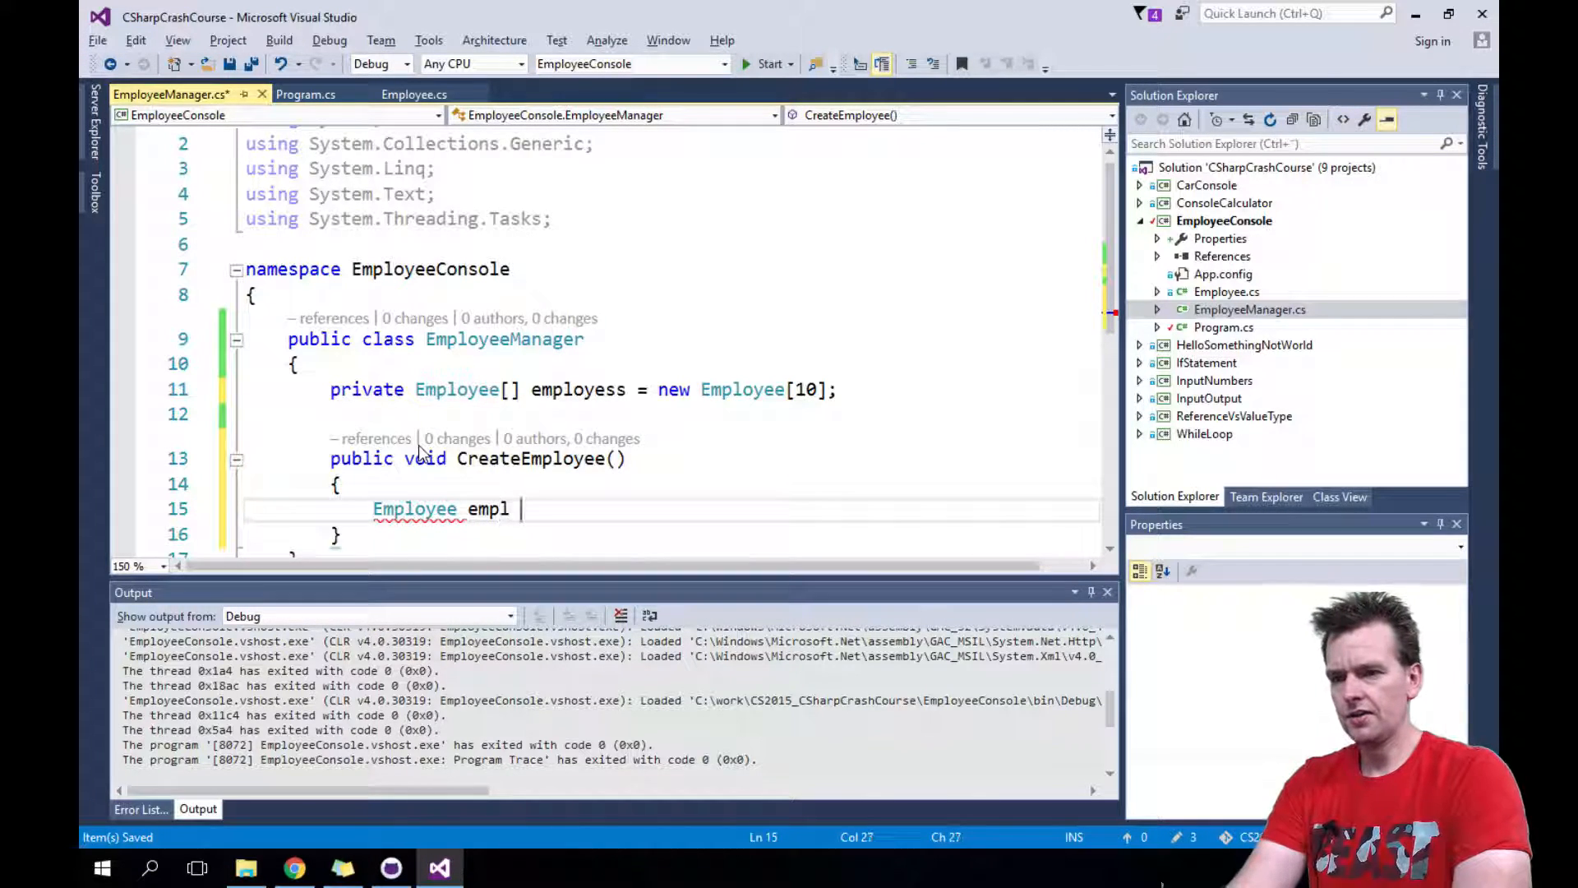
pyautogui.write('= new Employee(;')
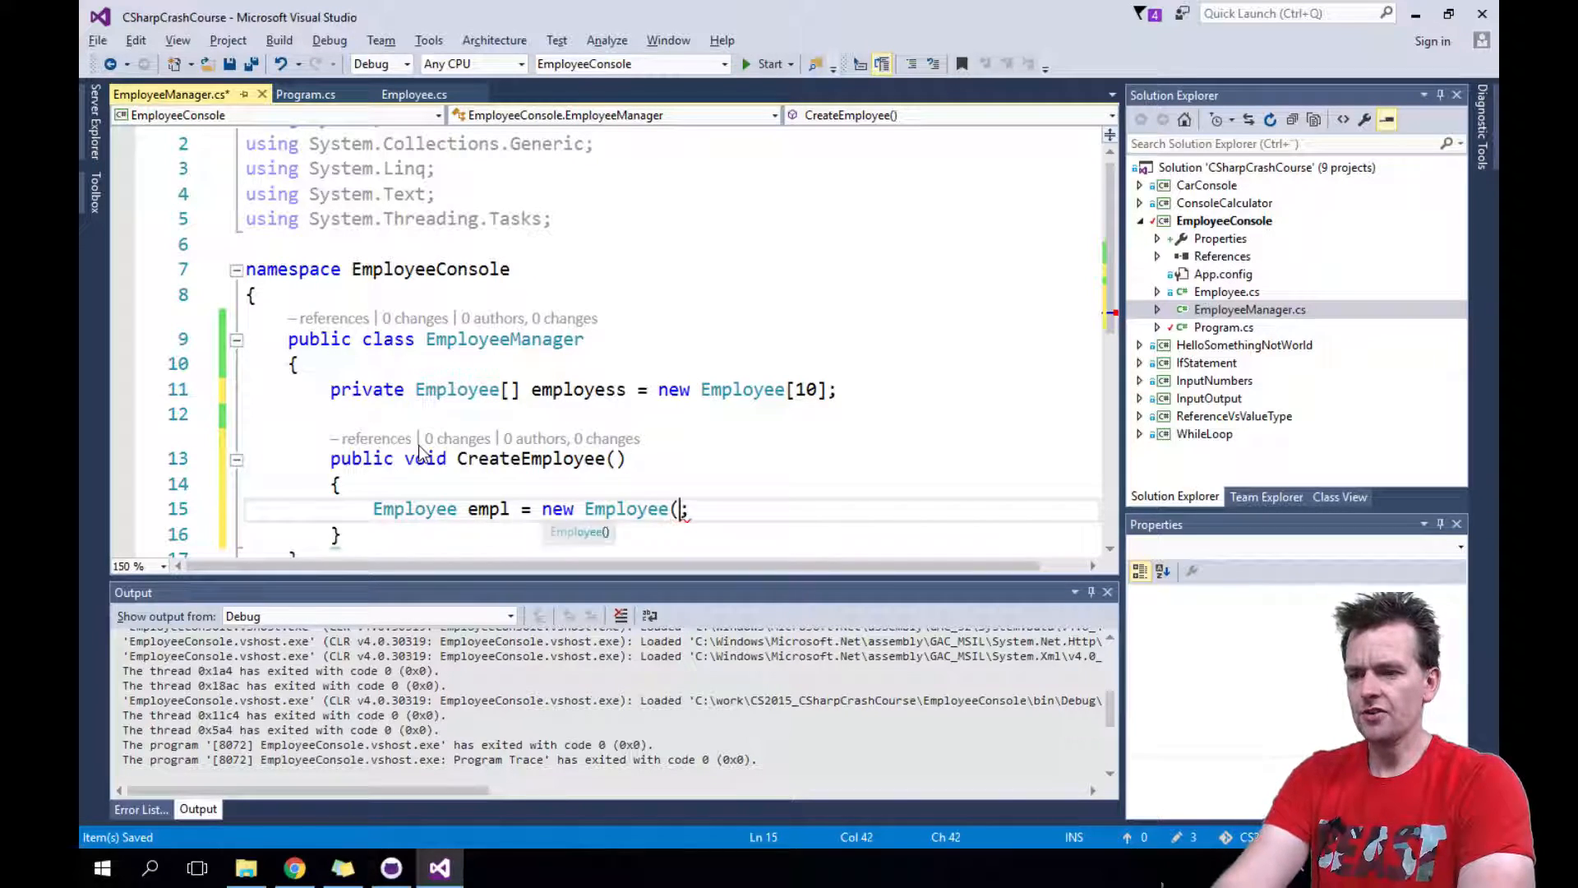
pyautogui.write(') {')
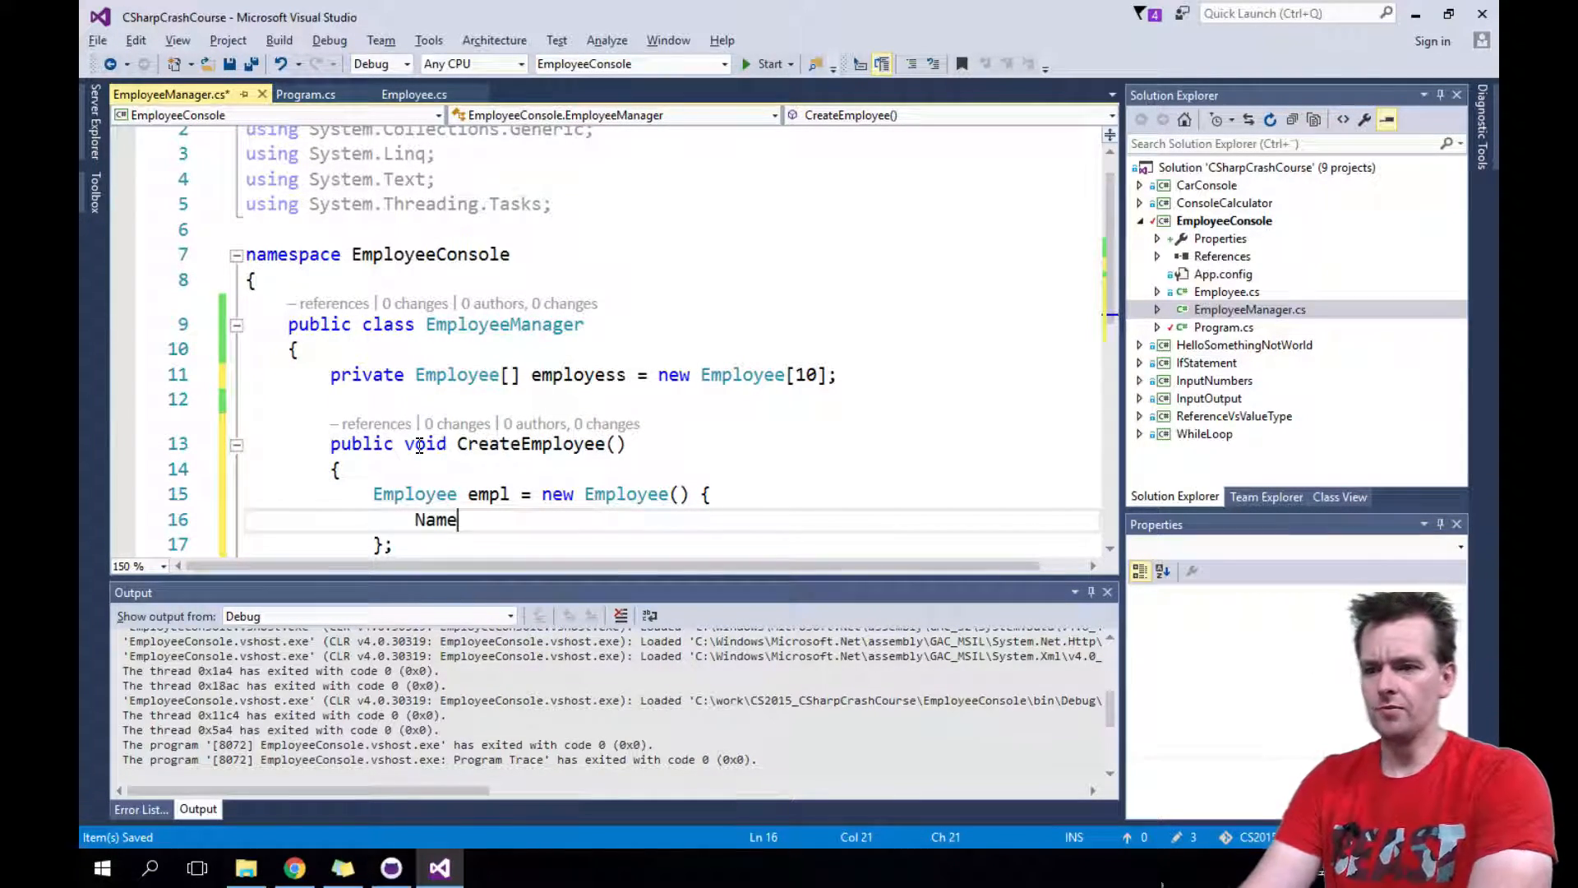
# - Set Name = name and add a 'string name = "Unknown"' parameter
pyautogui.write('= name')
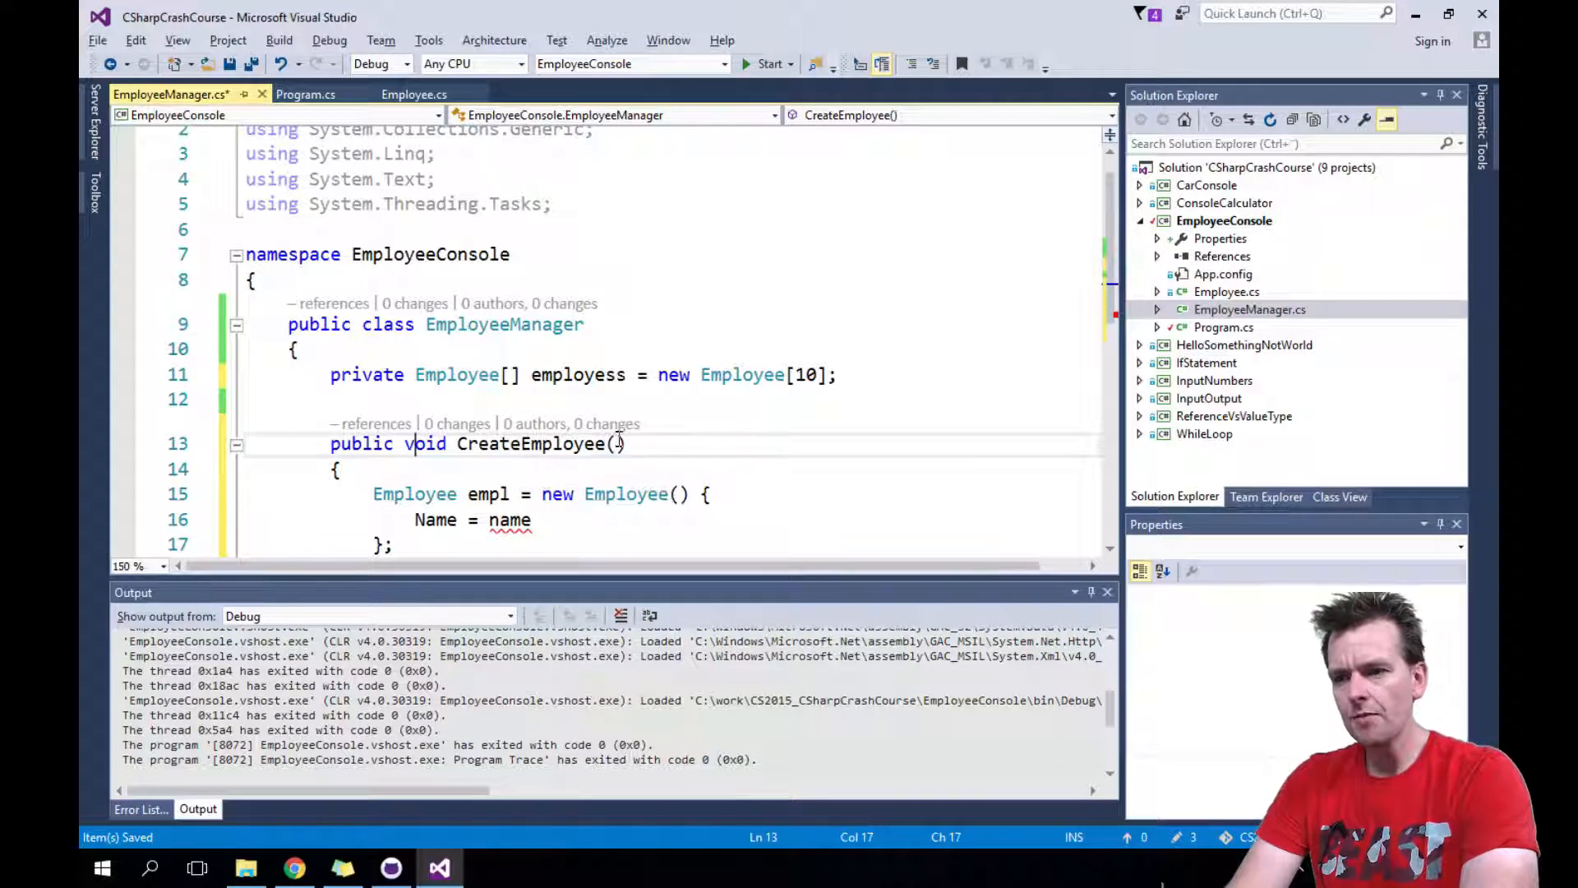
pyautogui.write('string')
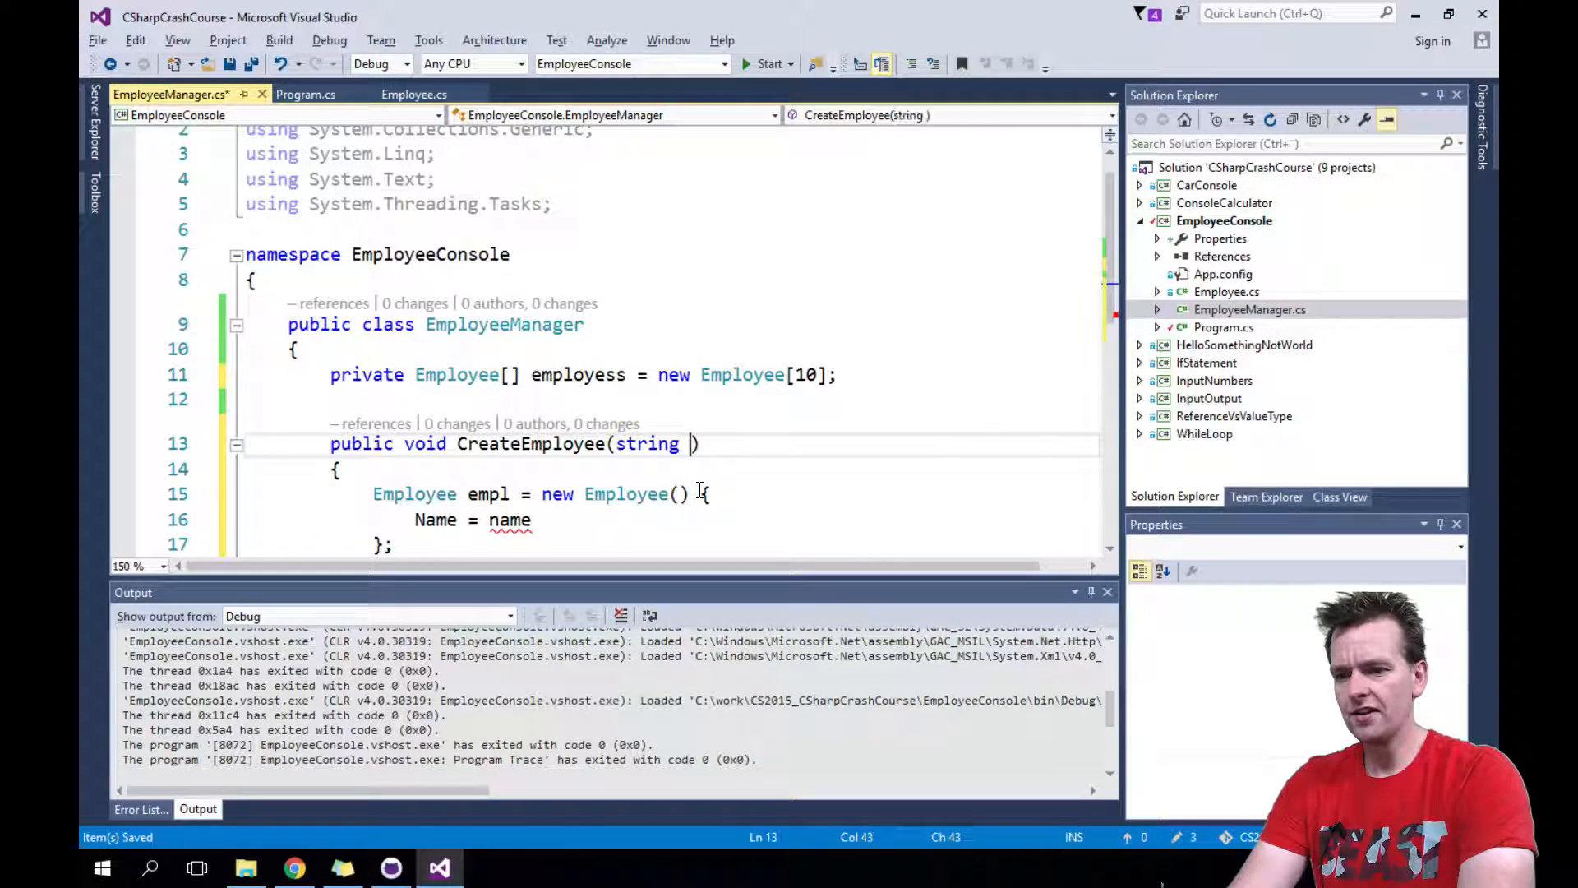
pyautogui.write('name,')
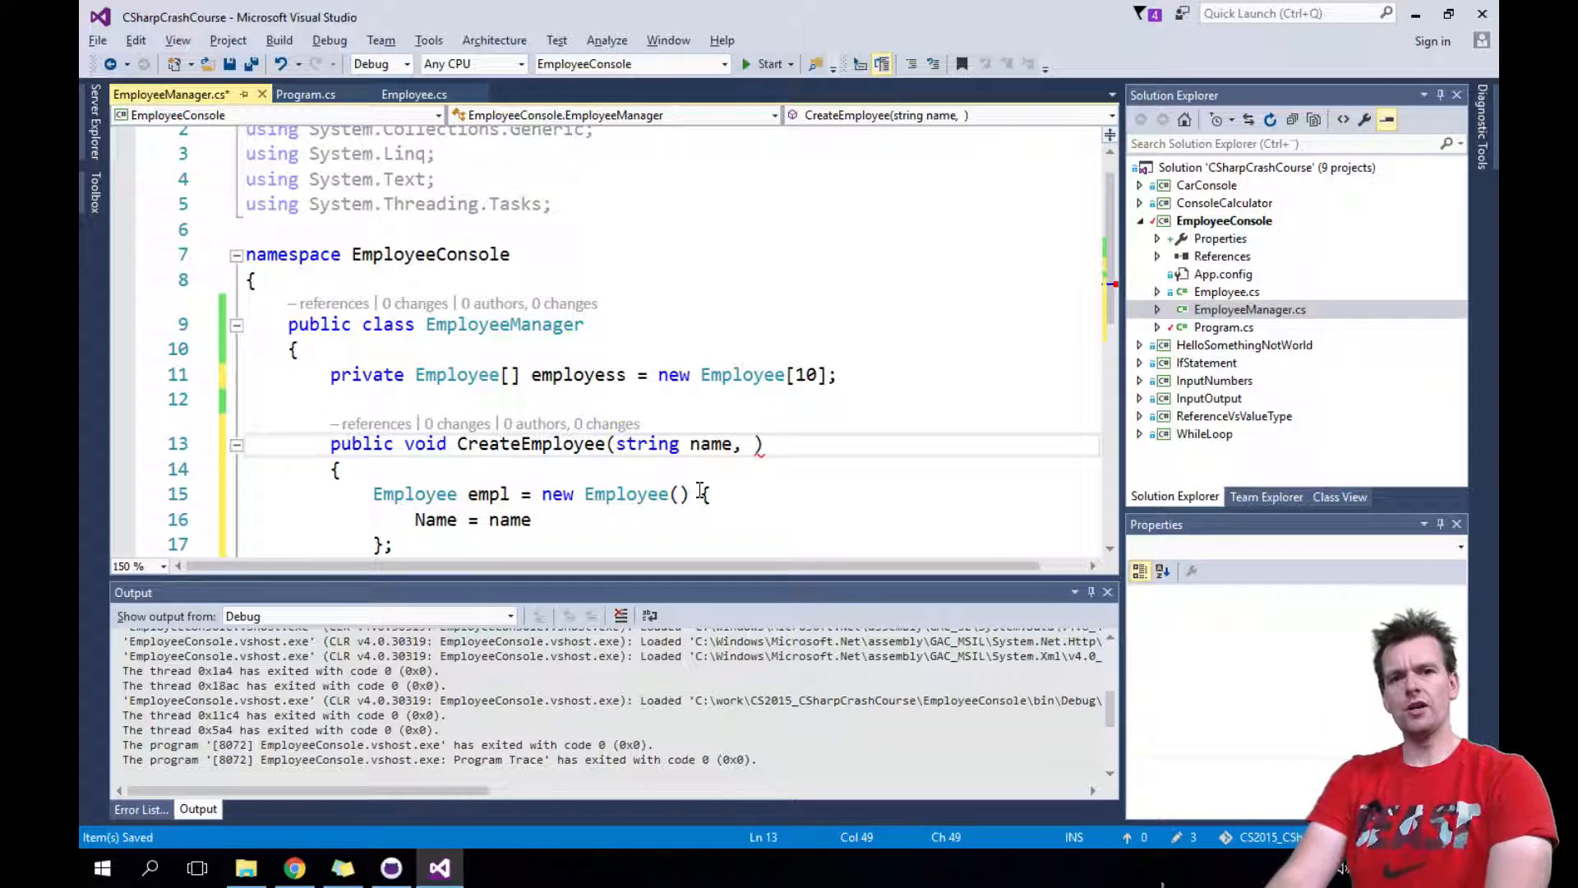
pyautogui.doubleClick(711, 444)
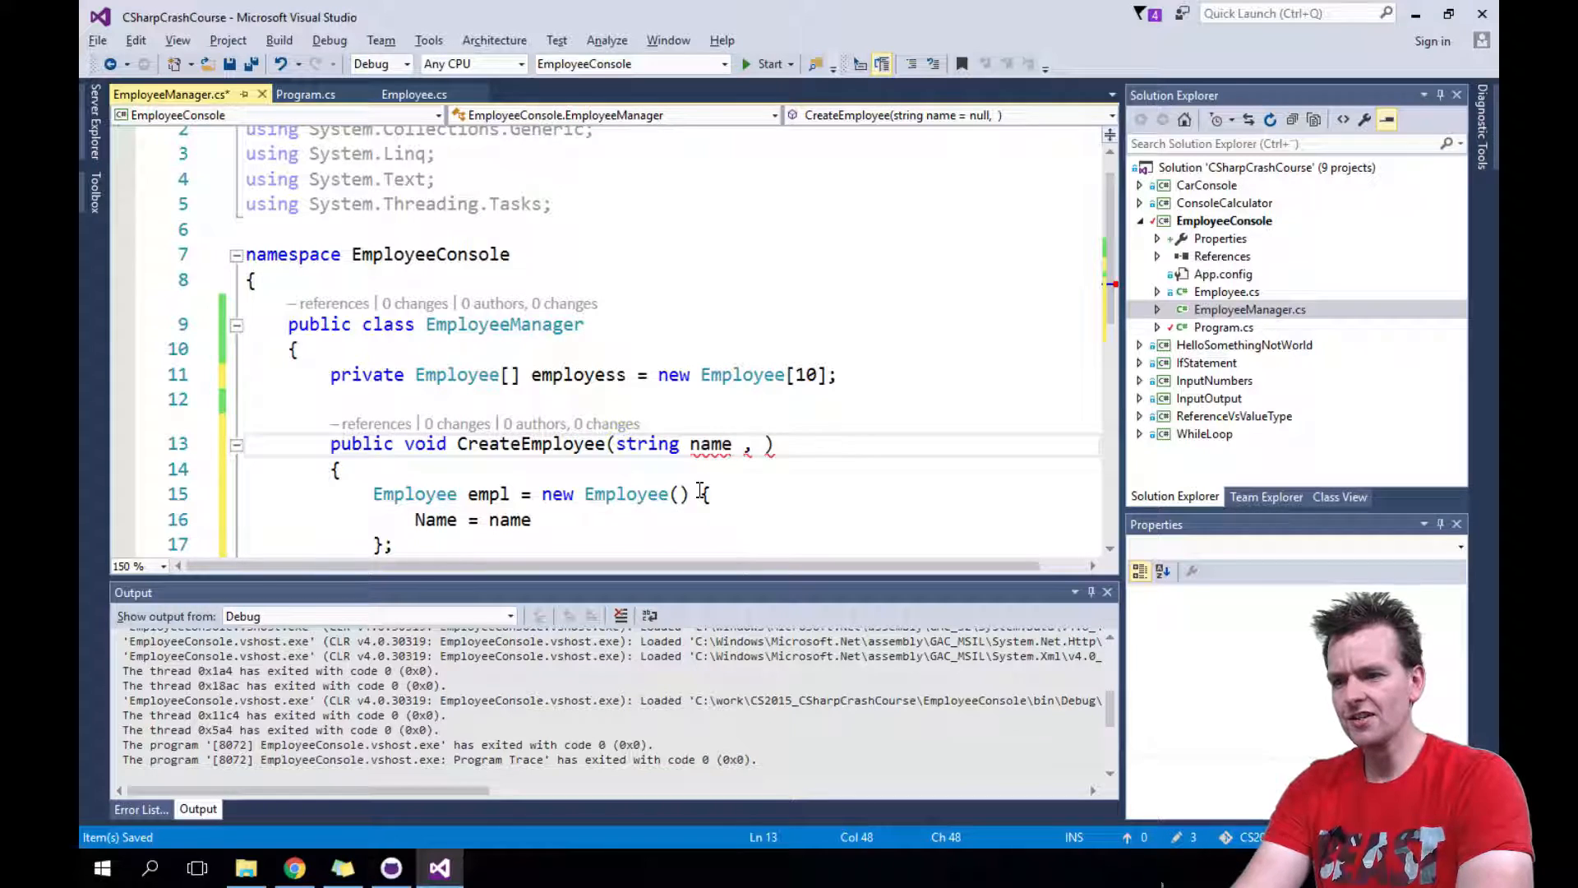
pyautogui.write('= ""')
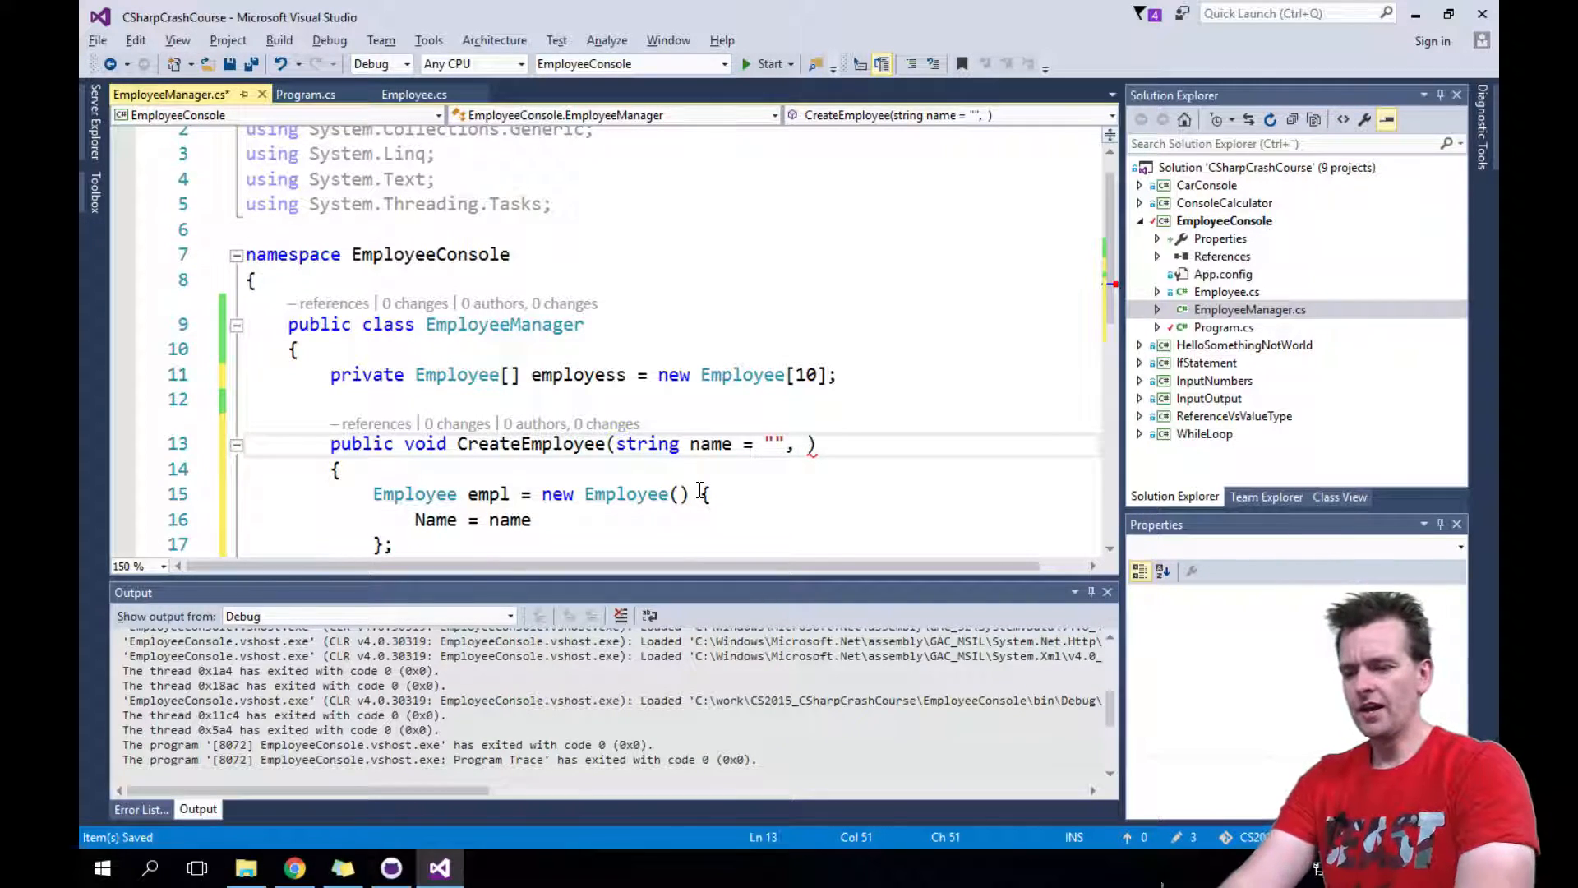
pyautogui.write('Unknown')
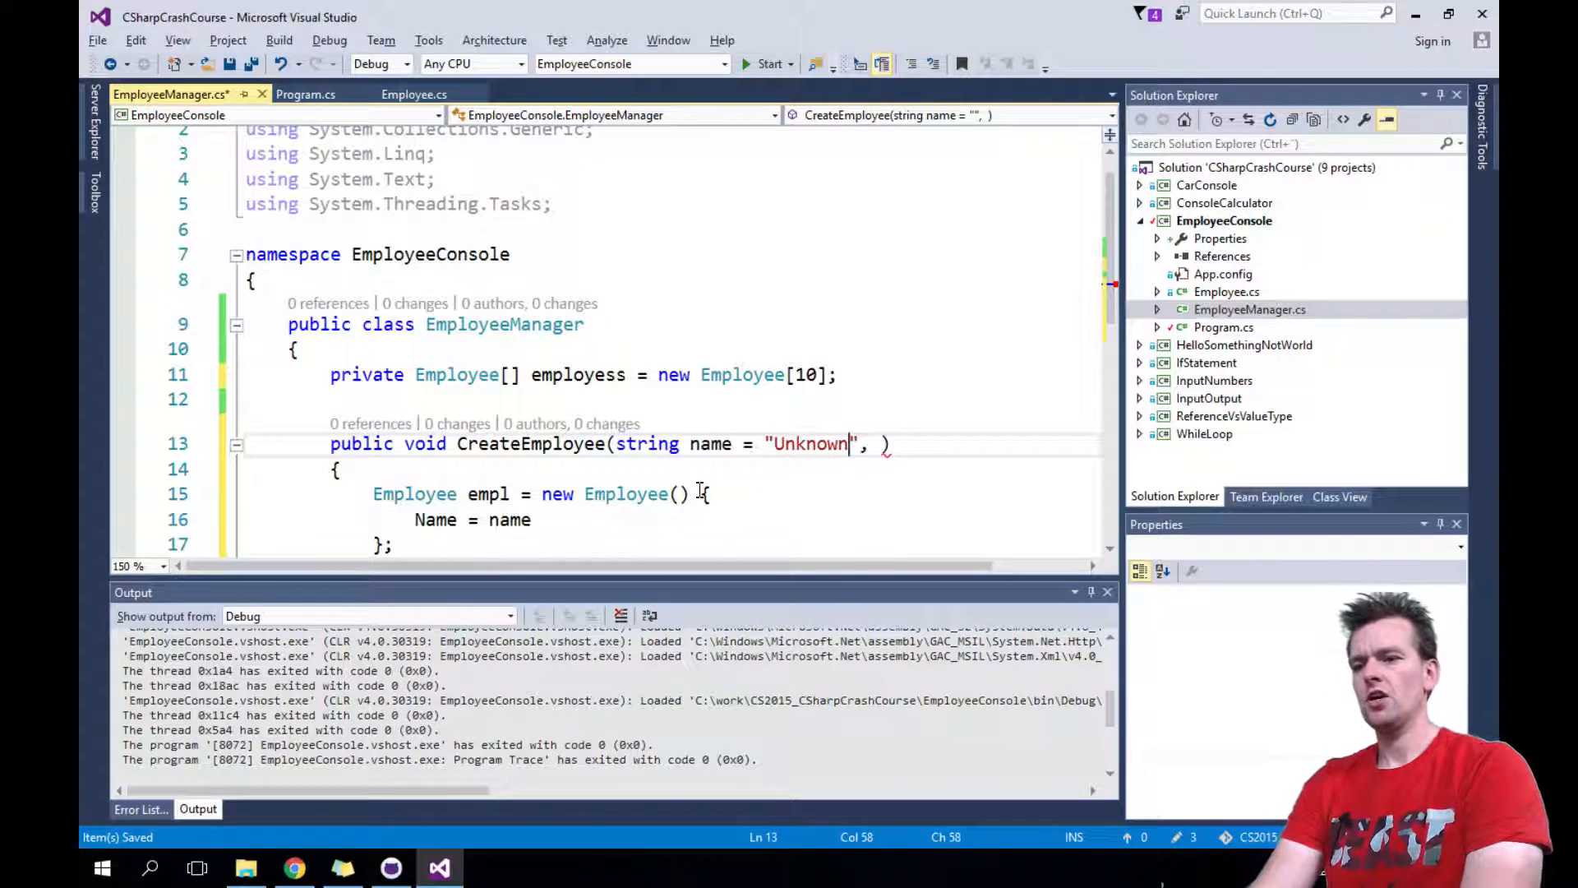
pyautogui.moveTo(715, 443)
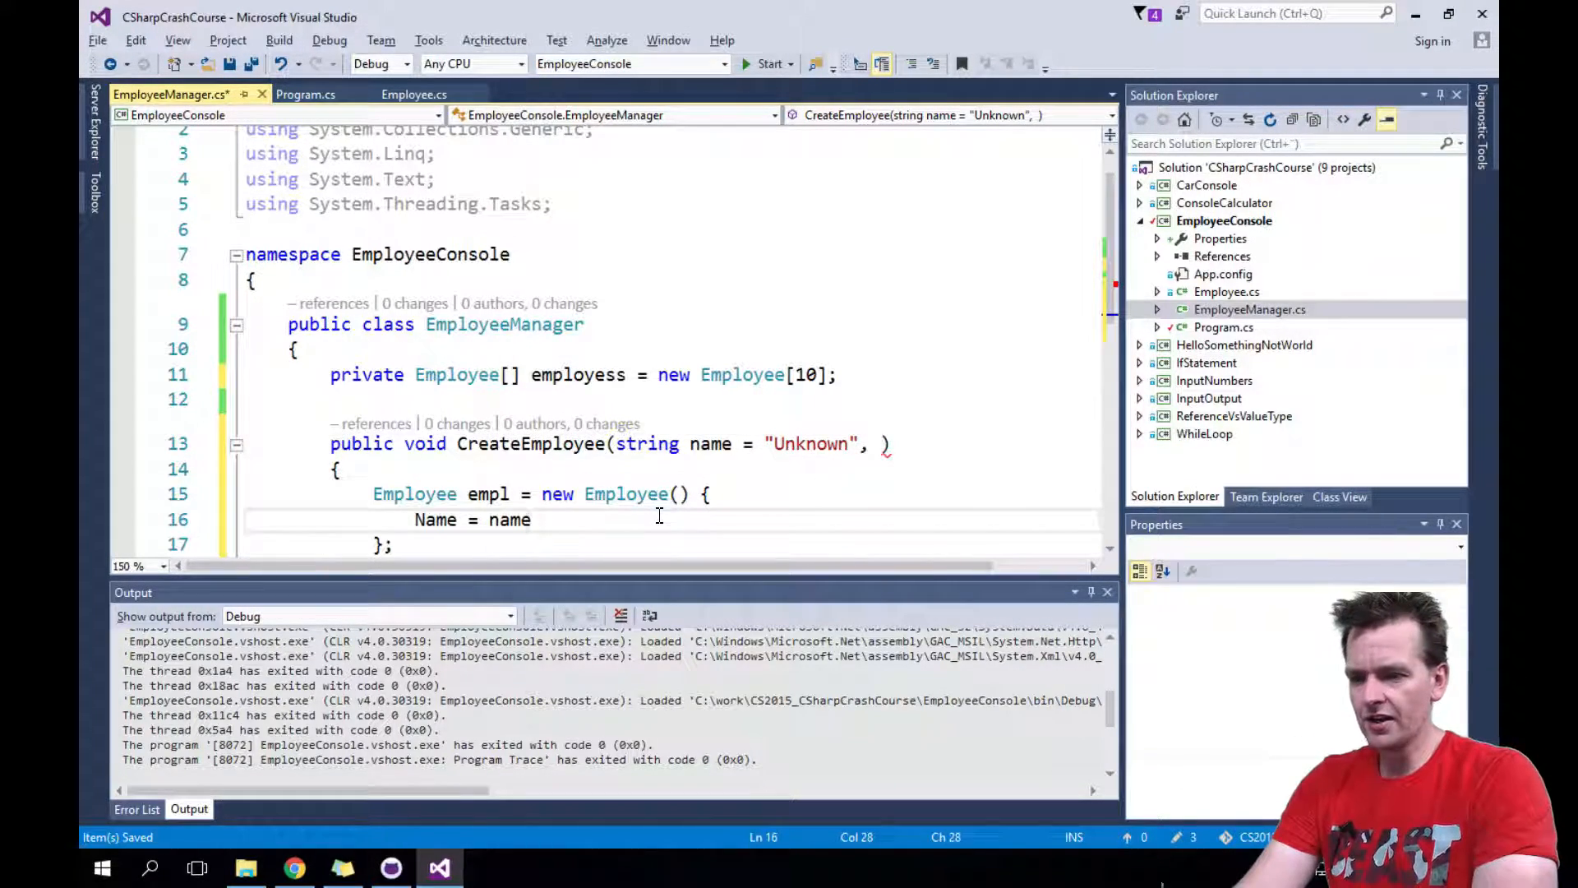
# - Add a 'string department = "Unknown"' parameter and set Department = department
pyautogui.write(',')
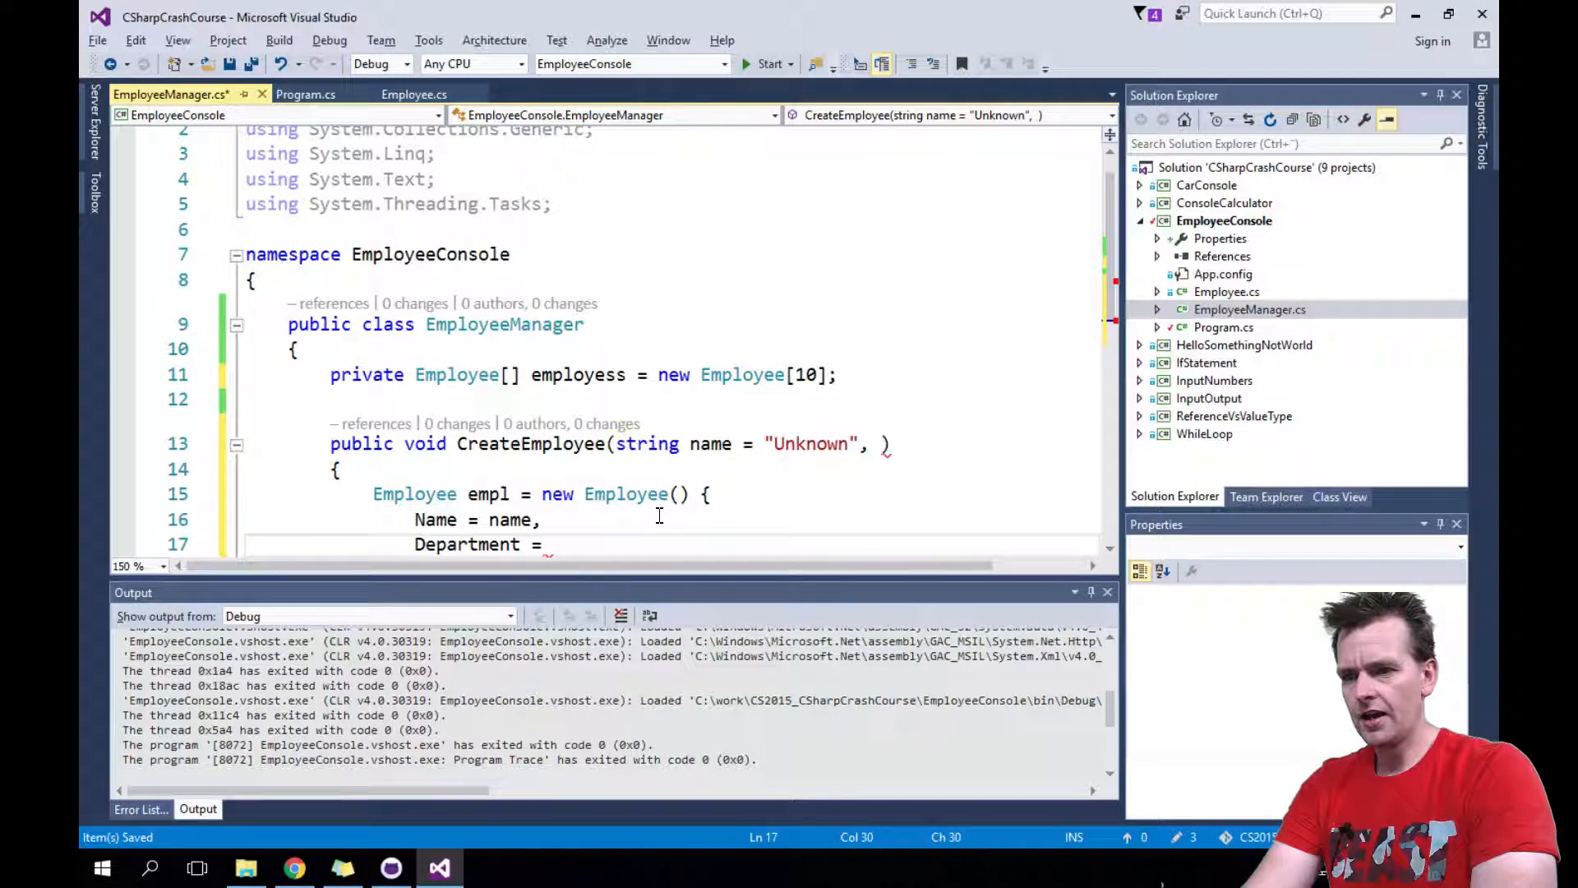
pyautogui.write('department')
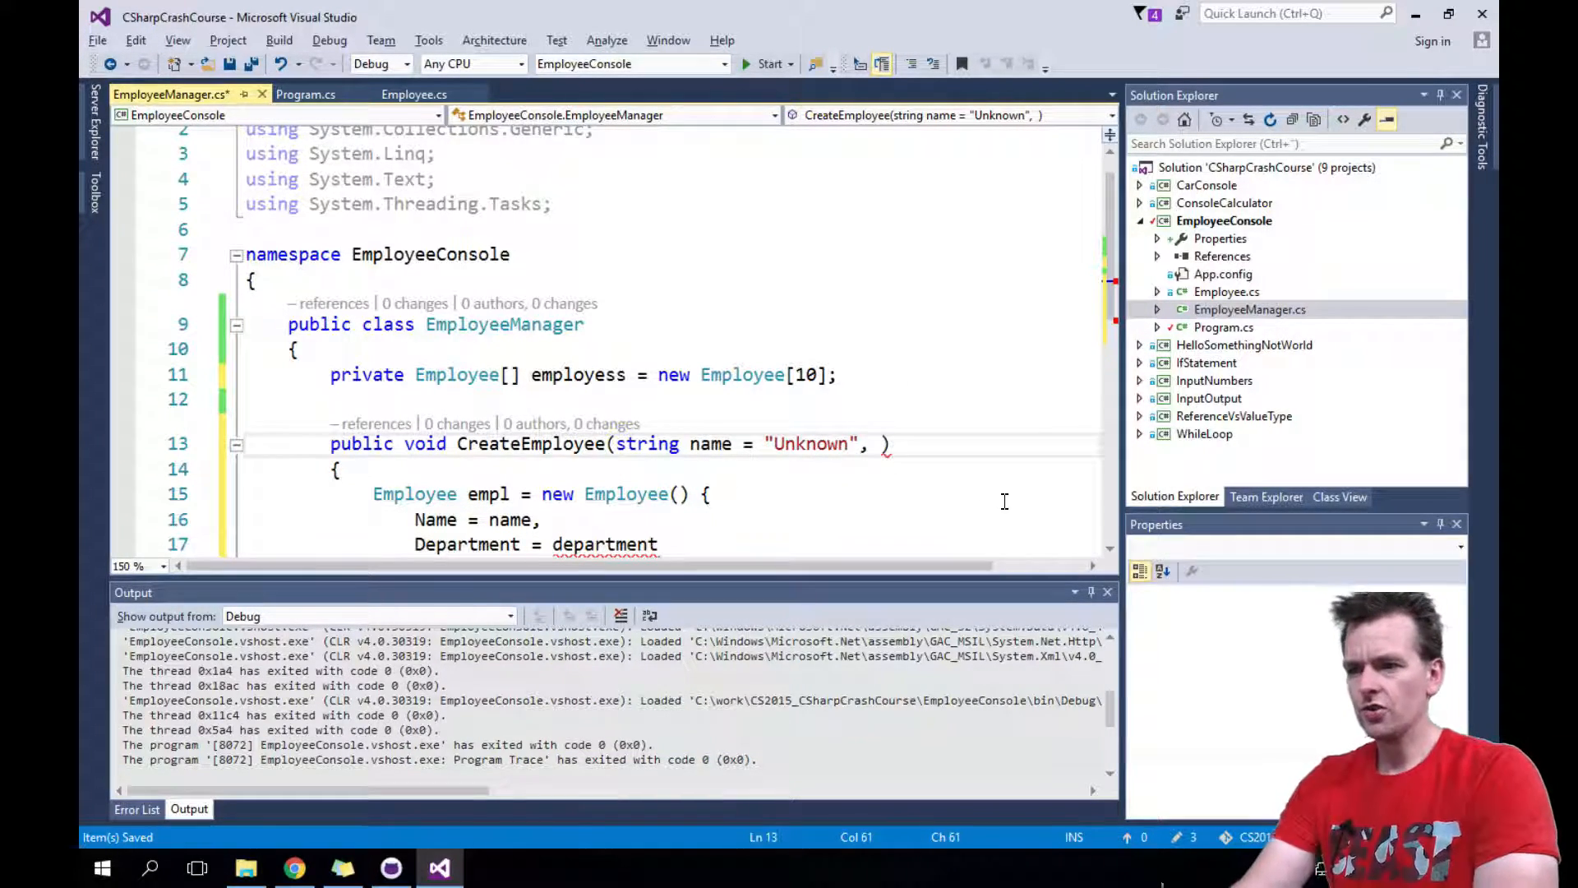
pyautogui.write('stirng')
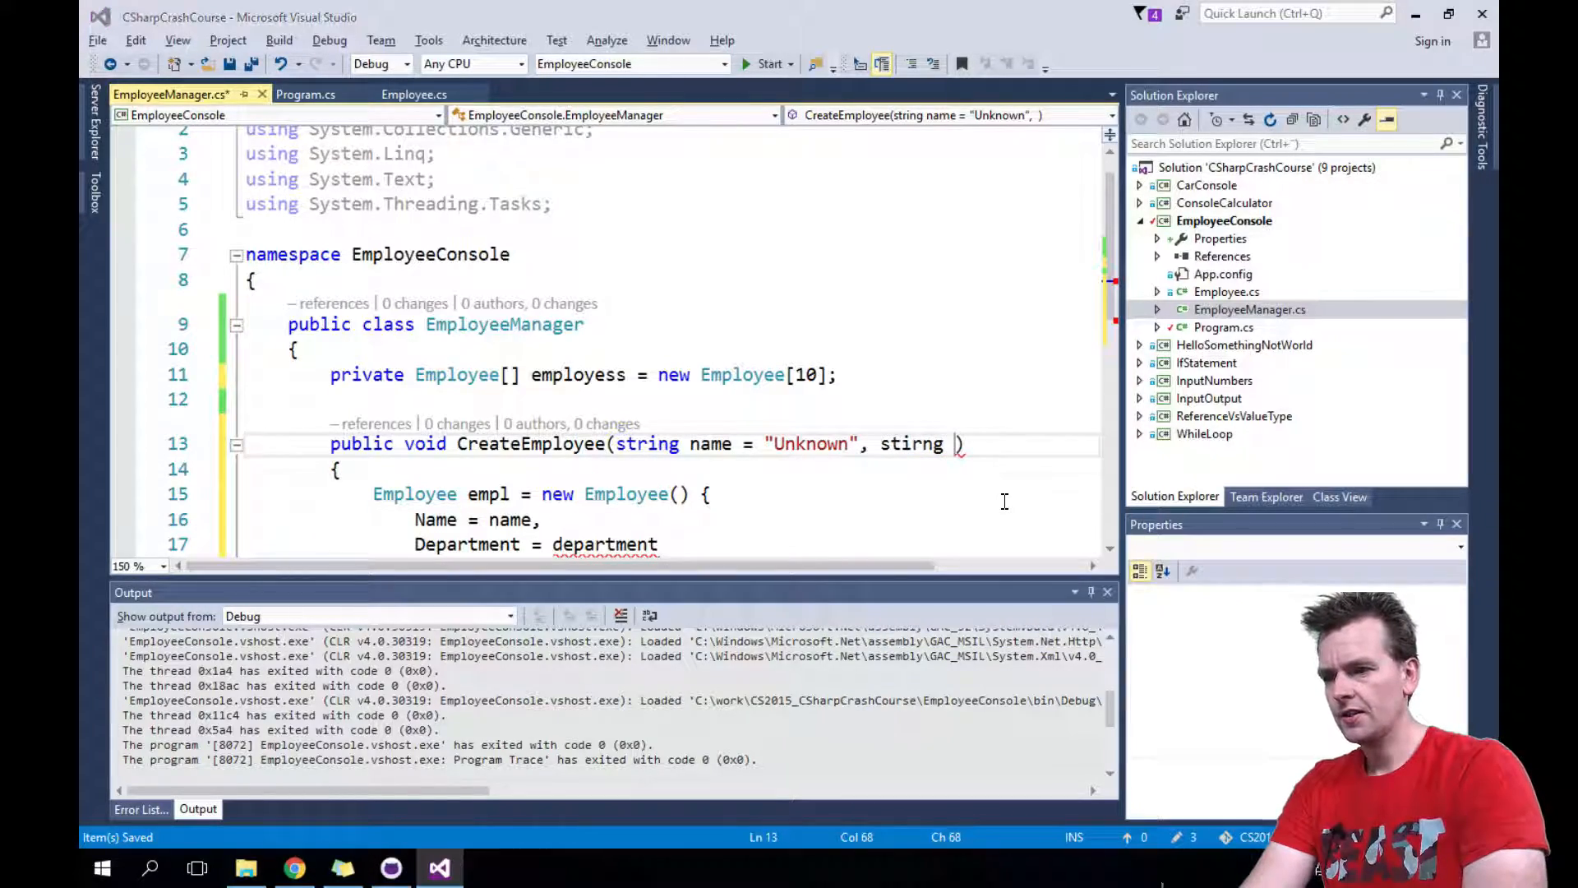
pyautogui.press('Backspace')
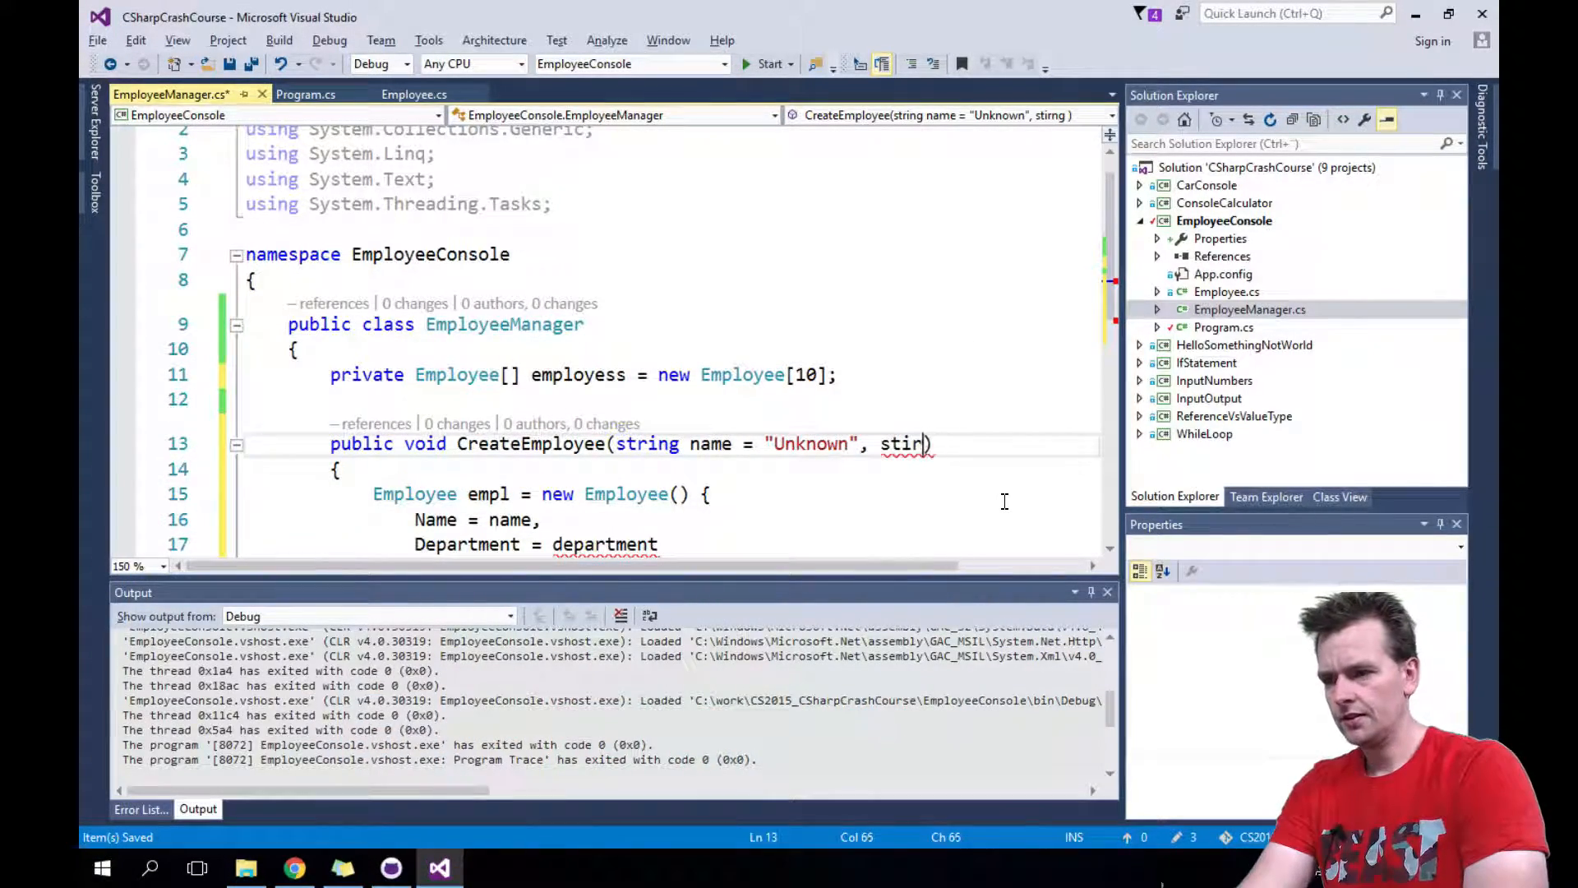
pyautogui.write('ng department = "')
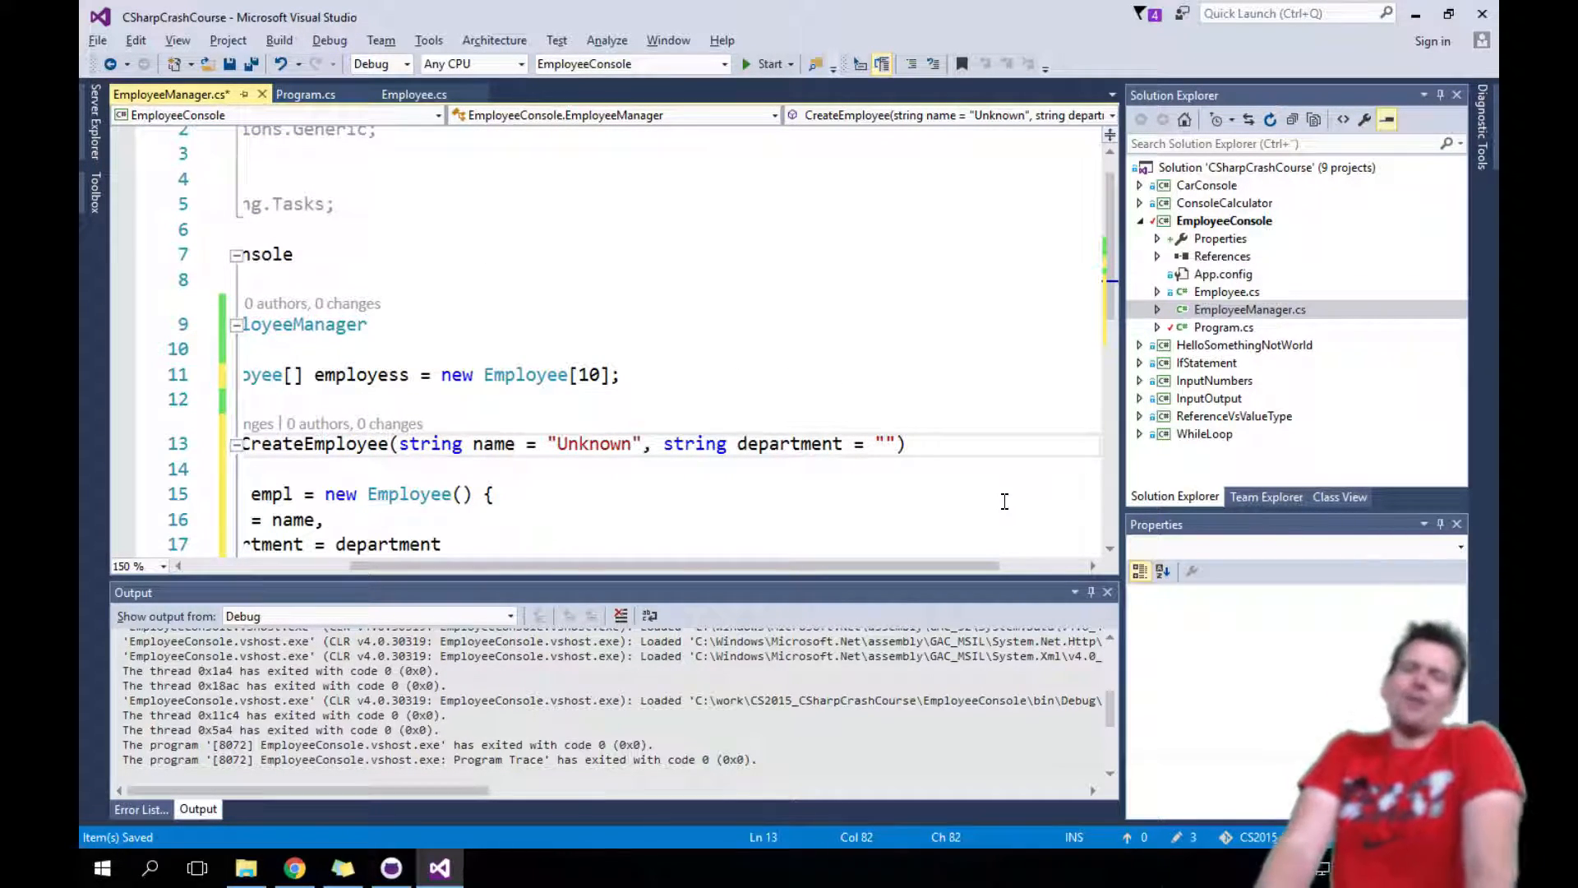
pyautogui.click(886, 443)
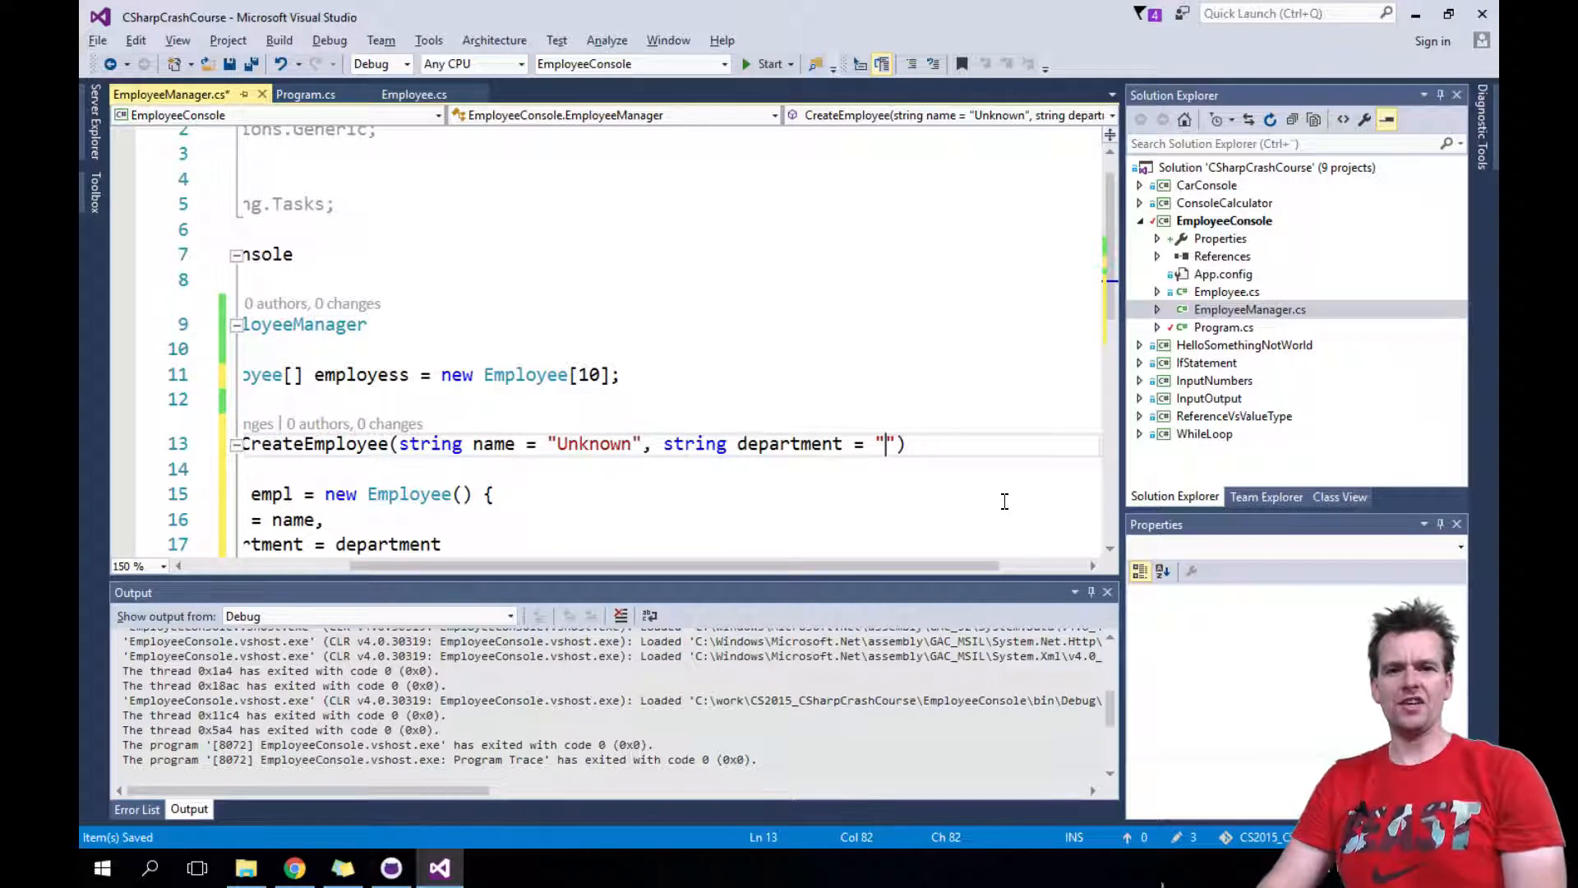
pyautogui.write('un')
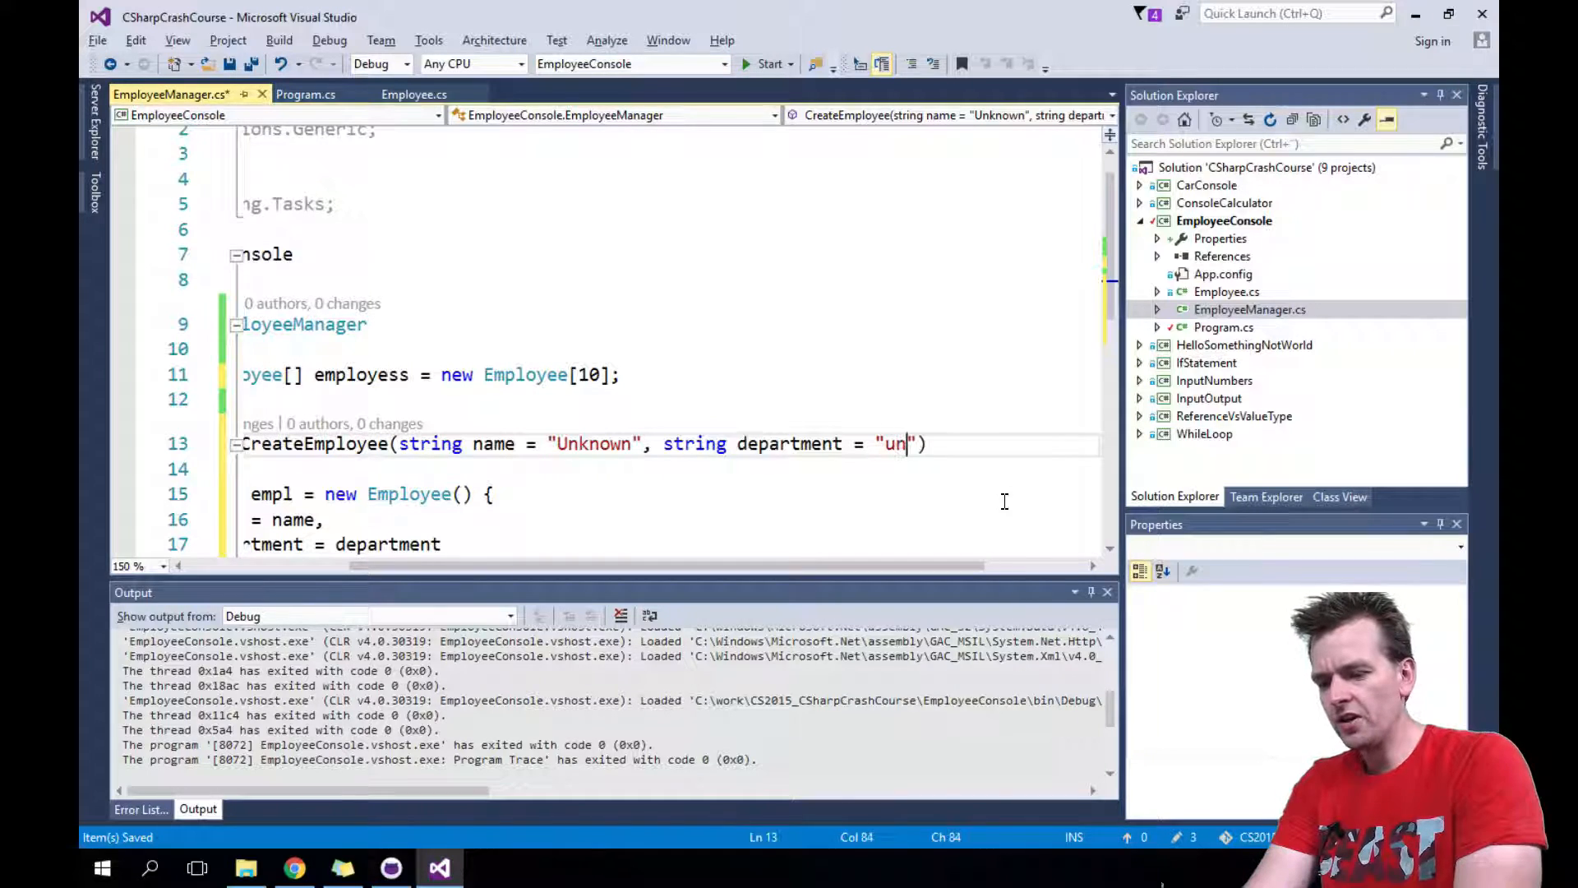
pyautogui.write('know')
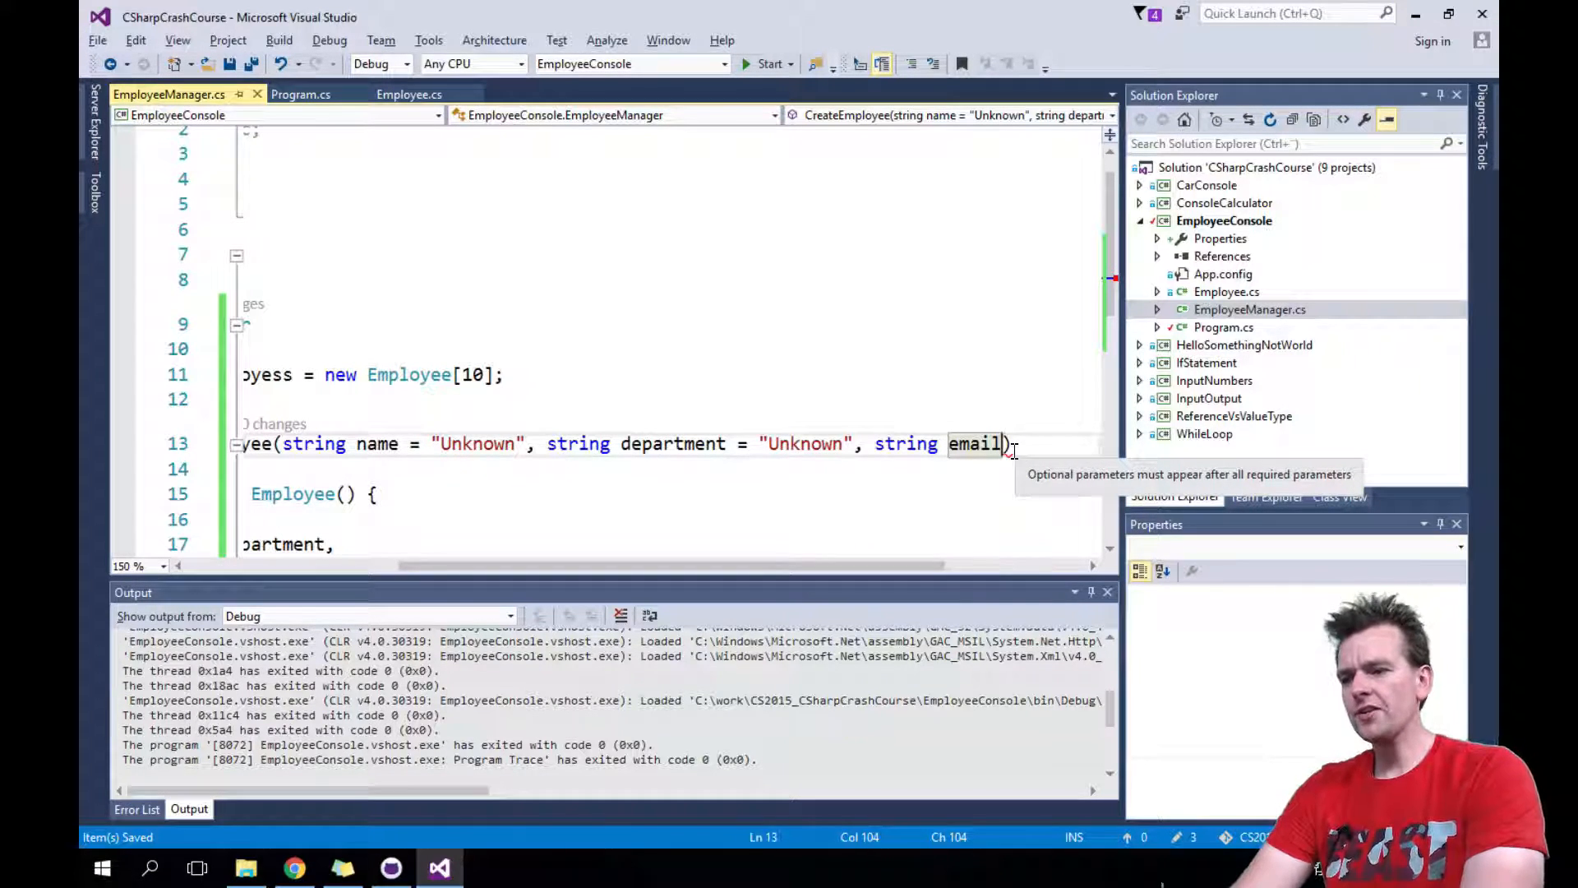
pyautogui.moveTo(904, 444)
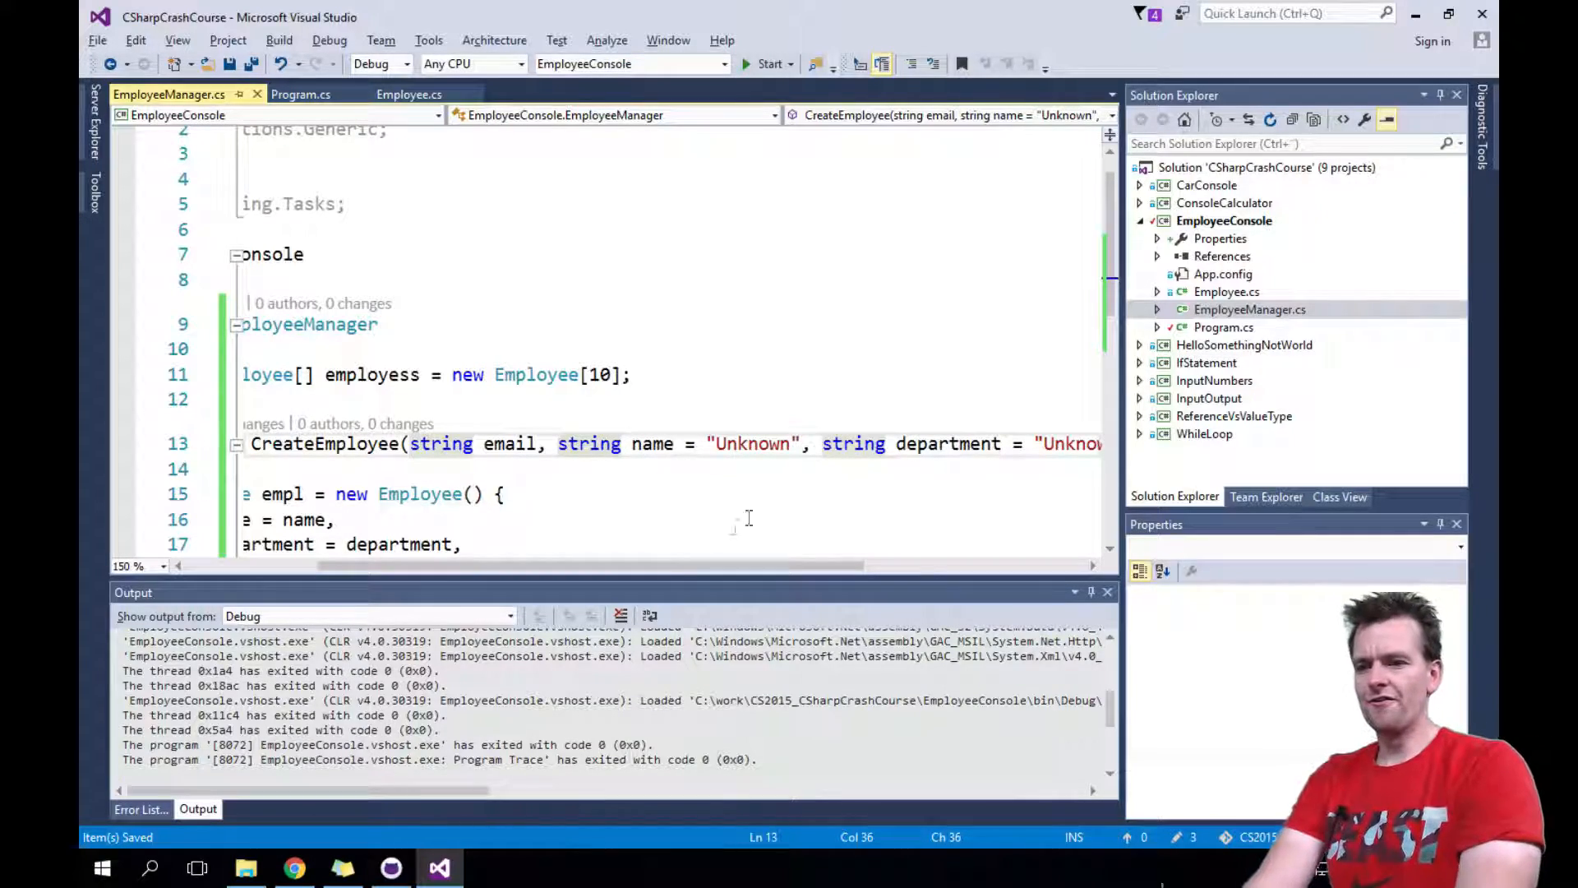
# - Set SalaryLevel = salaryLevel and add an 'int salaryLevel = 1' parameter
pyautogui.scroll(-3)
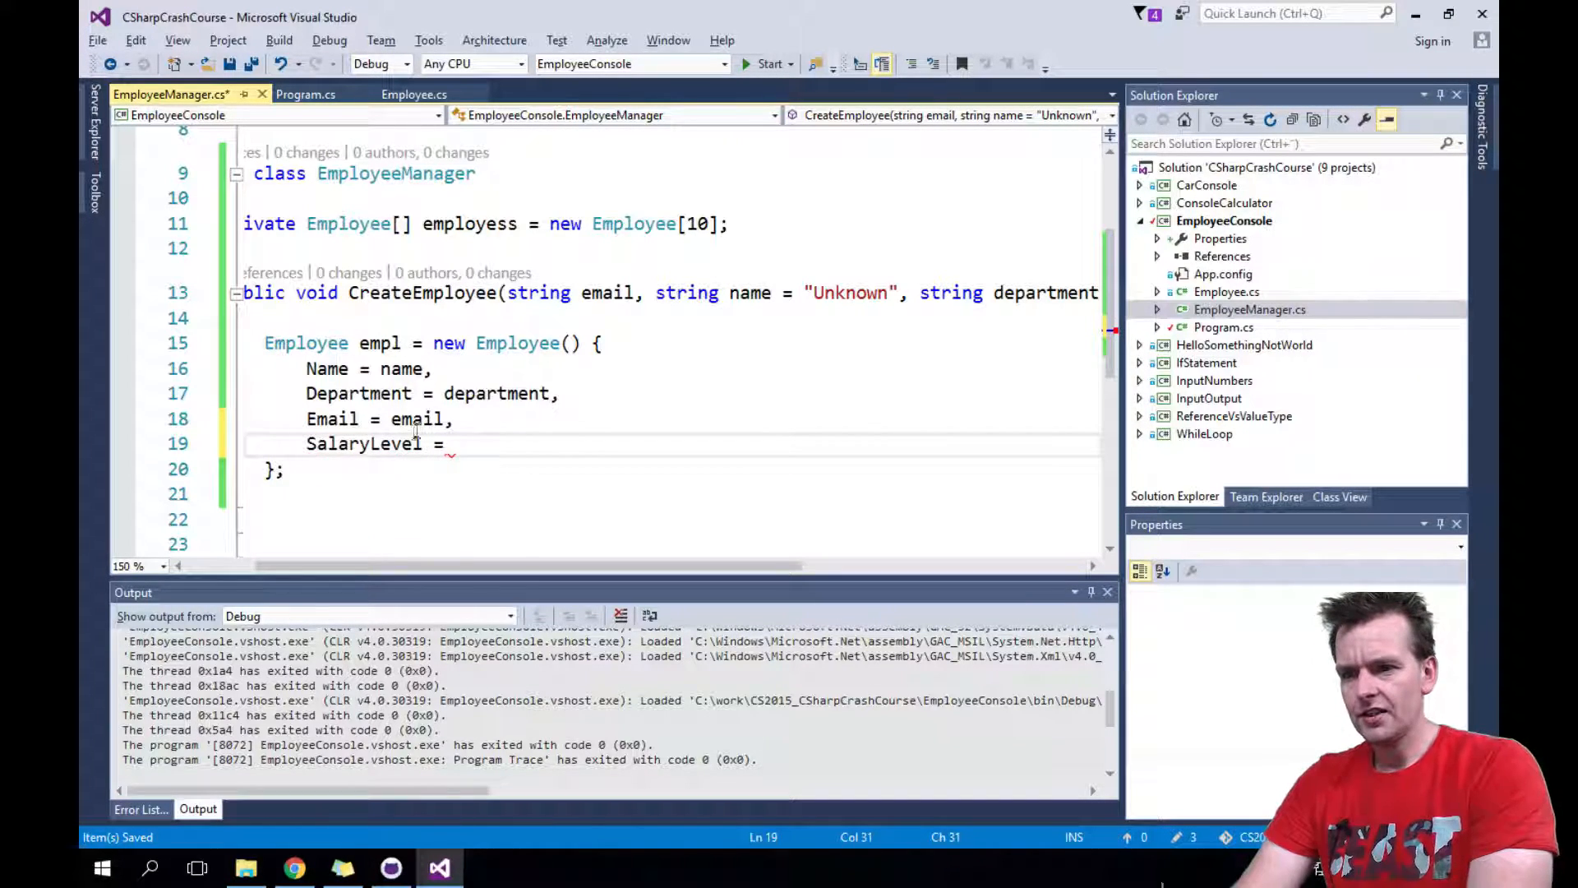
pyautogui.doubleClick(363, 444)
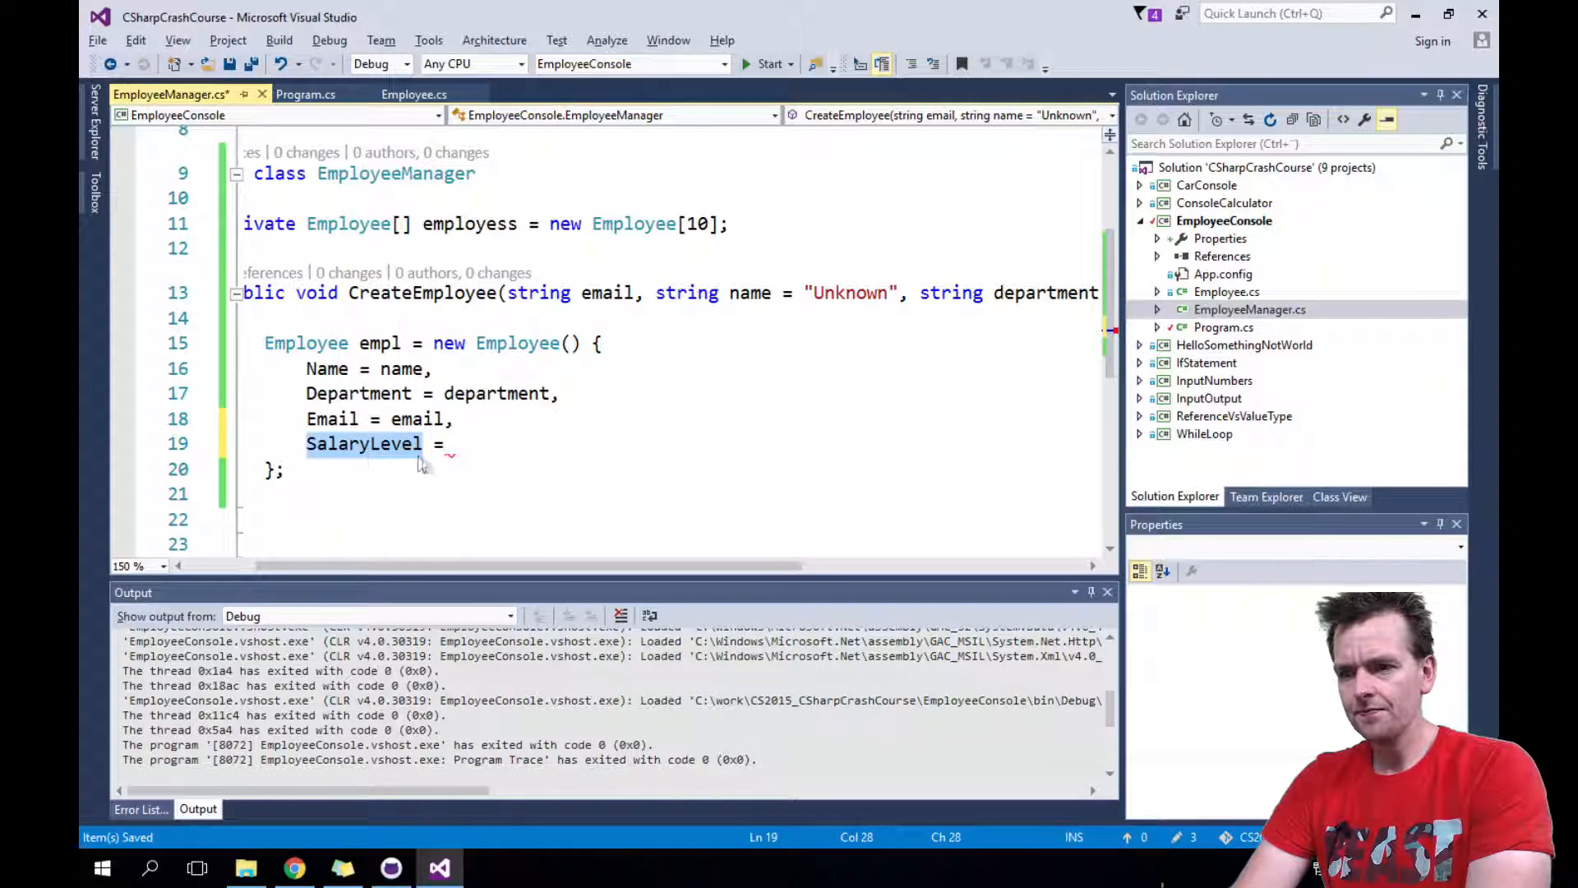
pyautogui.write('alaryLevel = 1)')
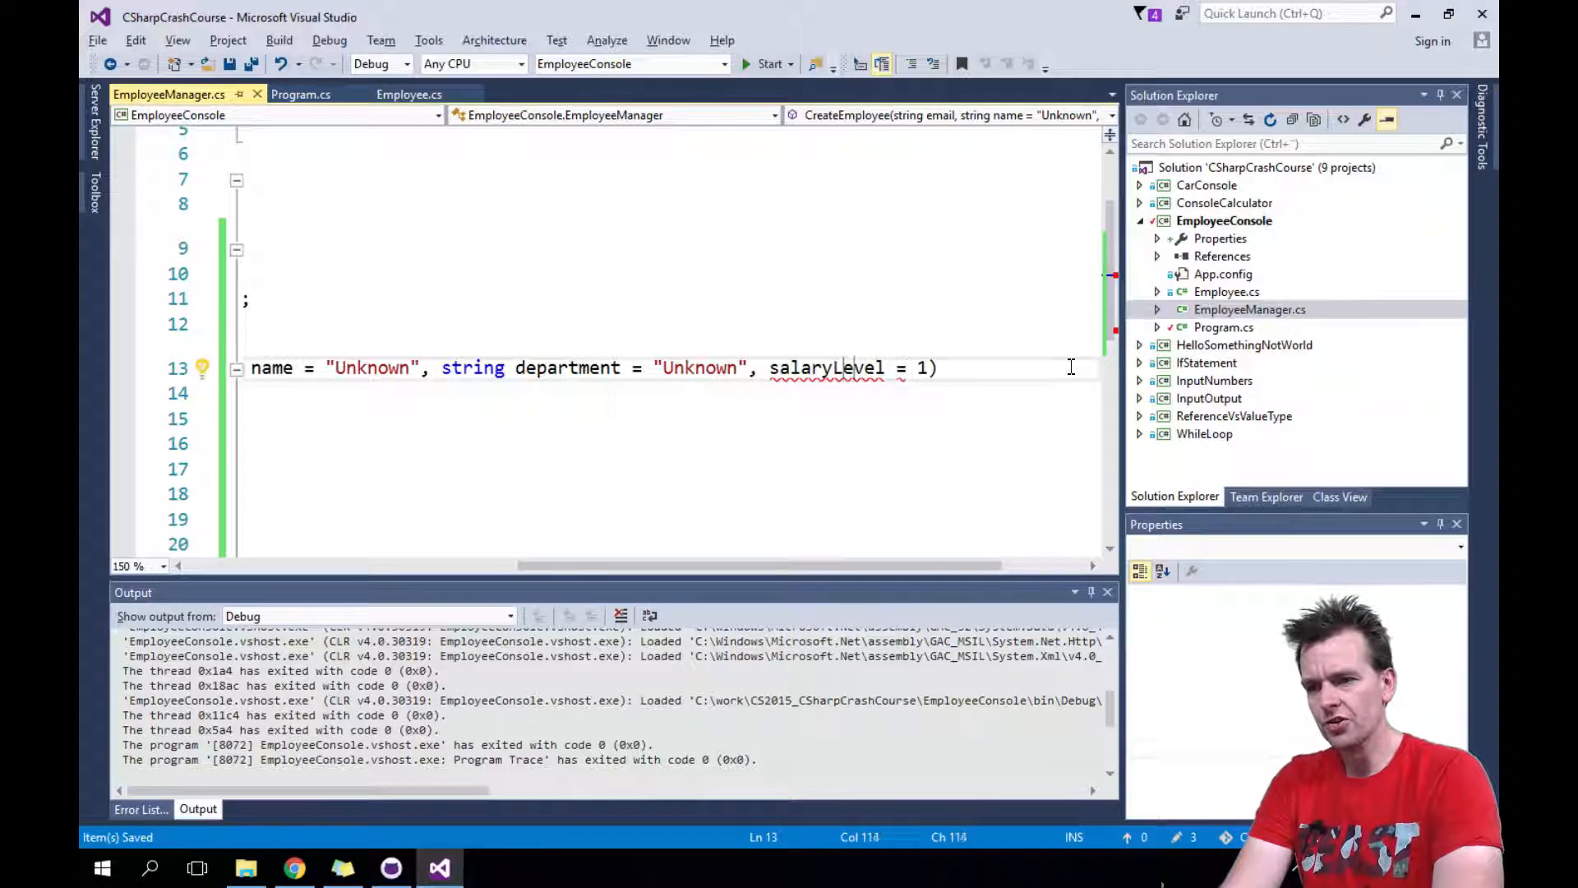
pyautogui.write('int')
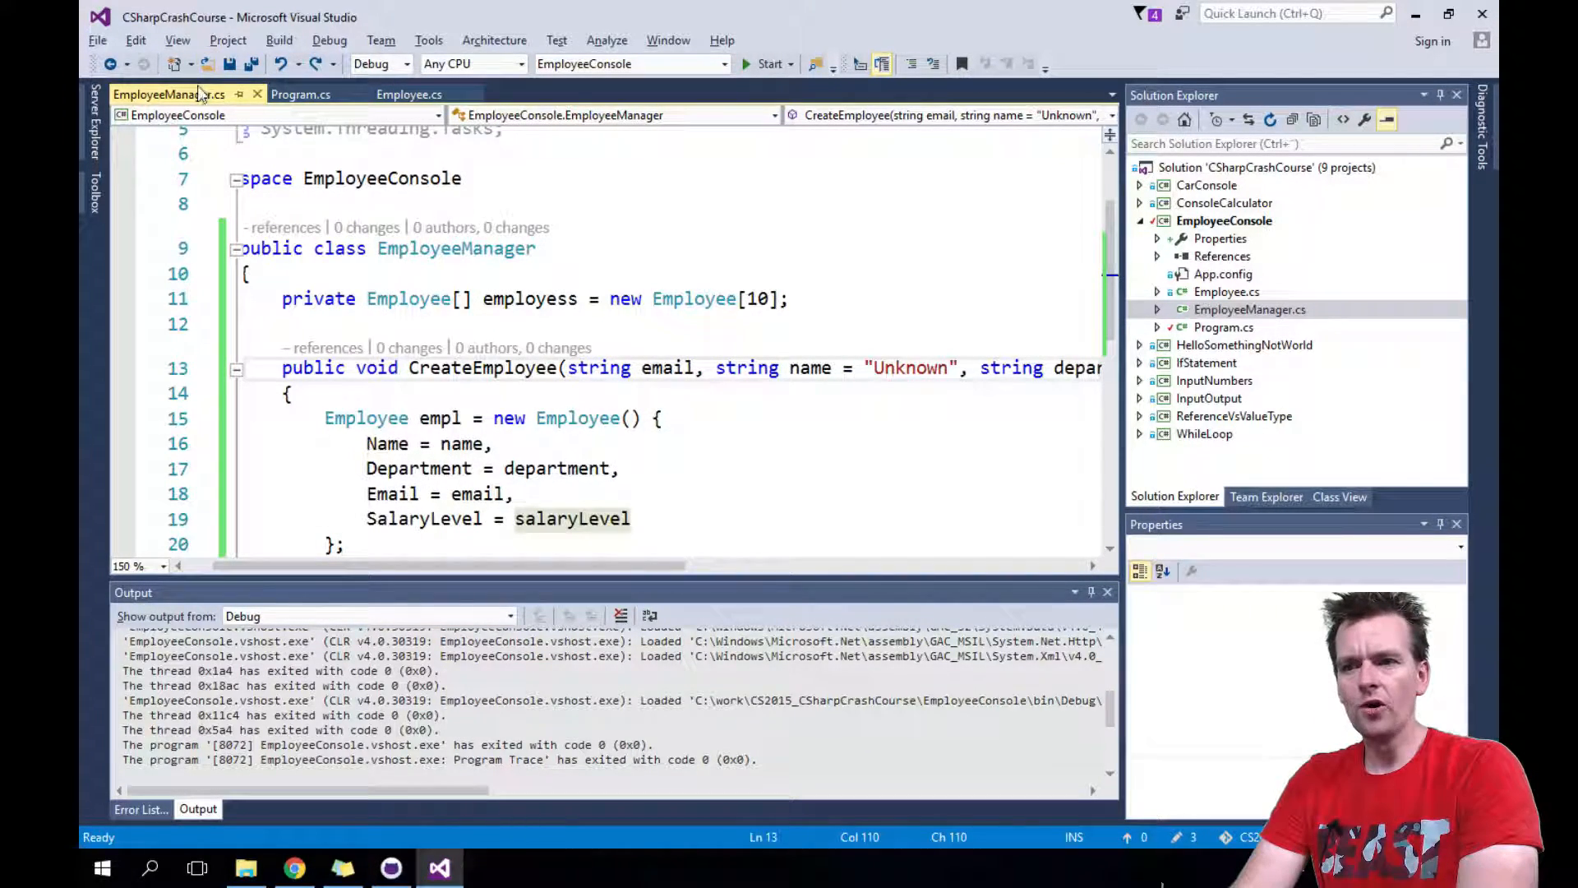
# - Add 'EmployeeManager employeeManager = new EmployeeManager();' at the top of Main and save
pyautogui.click(299, 93)
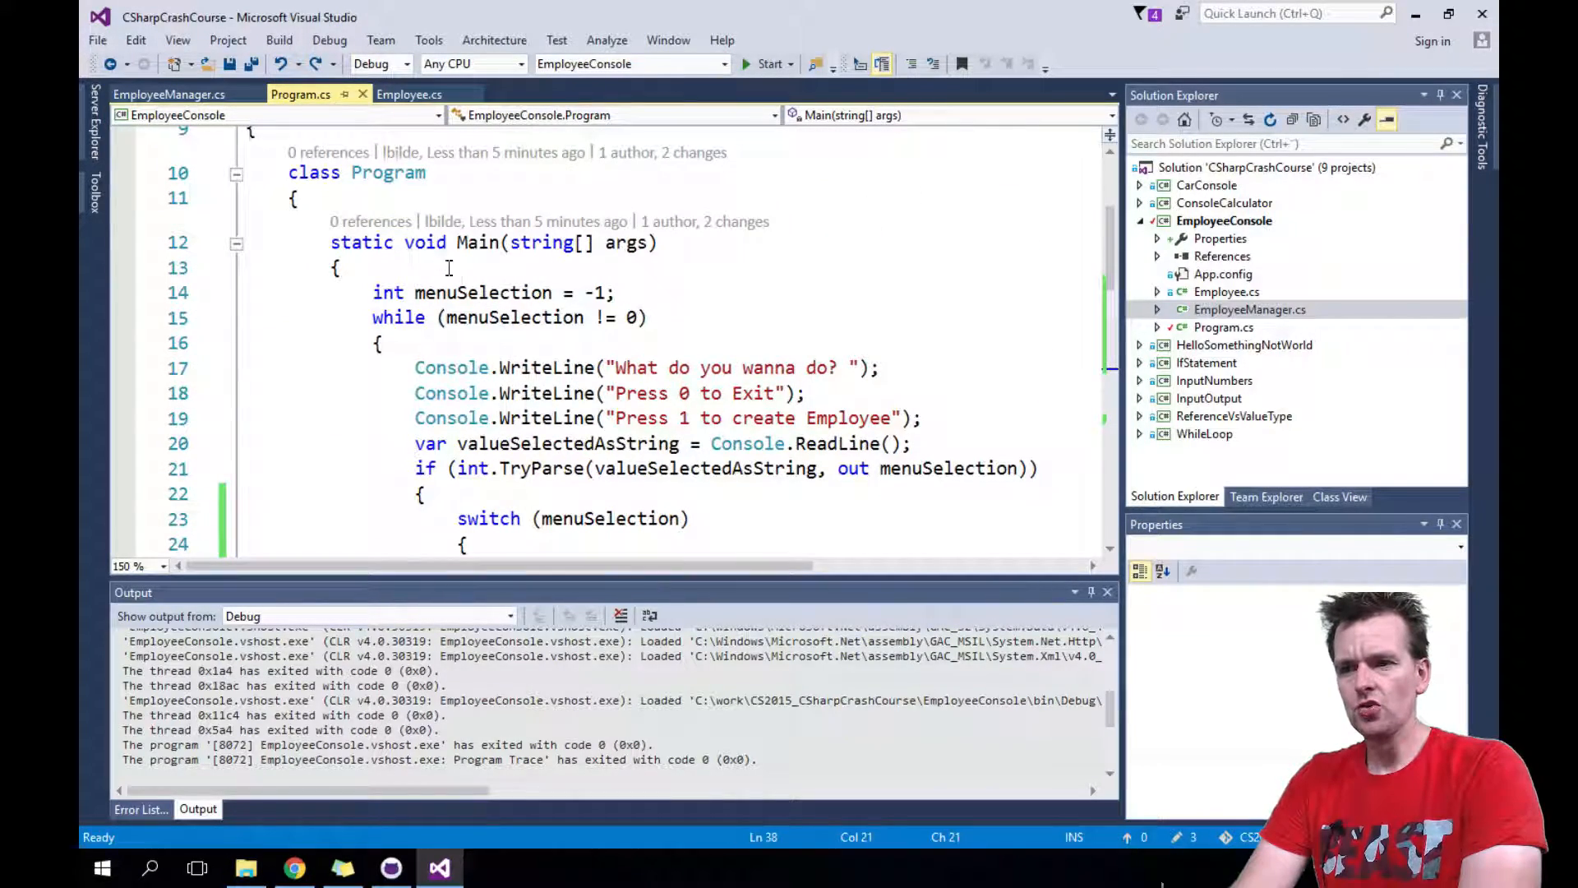
pyautogui.click(347, 268)
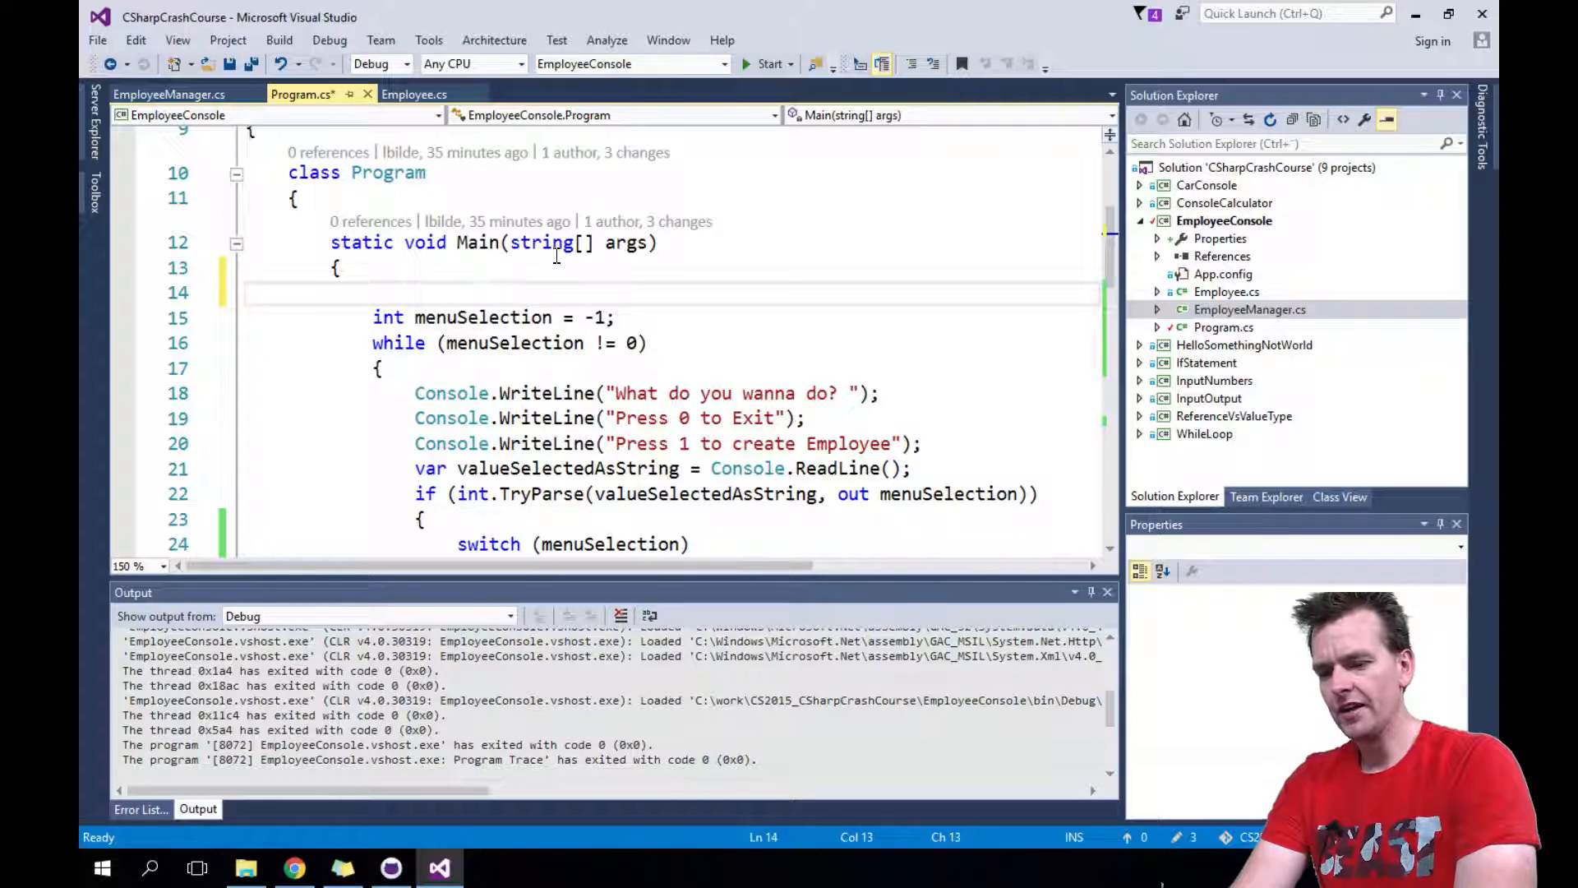
pyautogui.write('EmployeeManager')
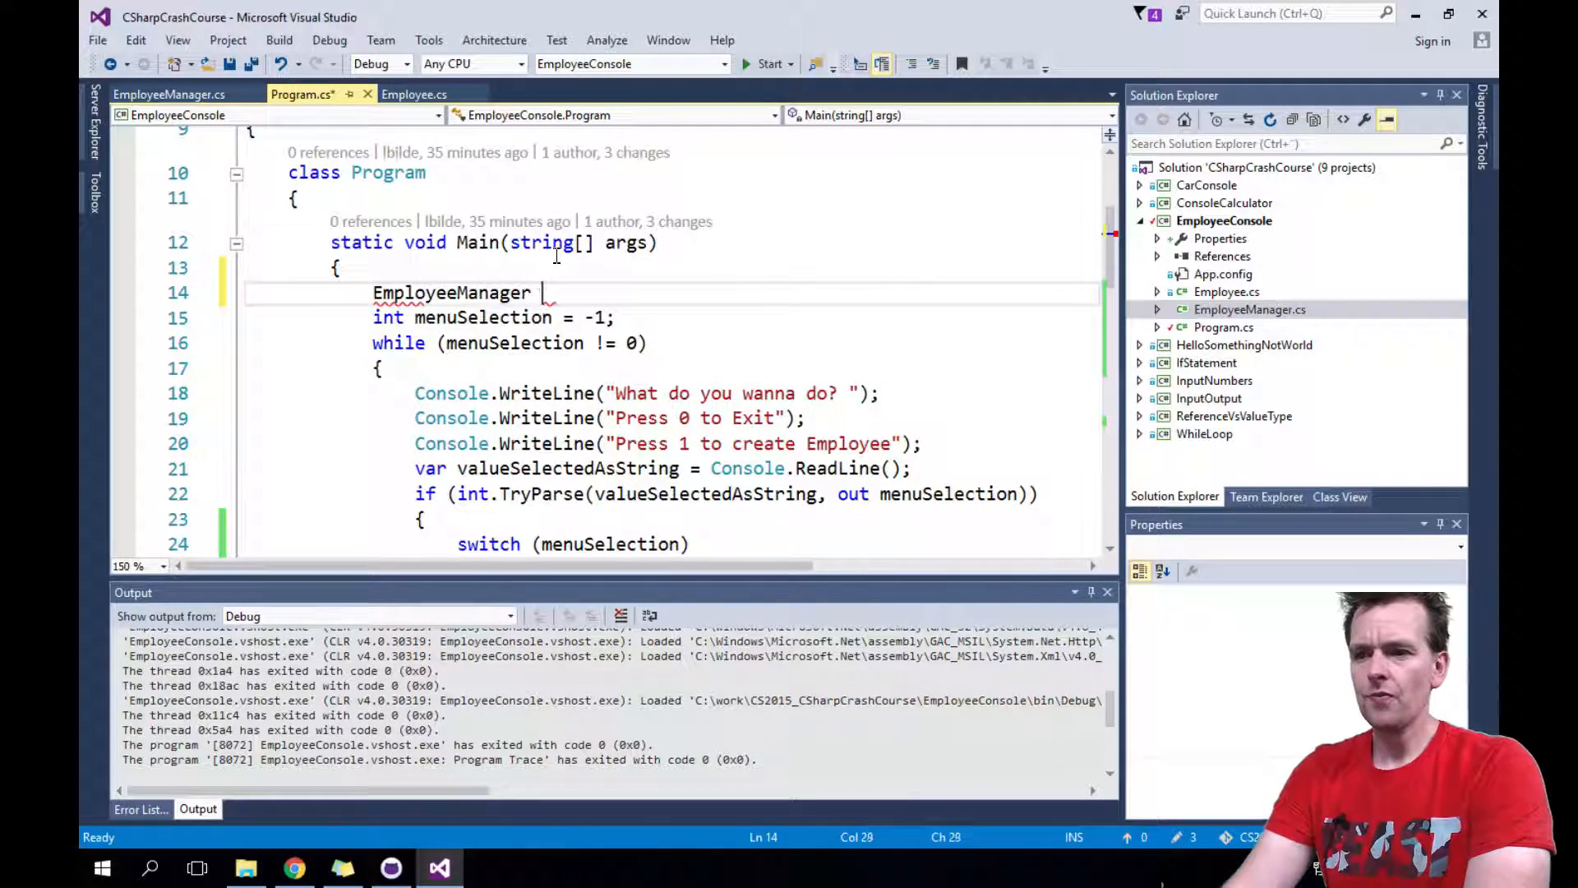
pyautogui.write('employeeManager')
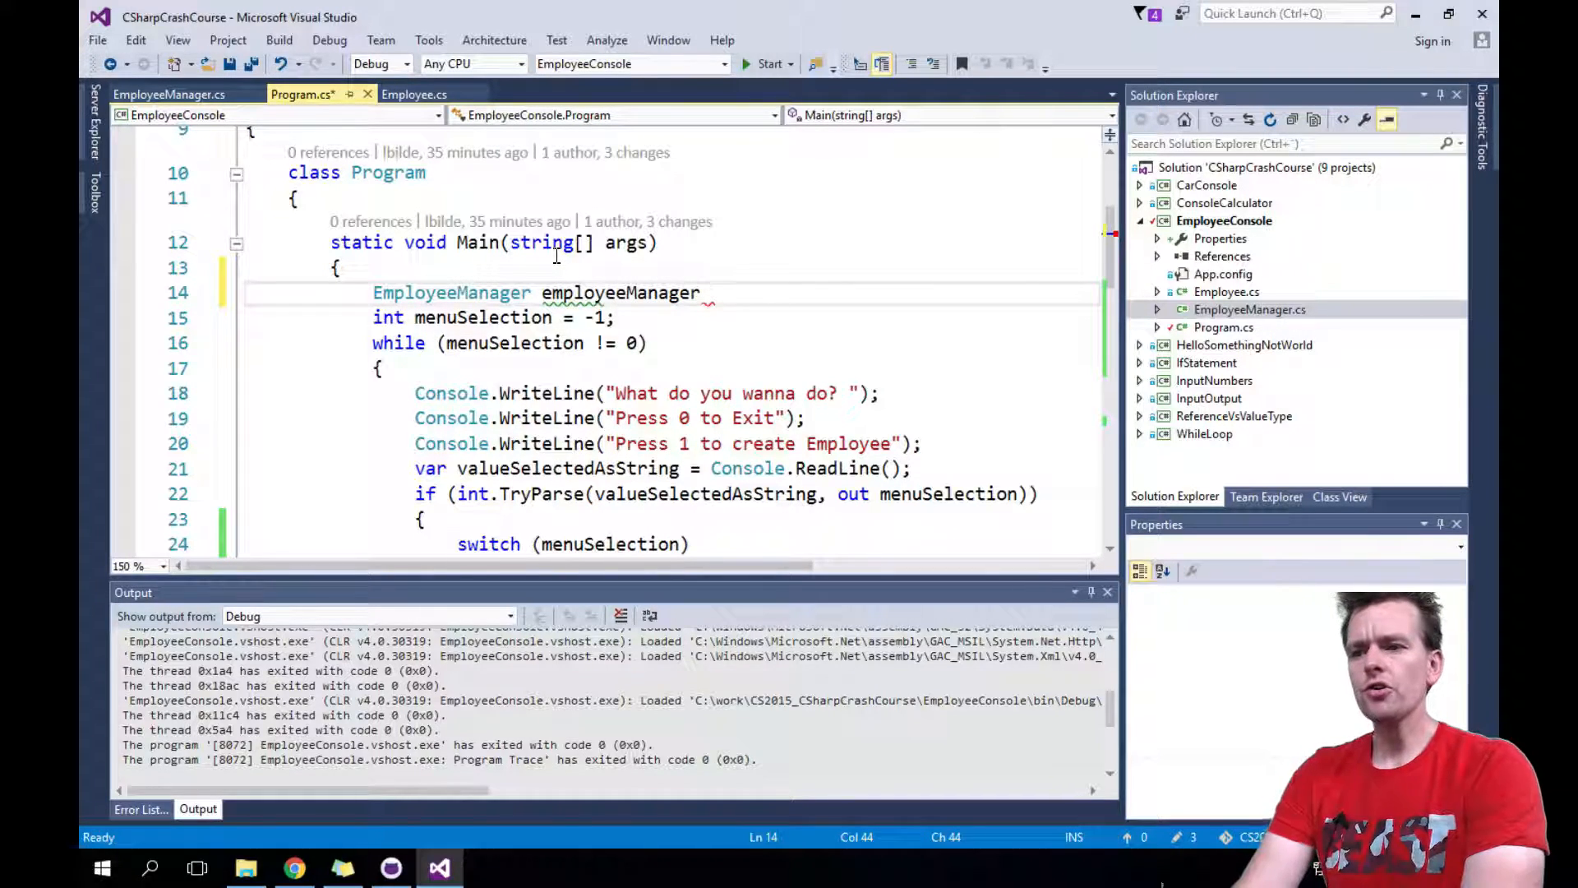
pyautogui.write('=')
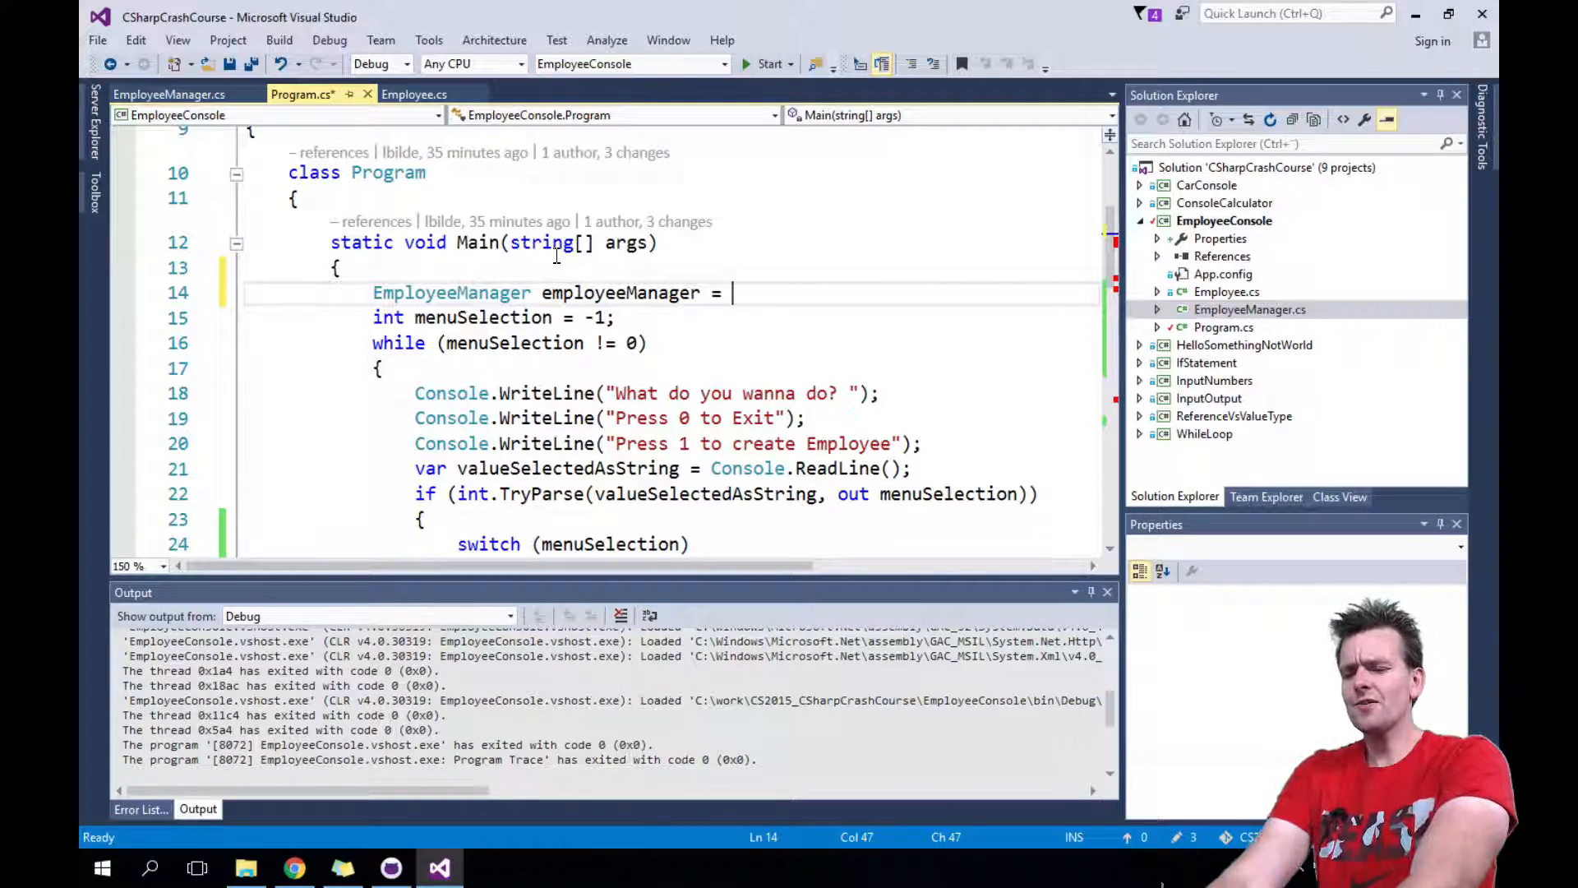
pyautogui.write('new EmployeeManager')
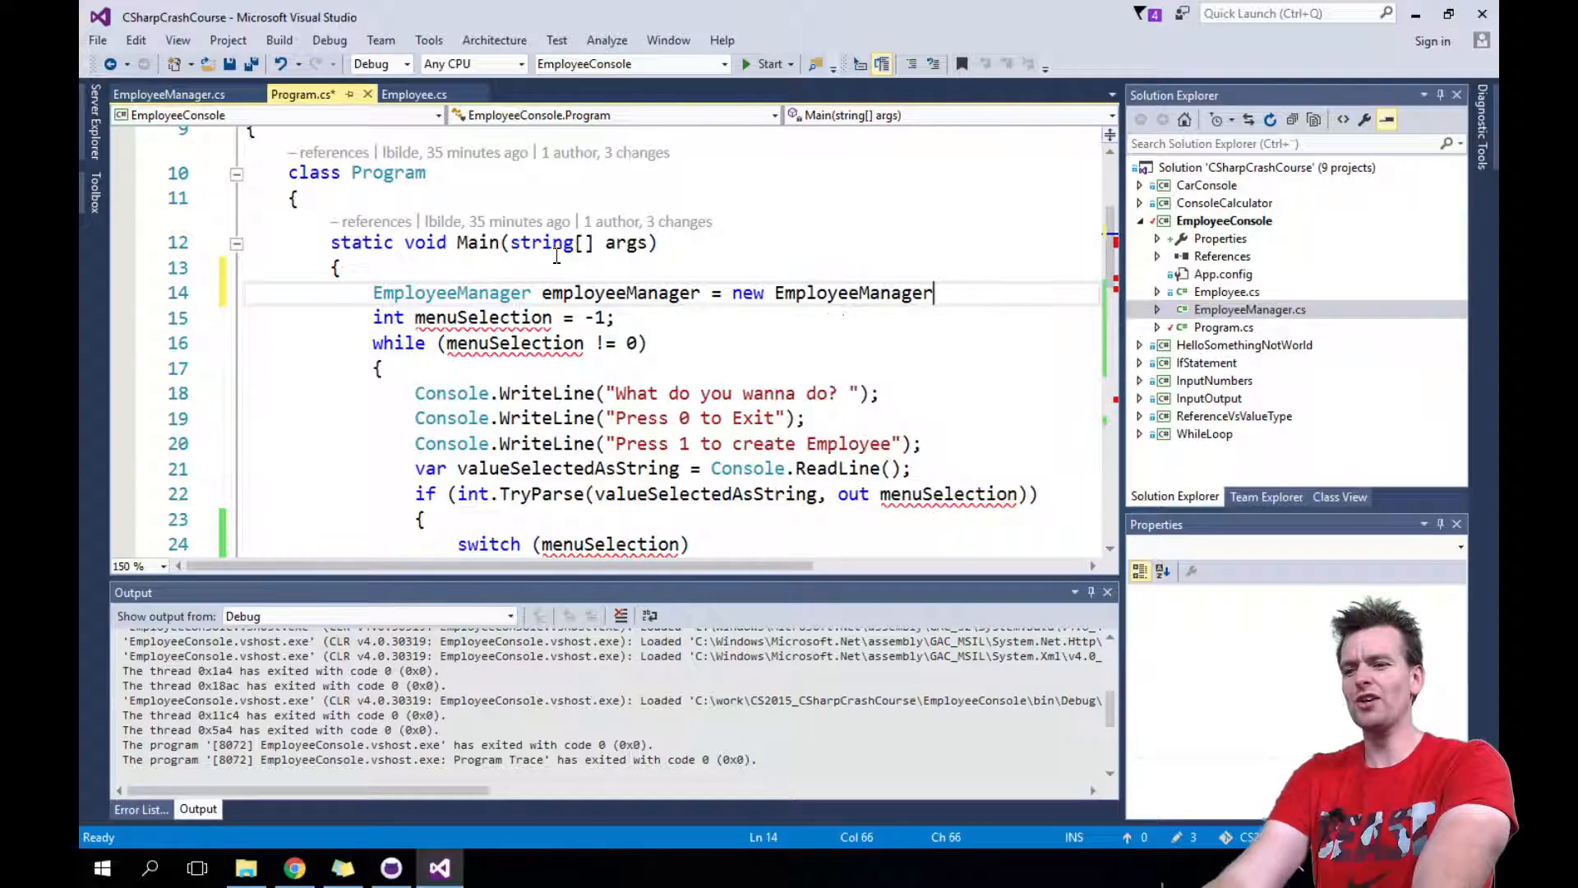
pyautogui.write('();')
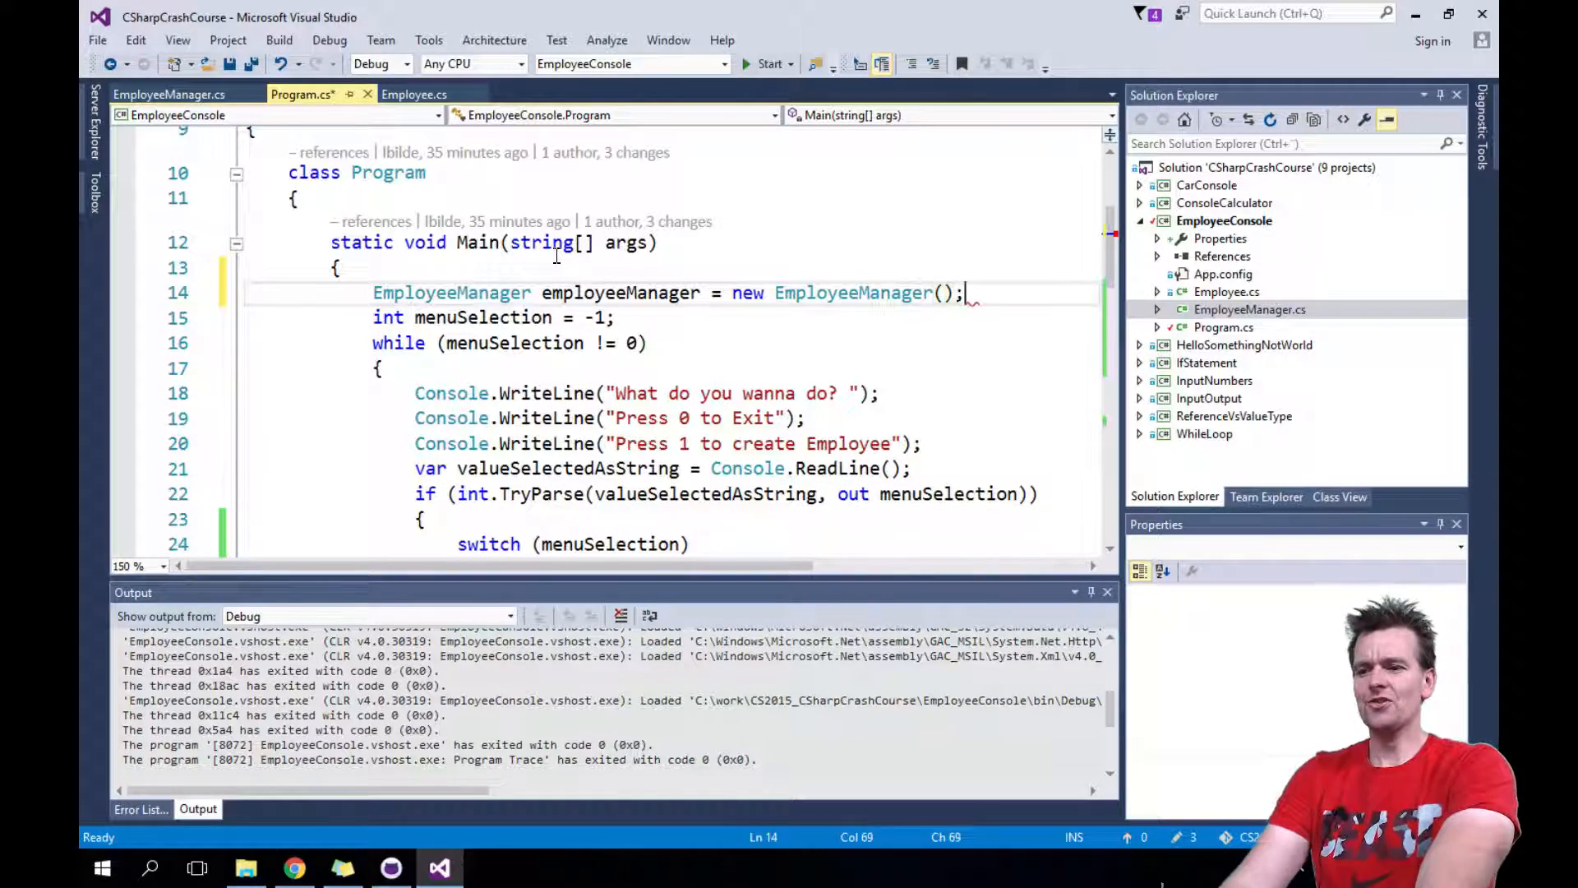
pyautogui.scroll(-3)
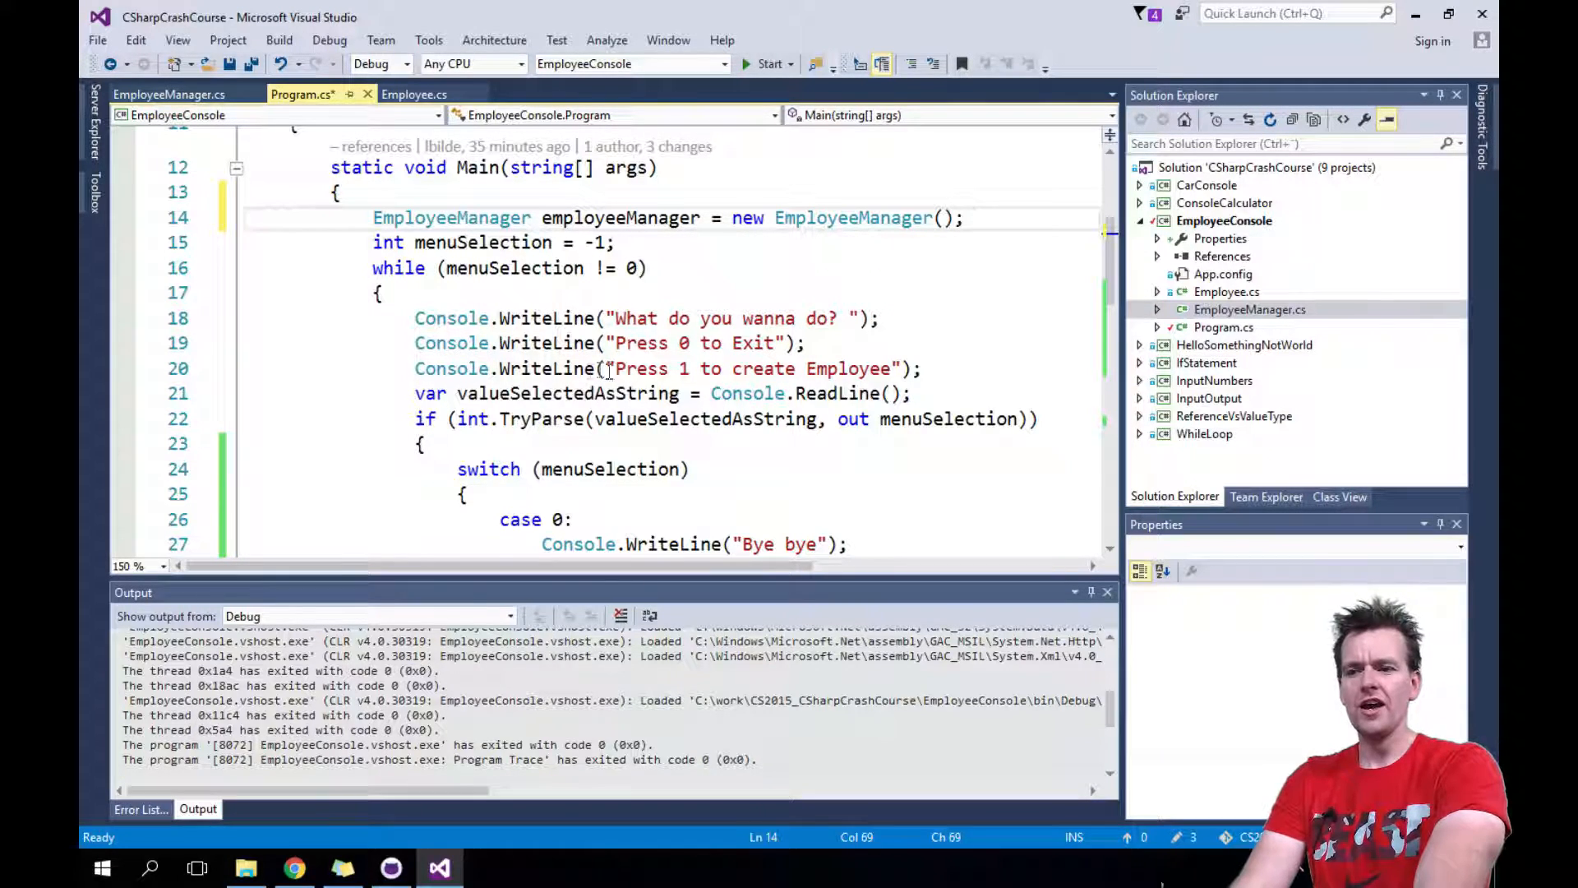
pyautogui.moveTo(611, 469)
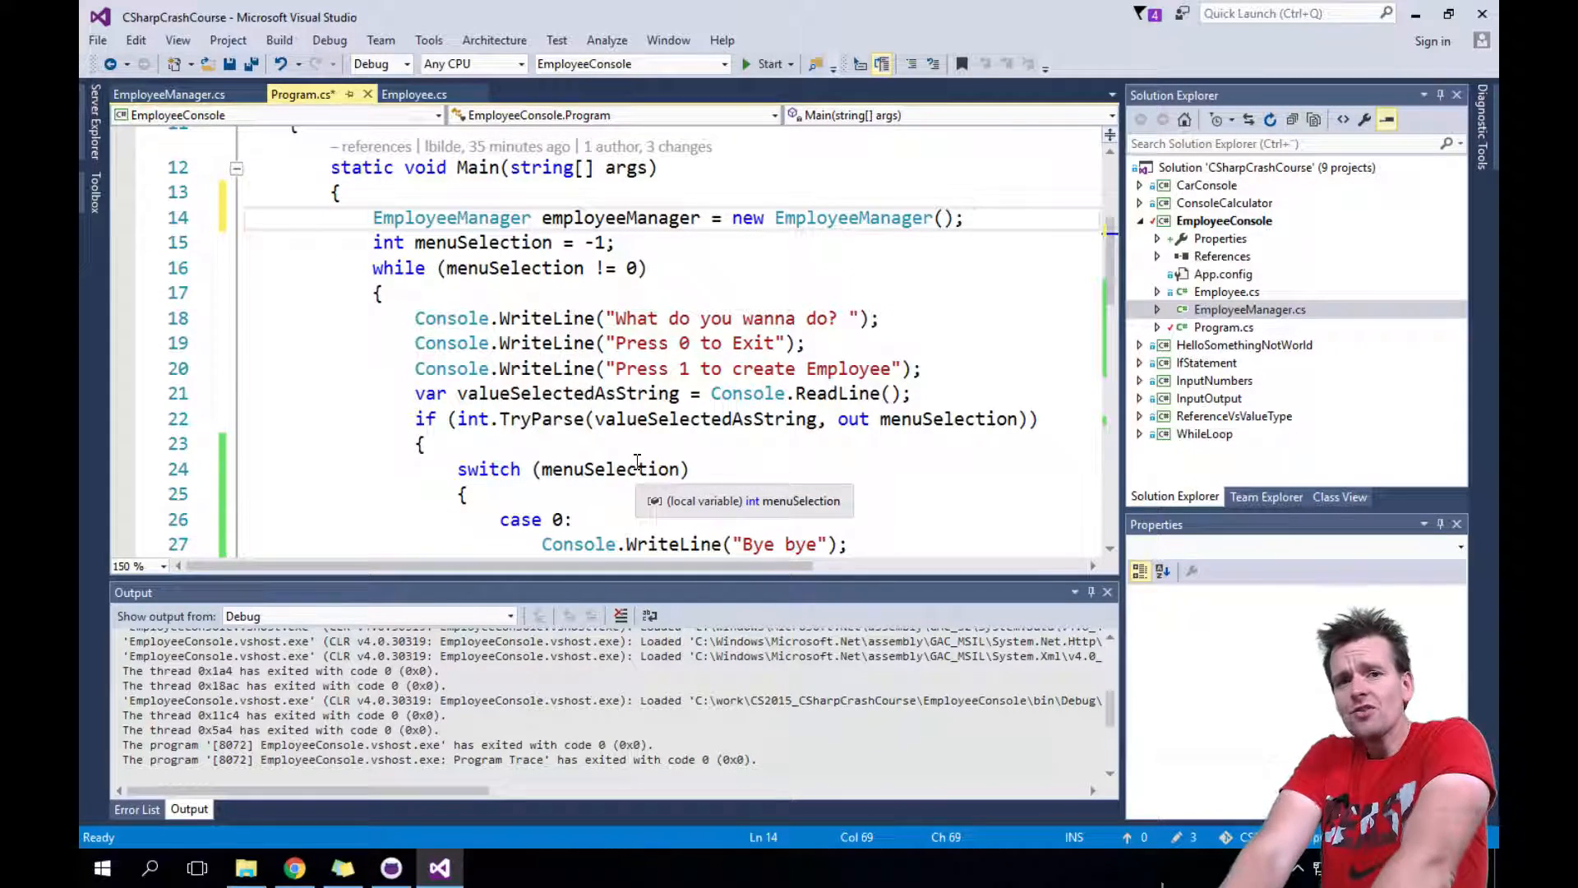
pyautogui.press('ctrl+s')
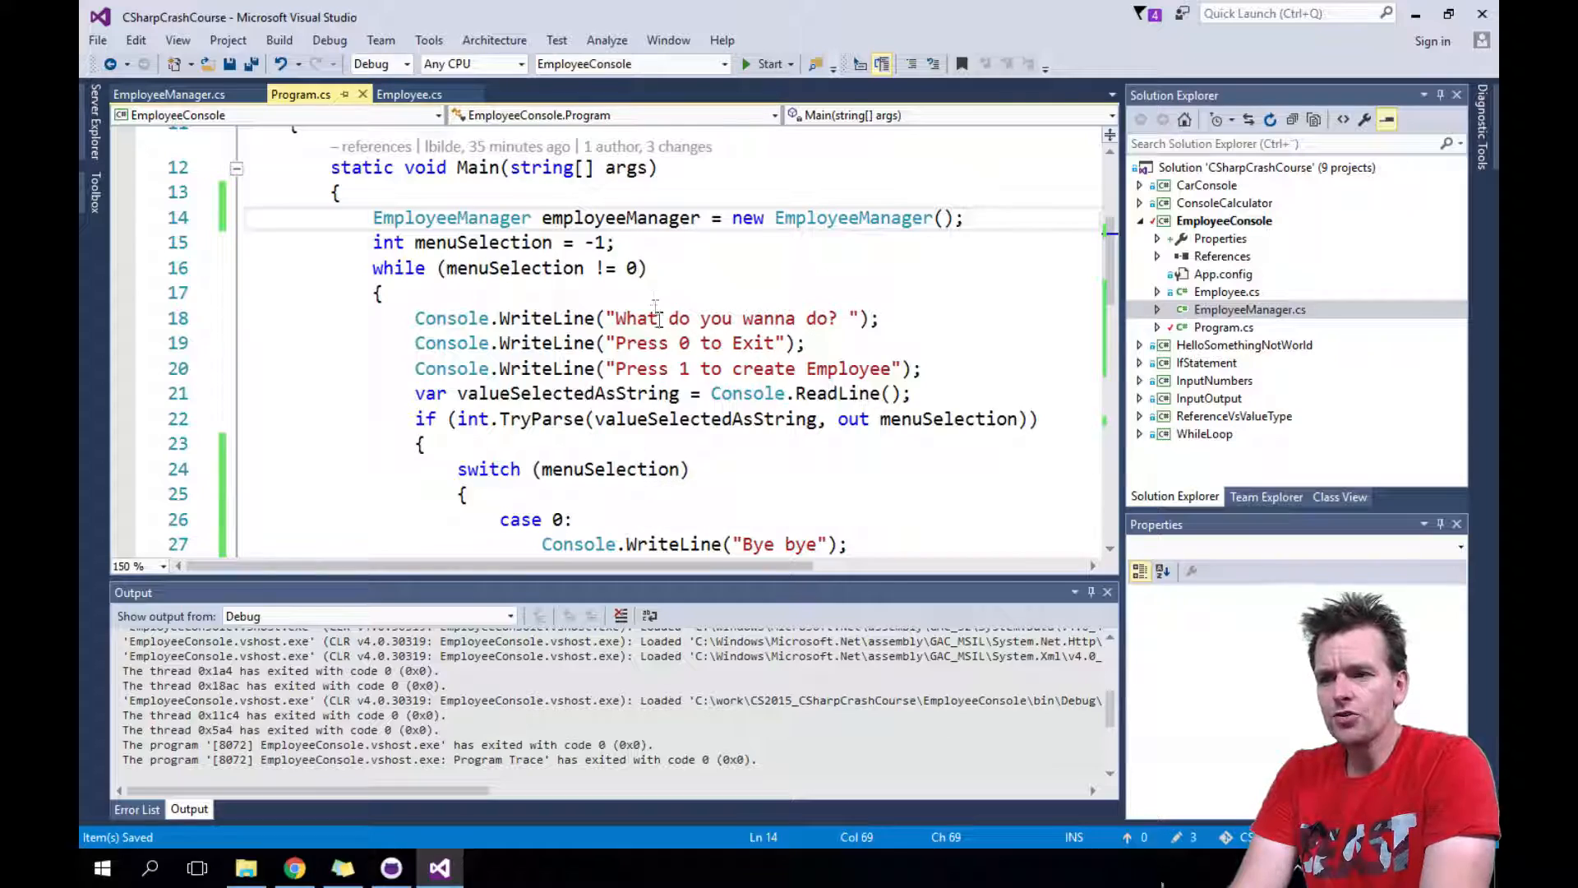
pyautogui.scroll(-3)
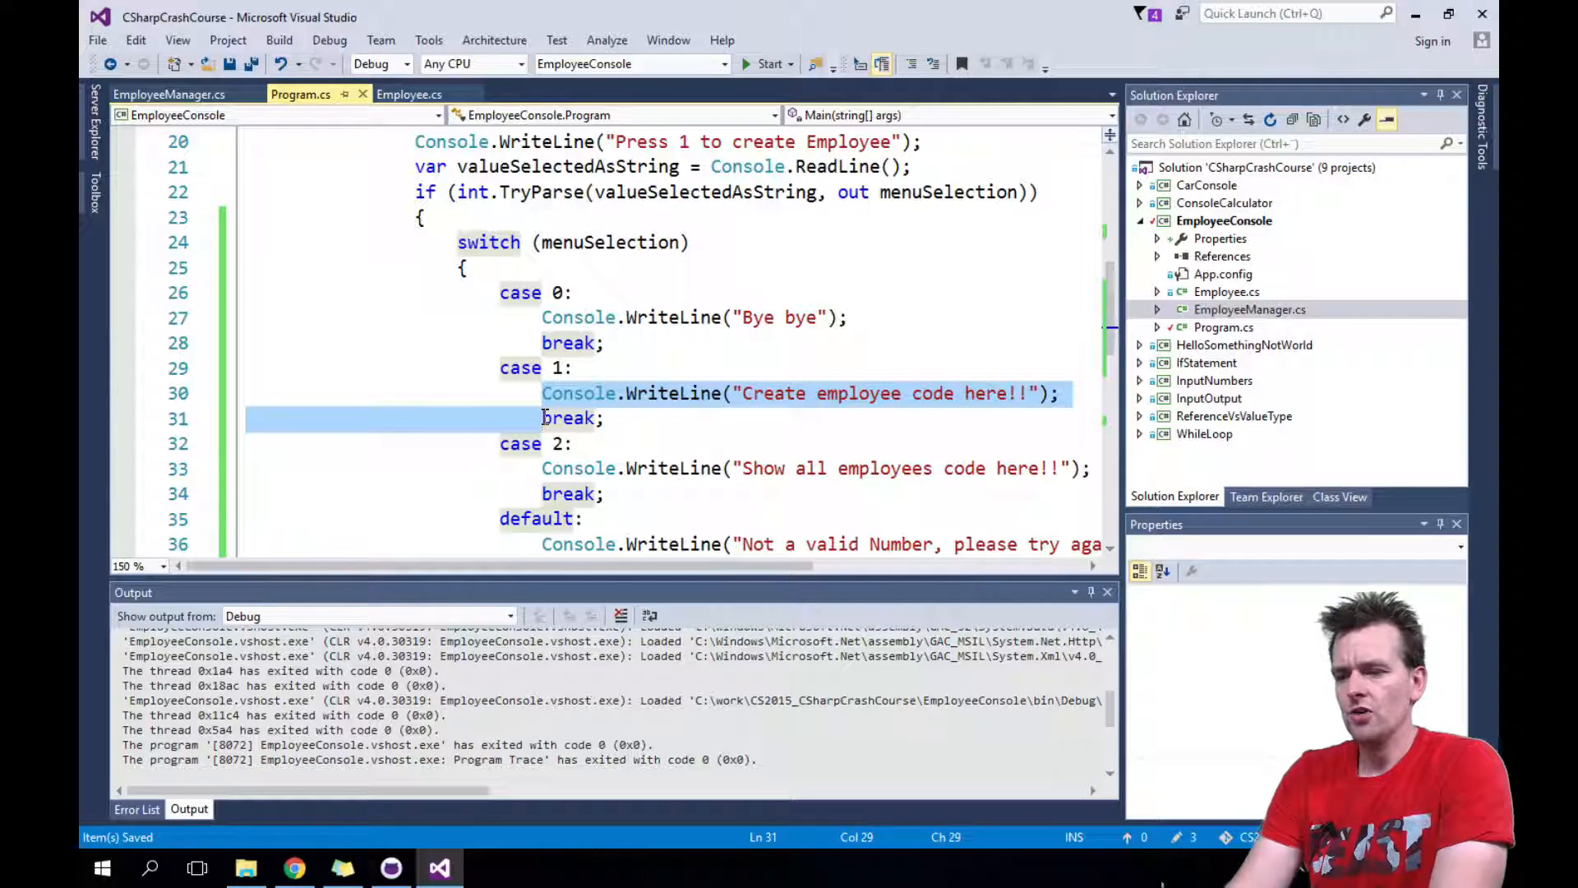
# - Replace case 1's placeholder with a 'Type Email:' prompt and employeeManager.CreateEmployee(Console.ReadLine())
pyautogui.press('Delete')
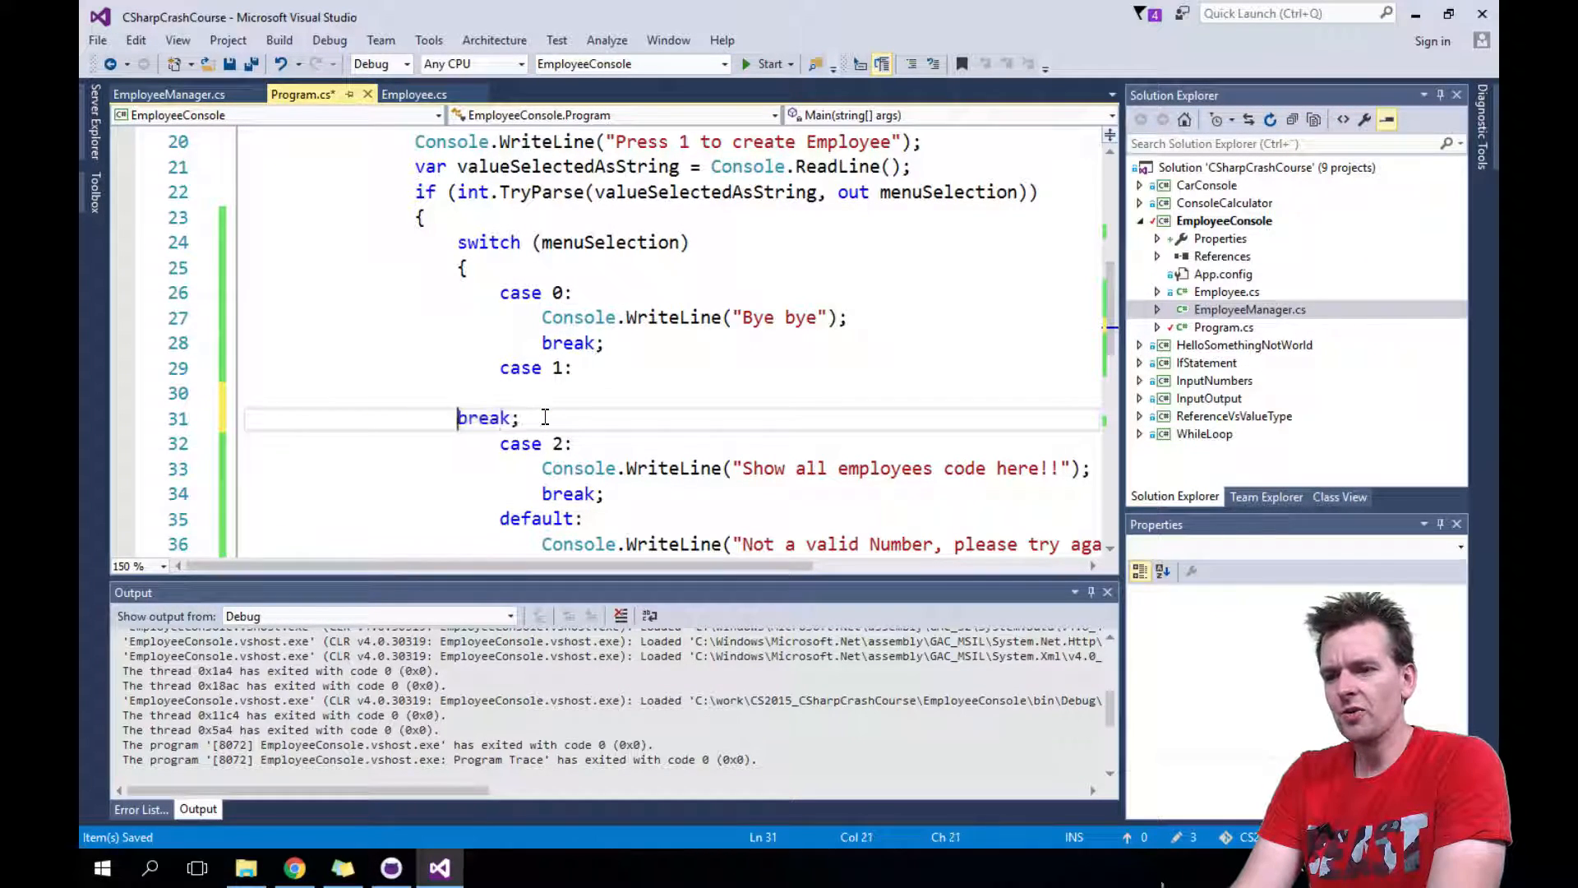
pyautogui.write('employeeManager.CreateEmployee();')
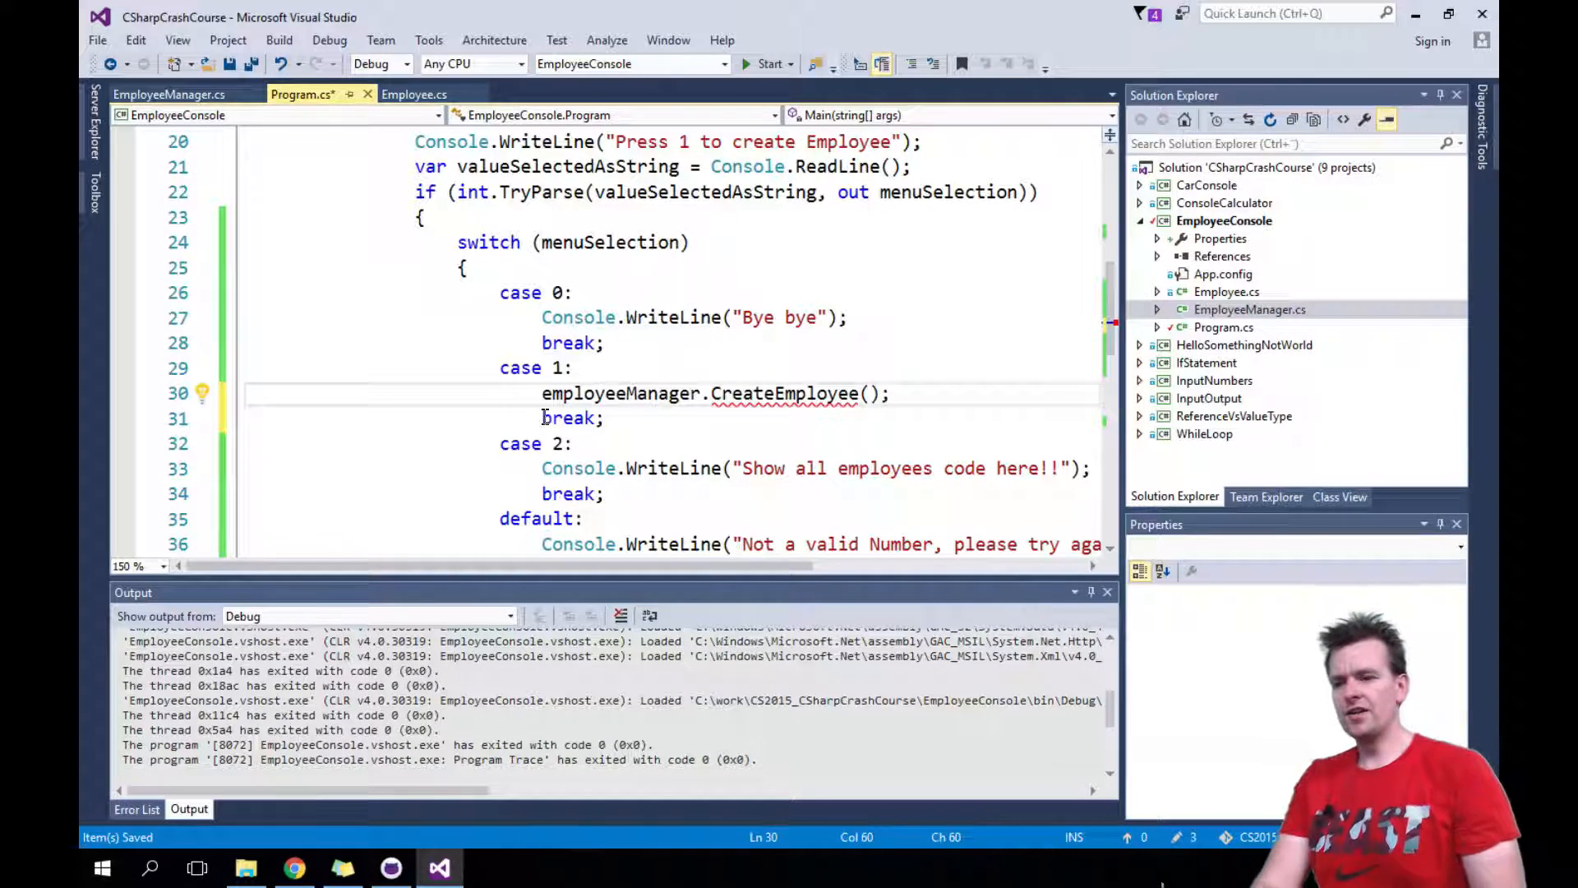
pyautogui.write('Rea')
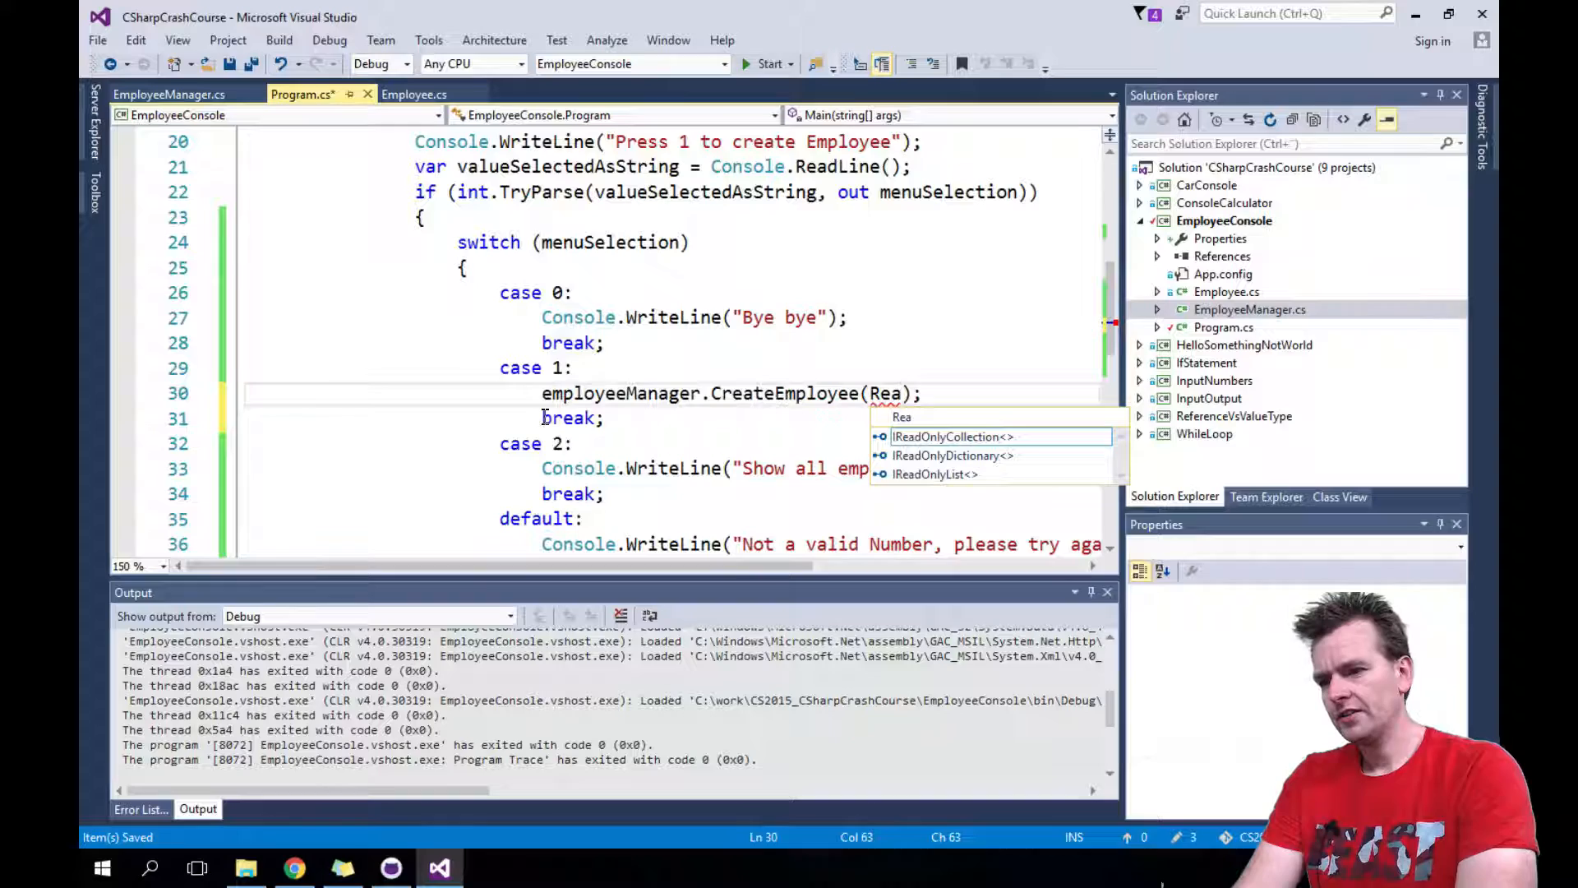
pyautogui.write('Console.')
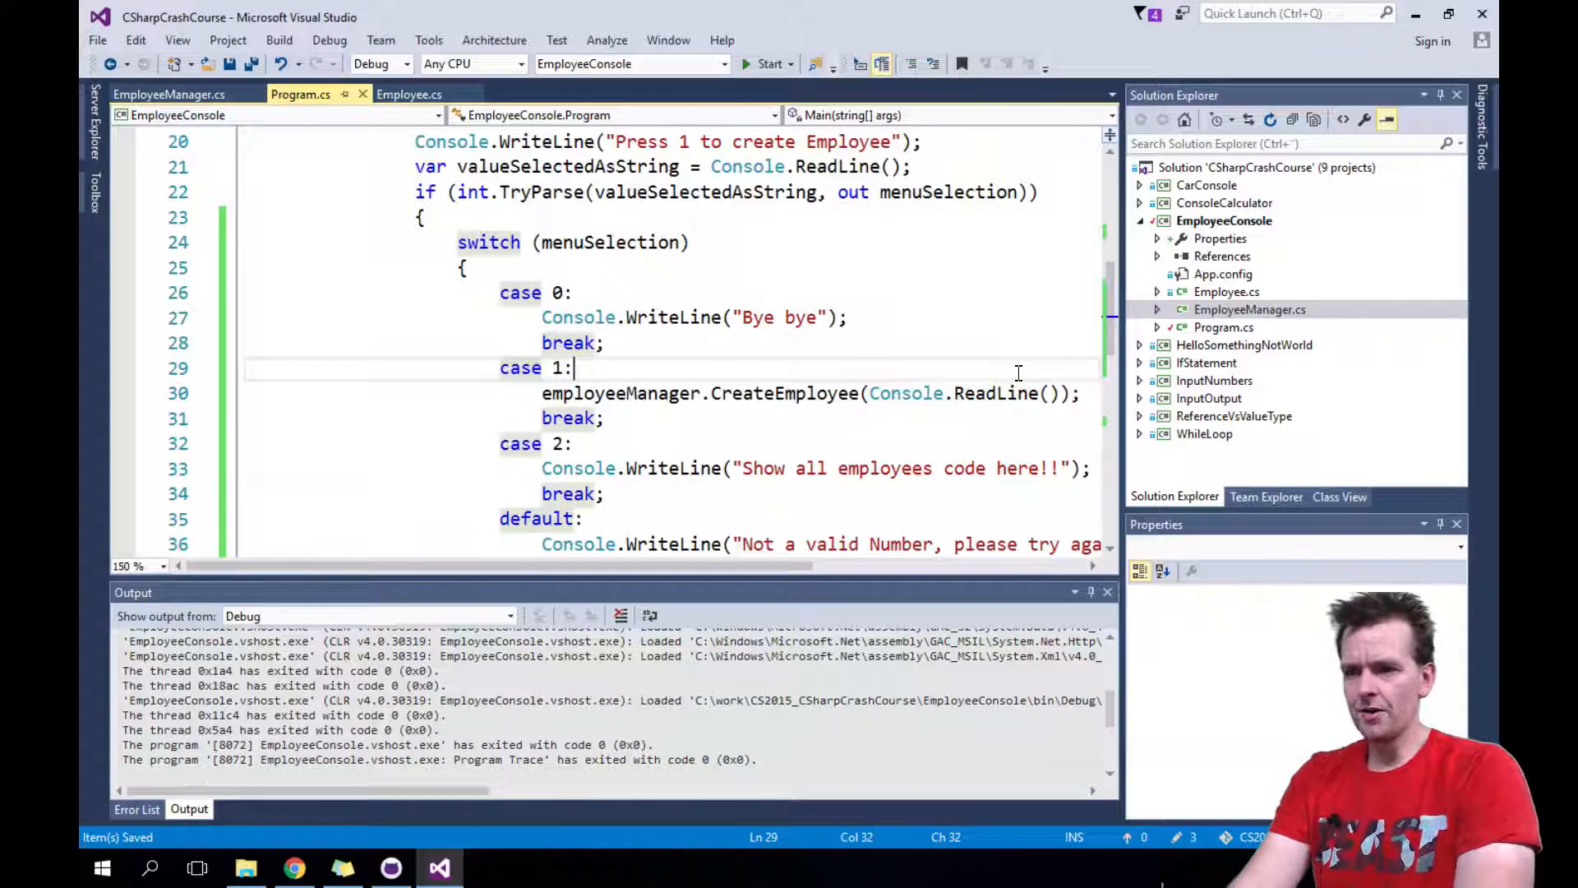
pyautogui.write('Console.WriteLine("Type Email:");')
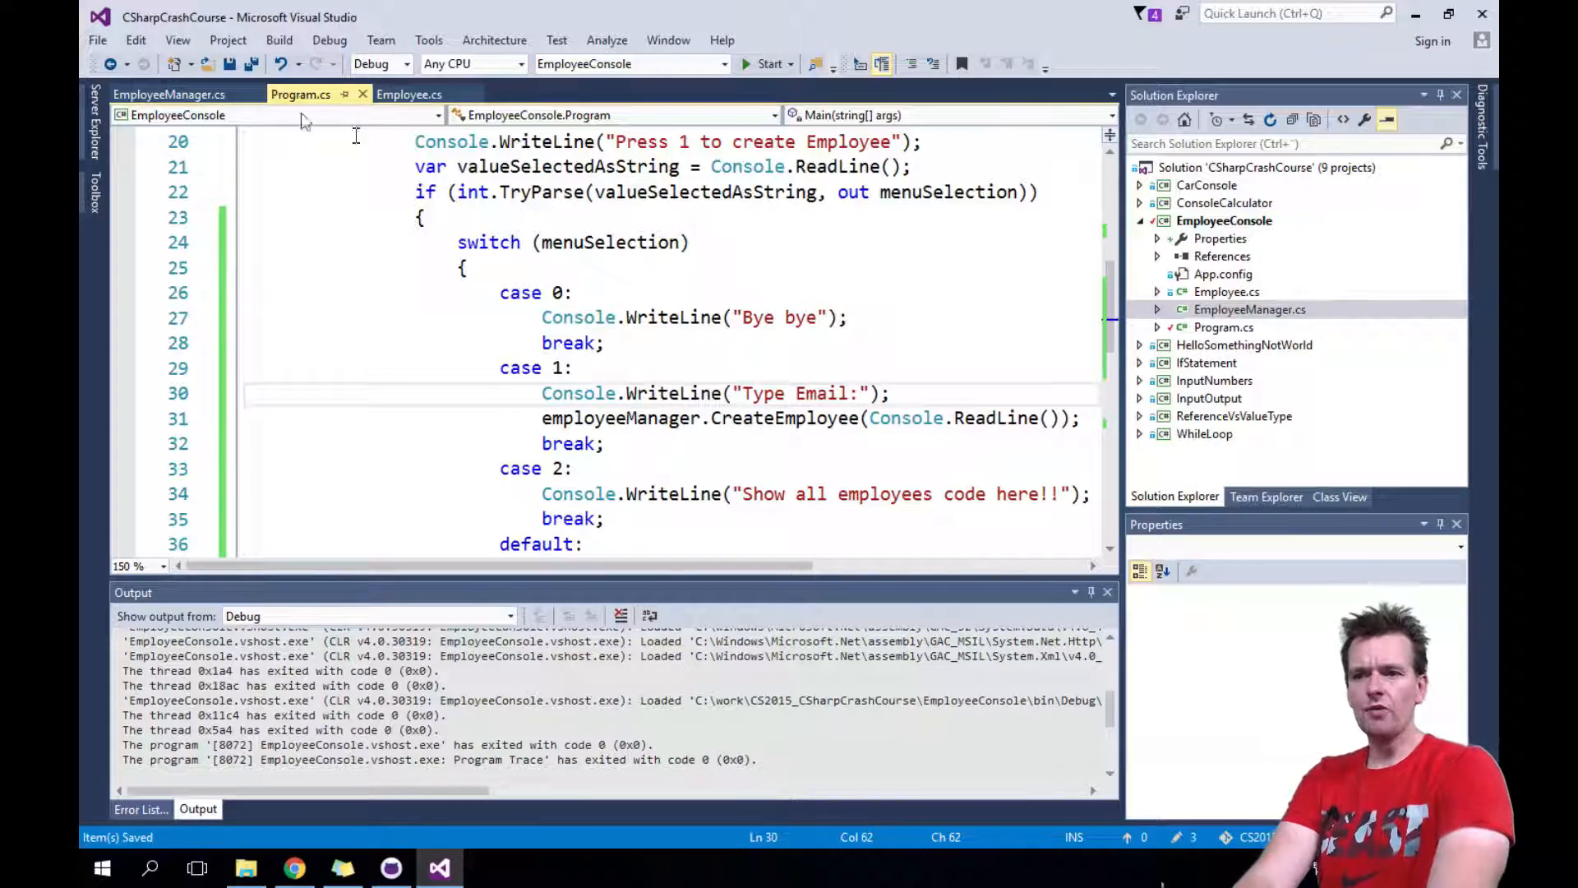
# - End CreateEmployee with Console.WriteLine(empl); and launch the console app
pyautogui.click(170, 94)
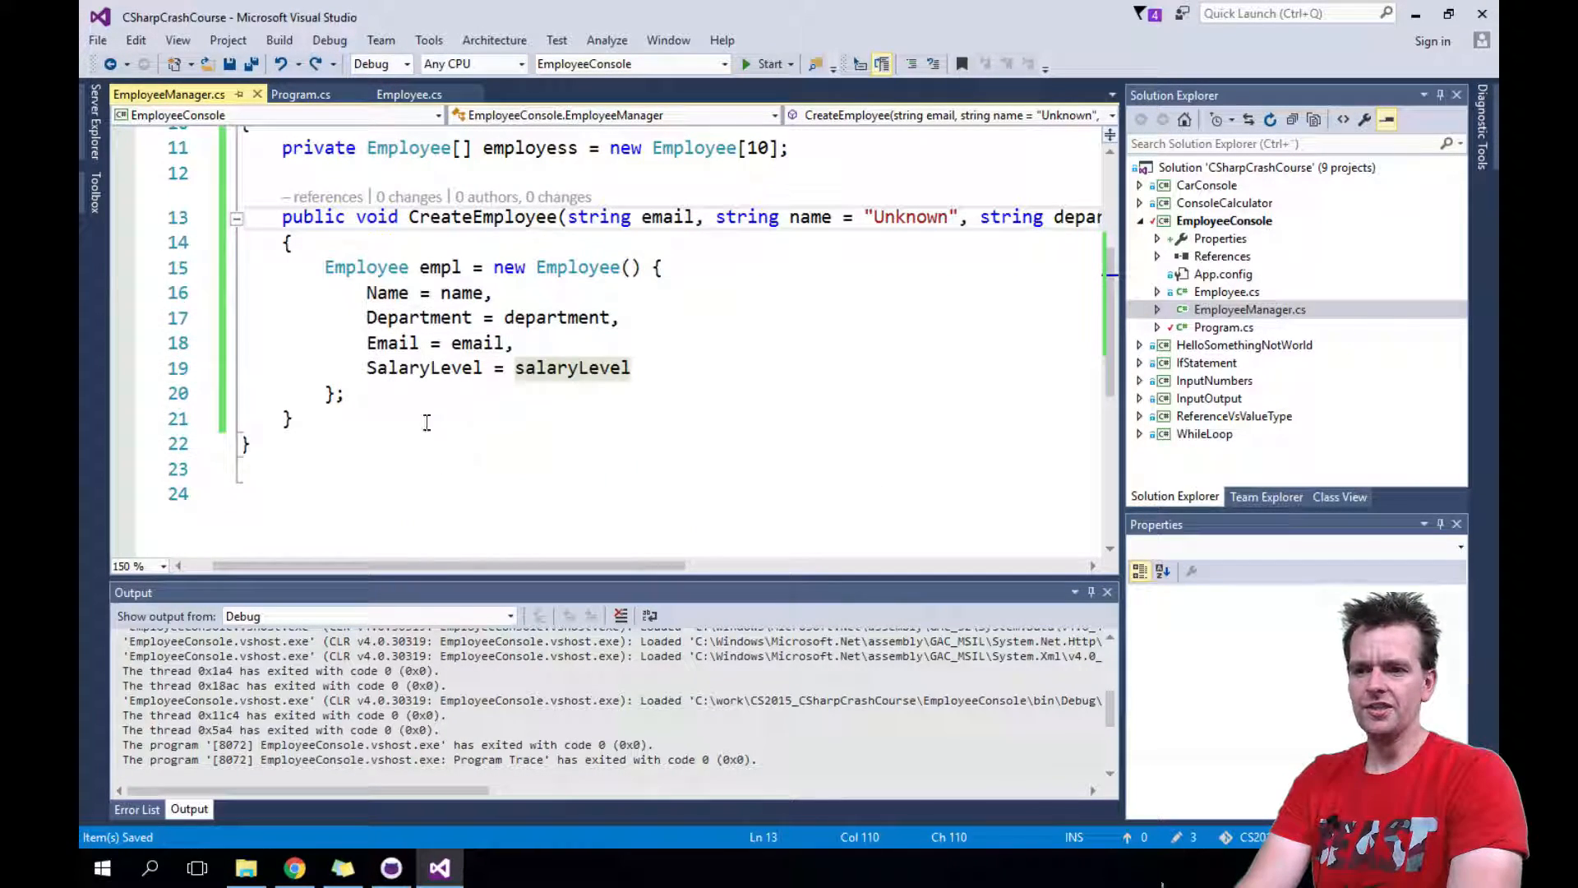
pyautogui.write('con')
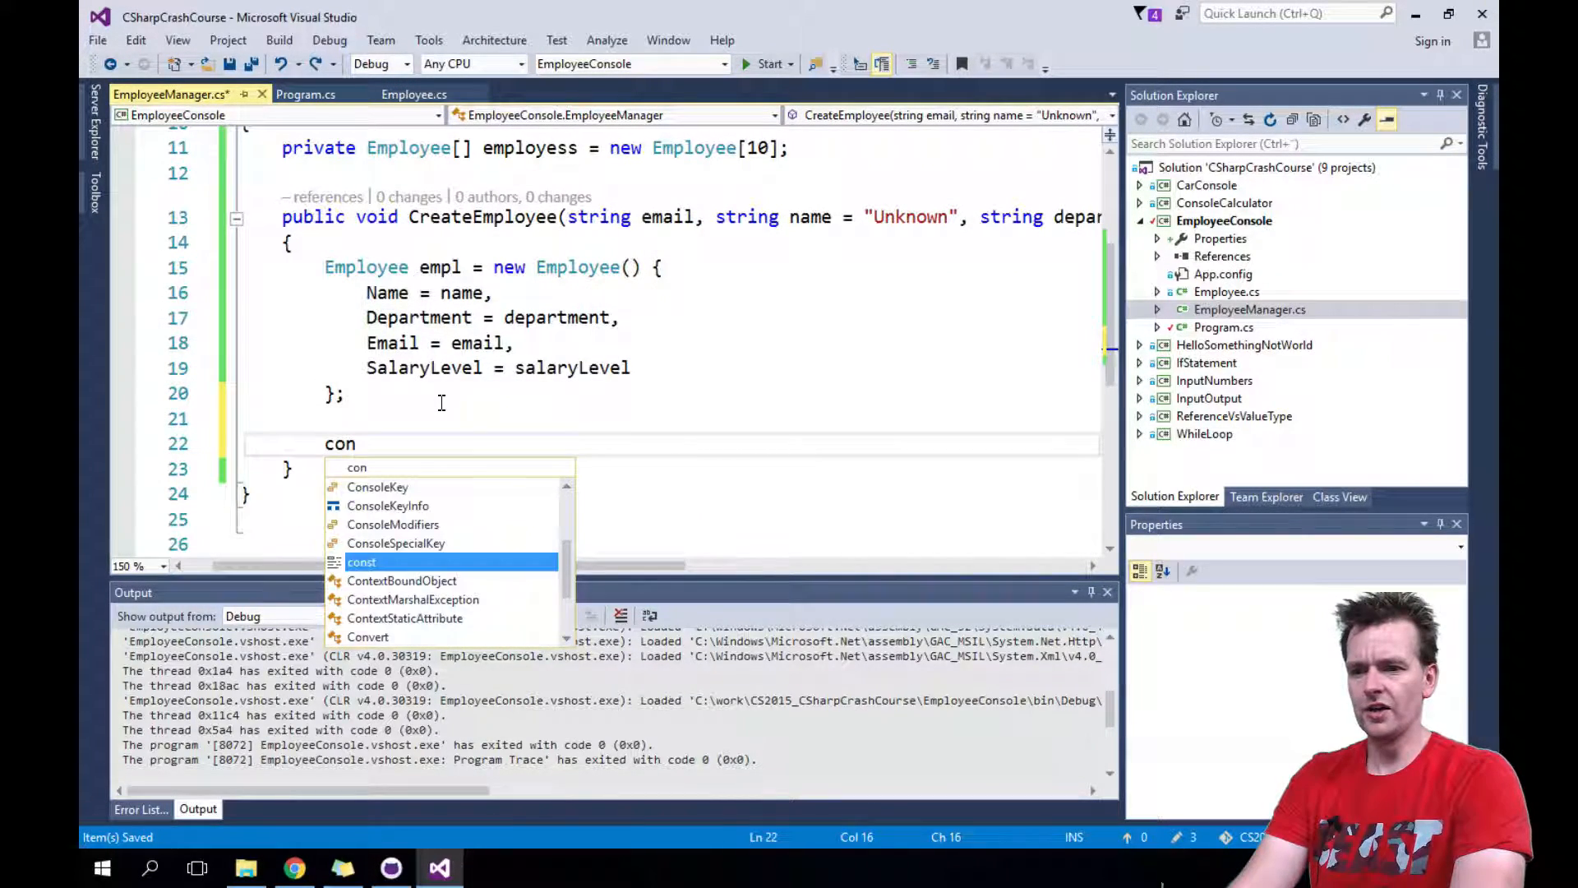
pyautogui.write('s')
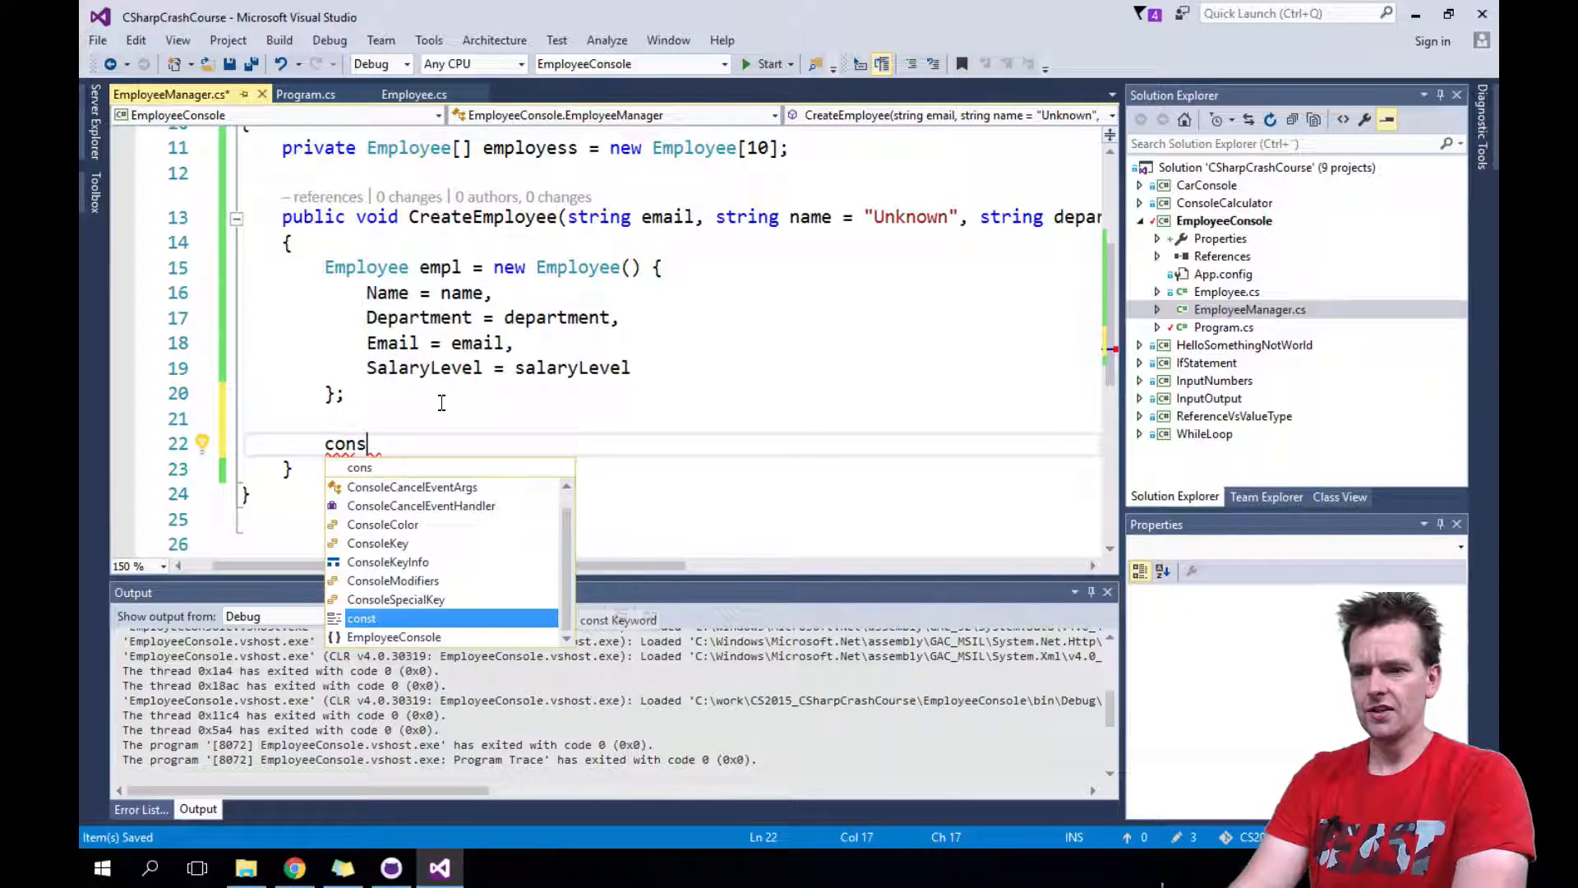
pyautogui.write('ole.WriteLine(')
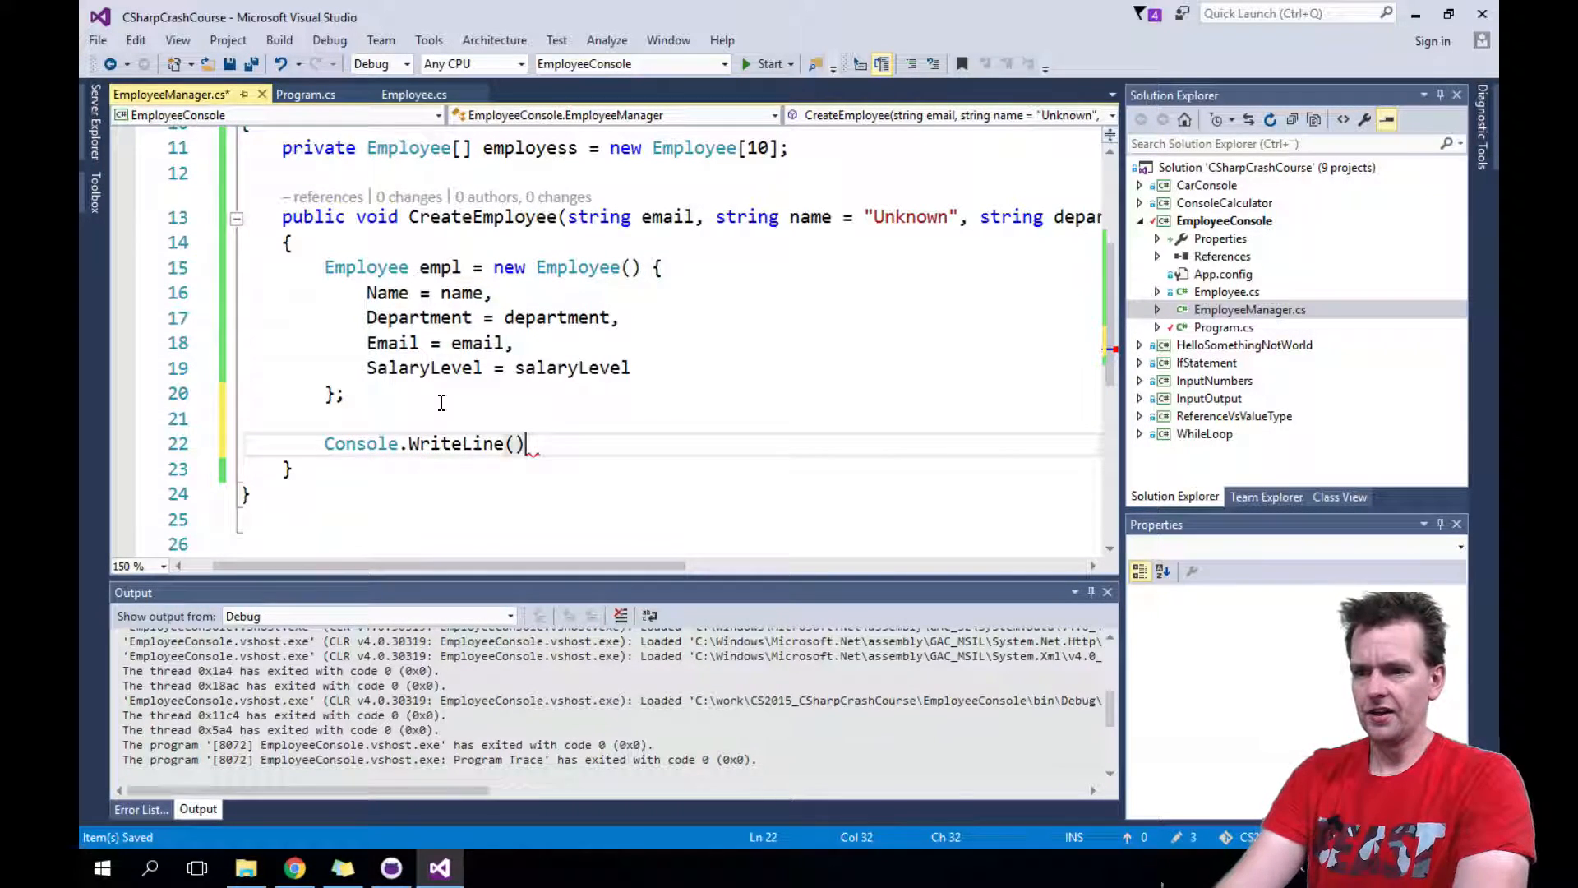
pyautogui.write('empl')
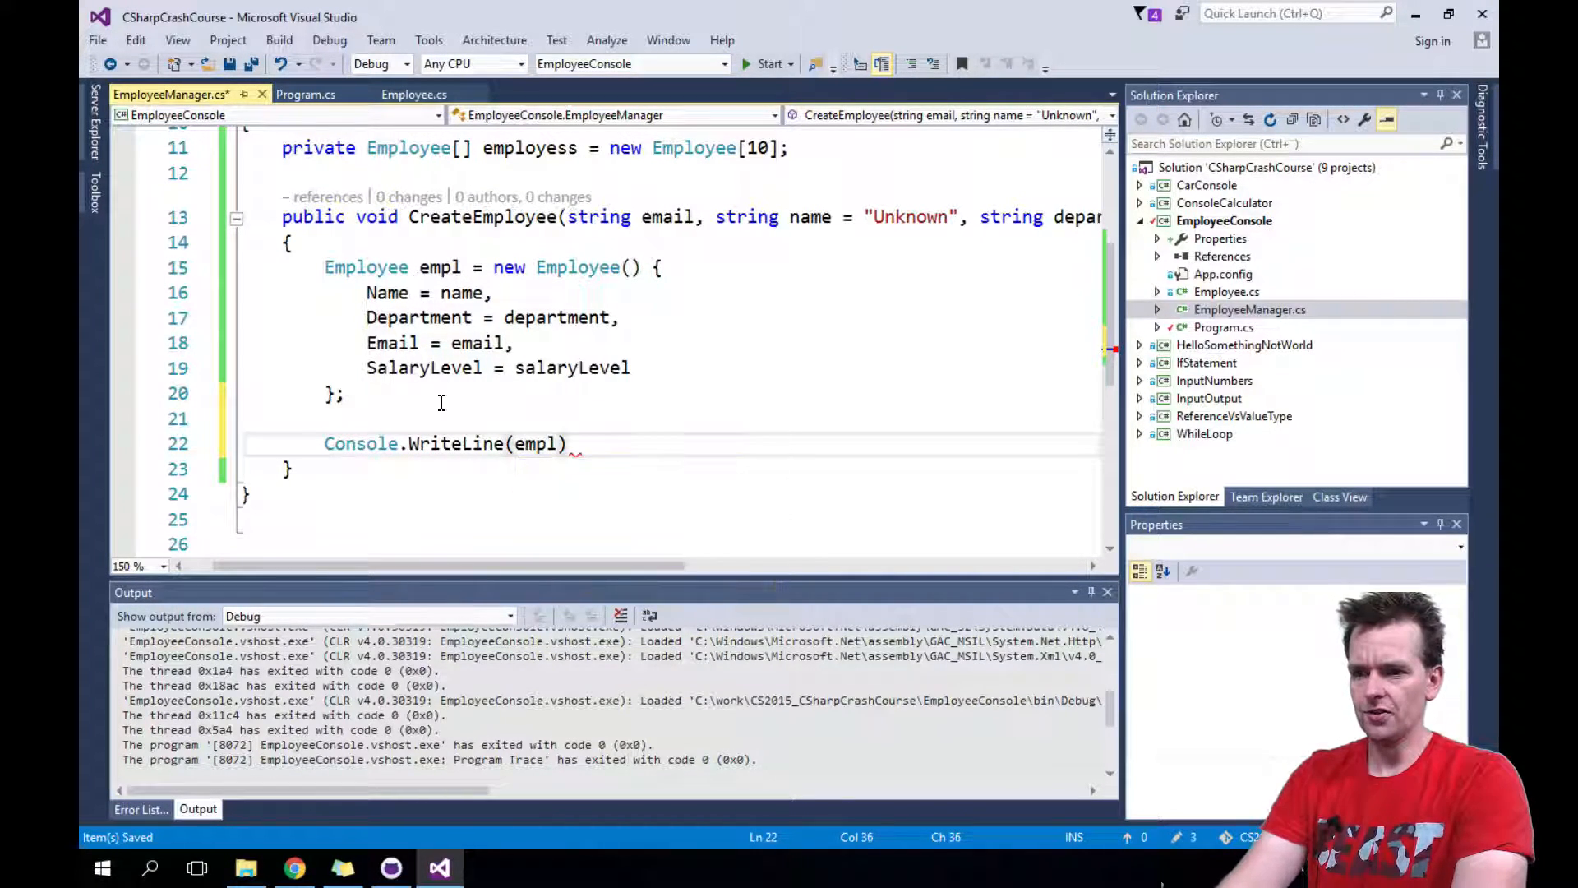
pyautogui.write(';')
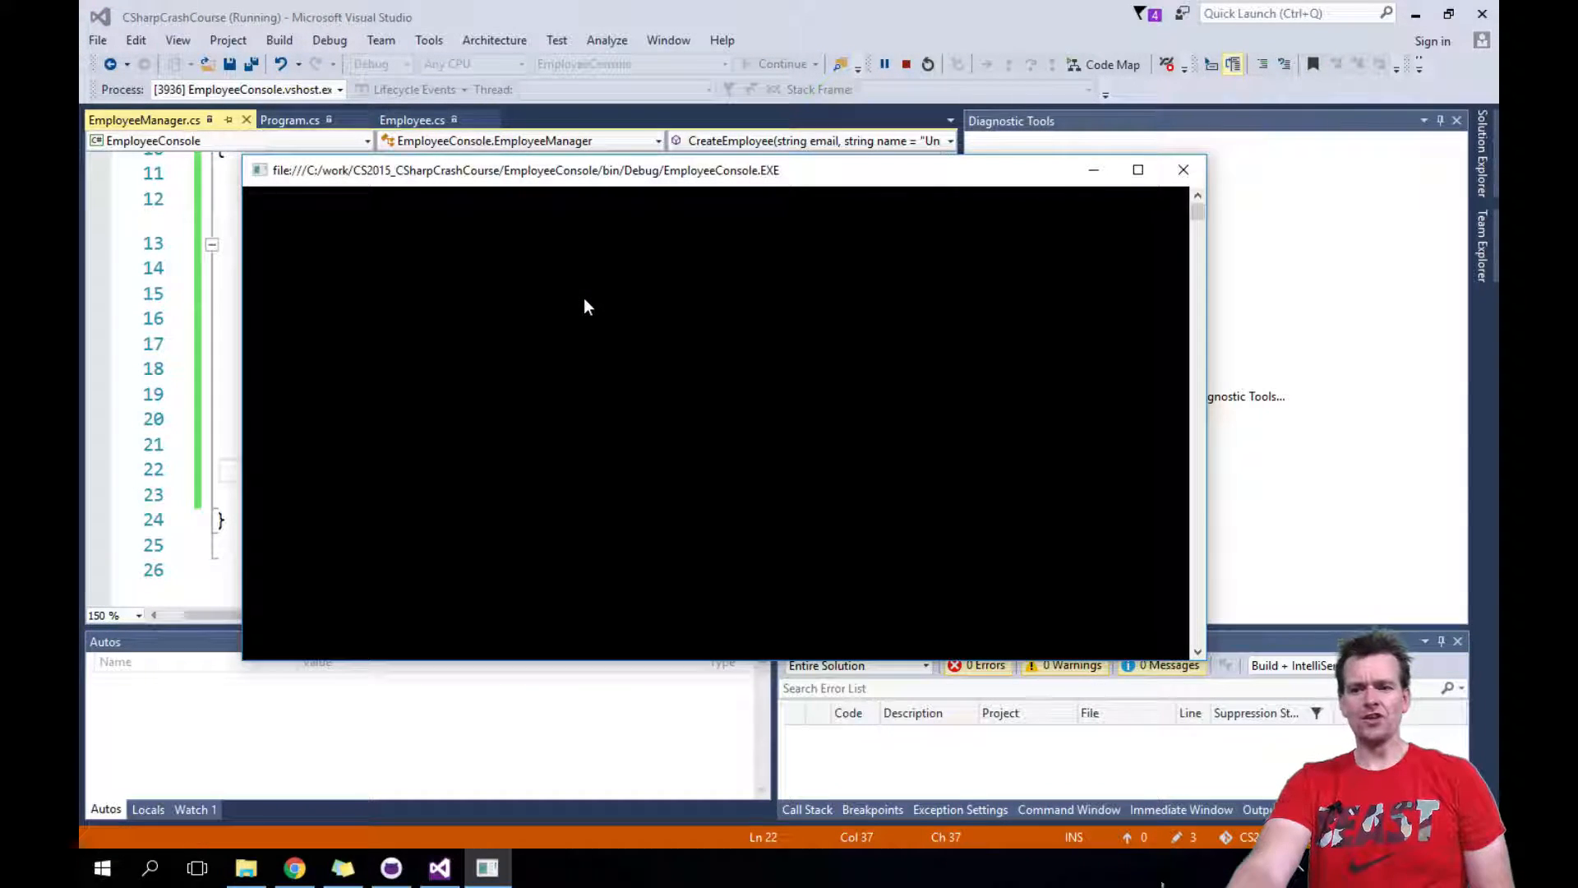
pyautogui.write('1')
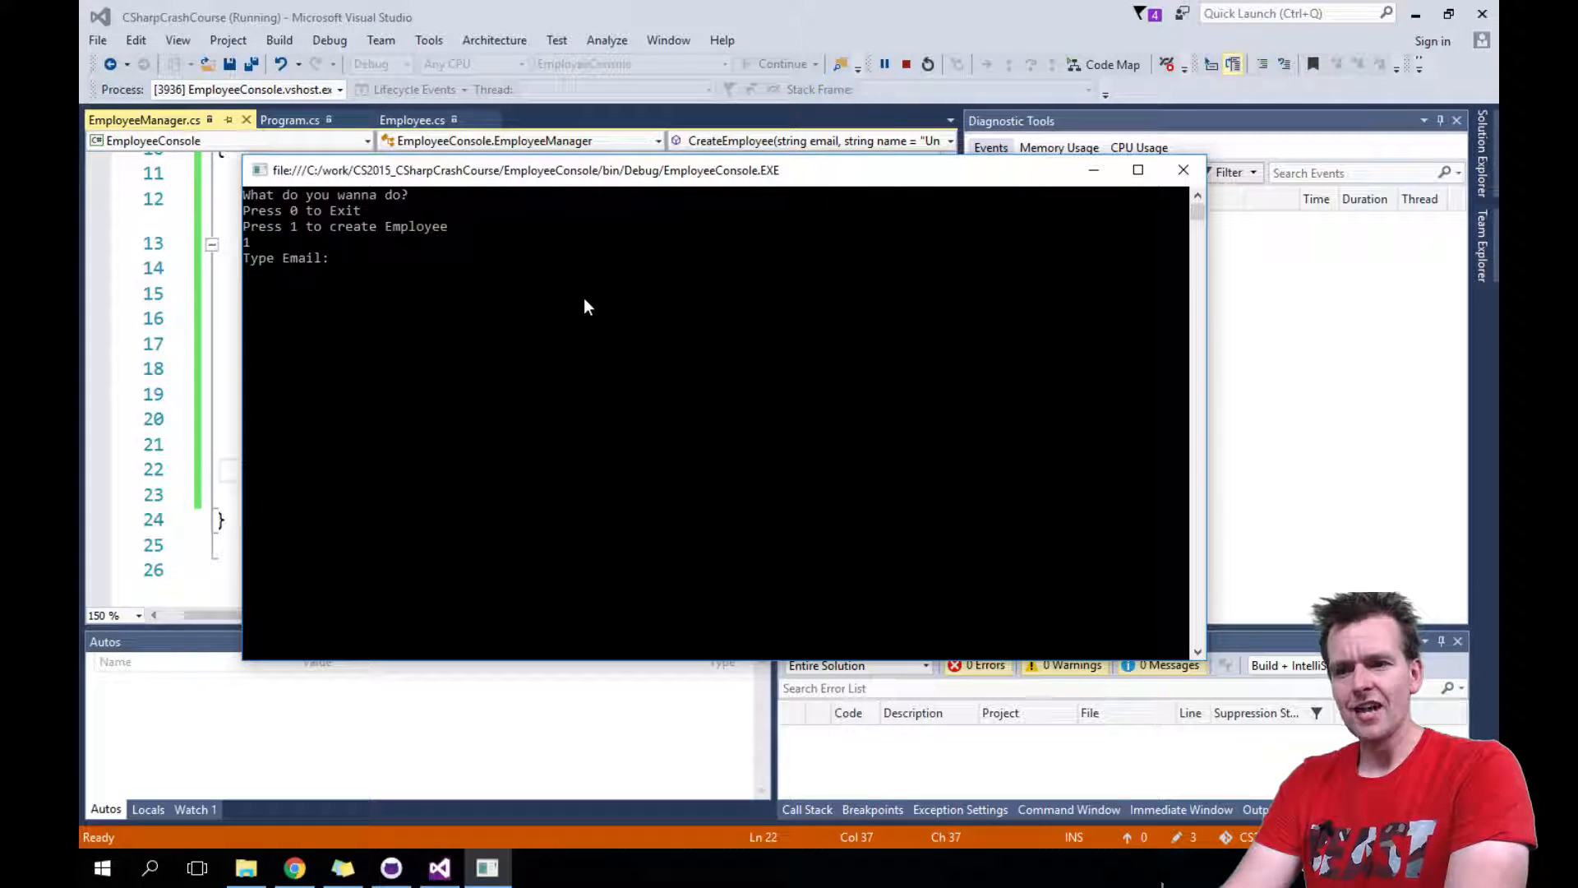
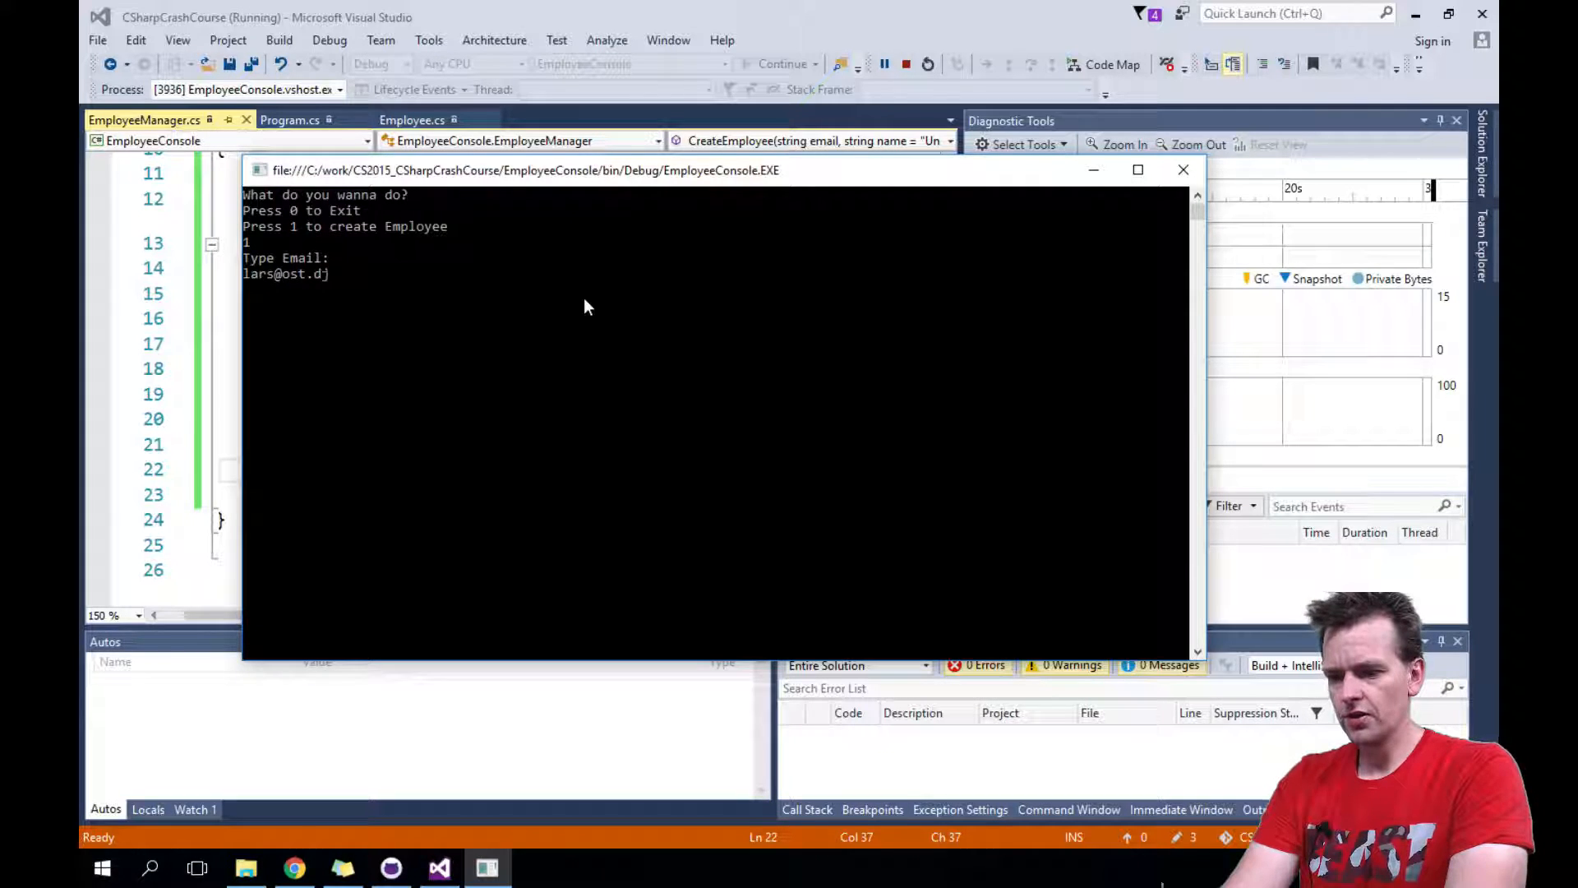